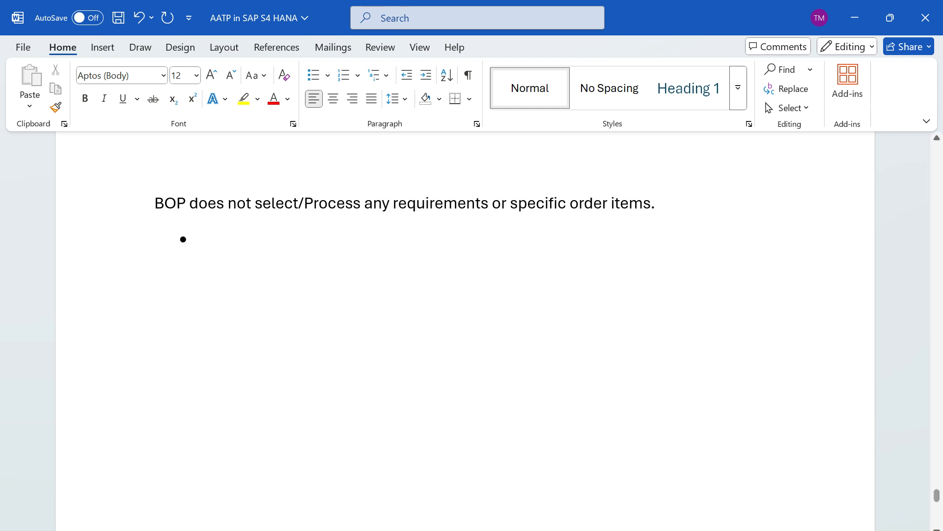
Write "Order is fully delivered or fully rejected" in the empty bullet, correcting the misspelt 'rejected'
click(155, 514)
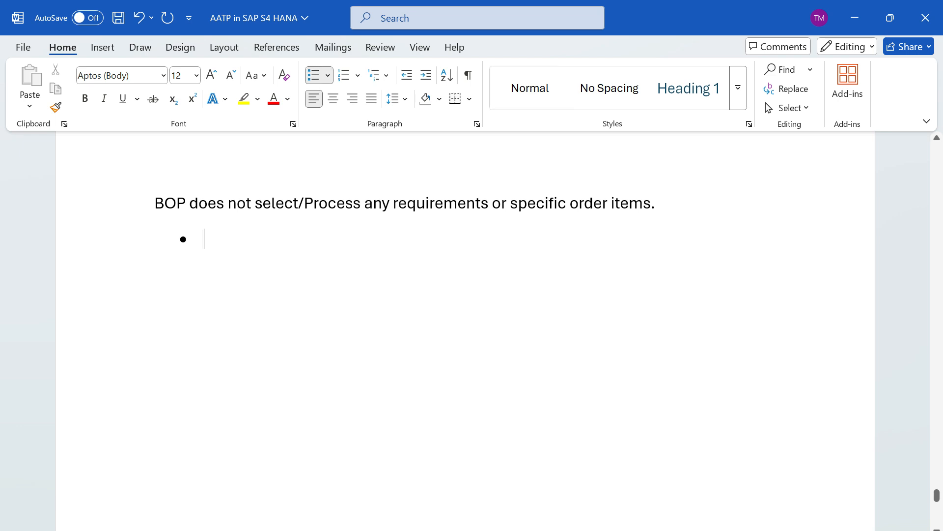
text(o)
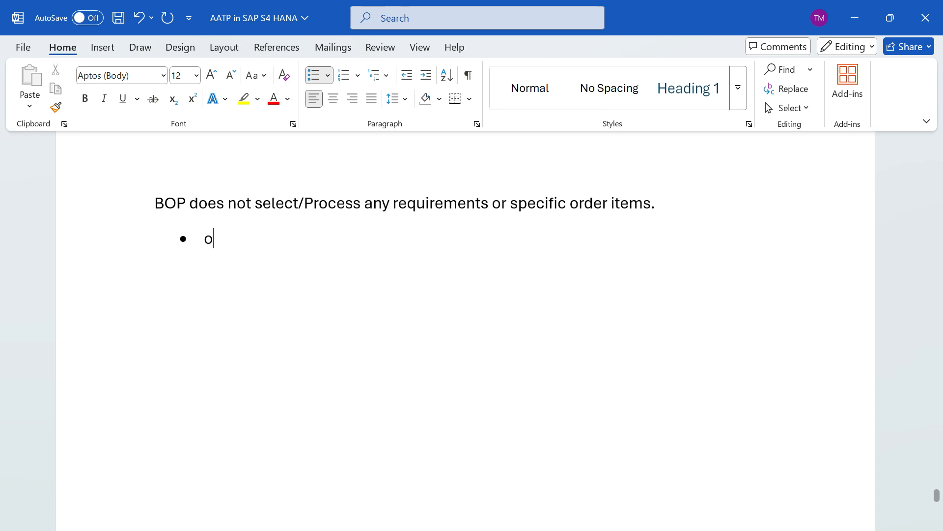
text(rder is ful)
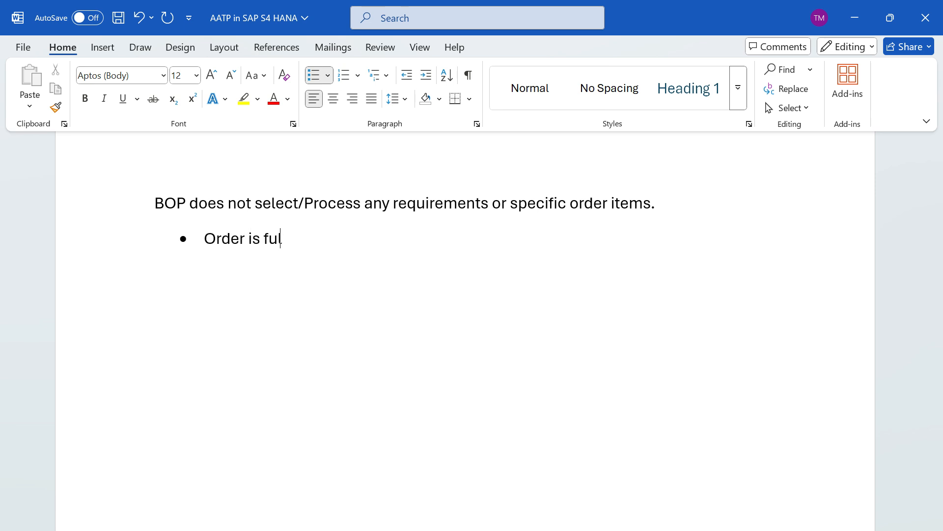
text(ly deliverered)
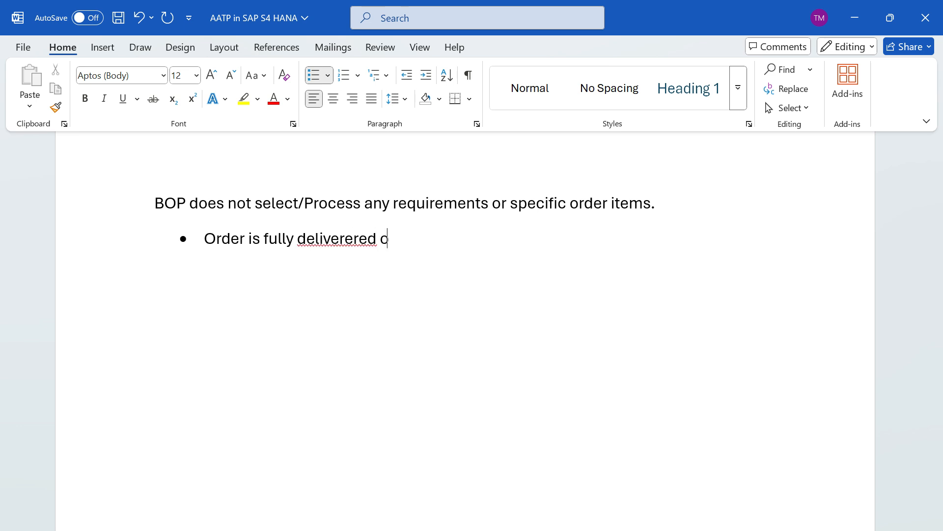
text(or)
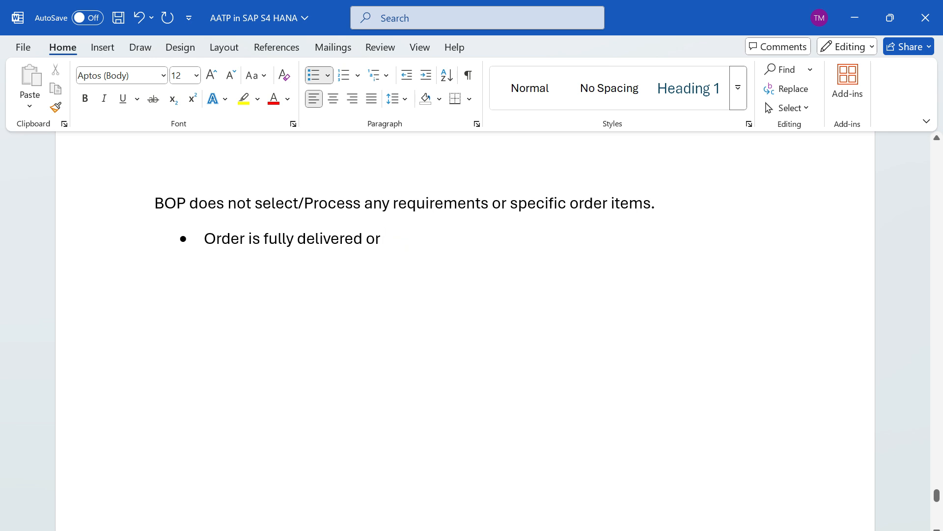
text(ful)
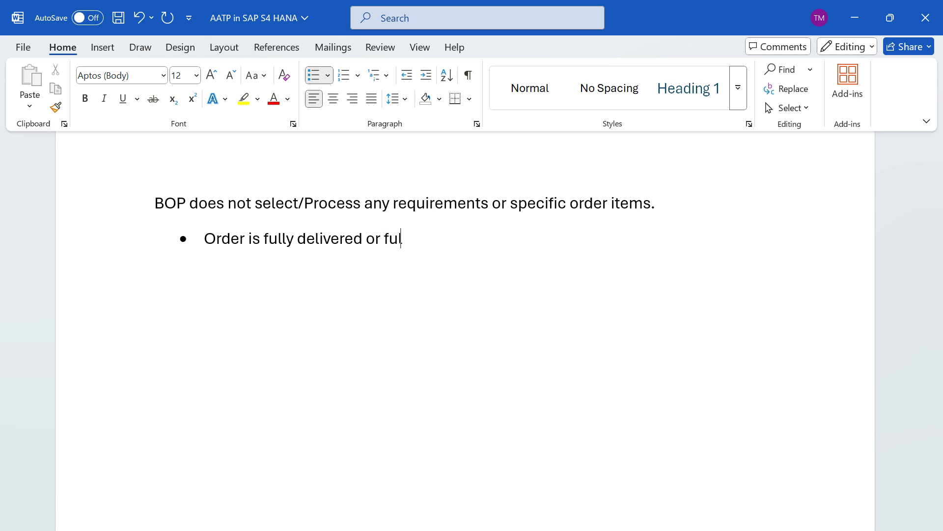
text(ly rejeccted)
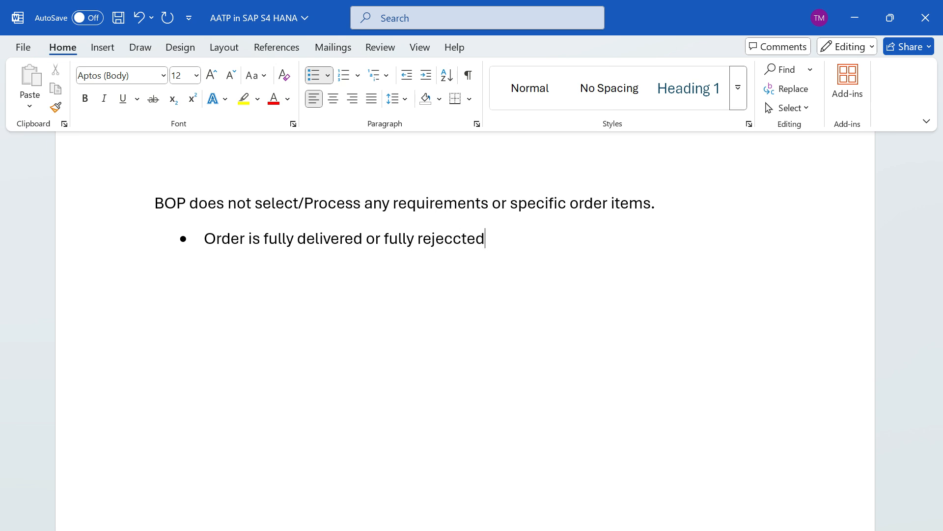
key(Backspace)
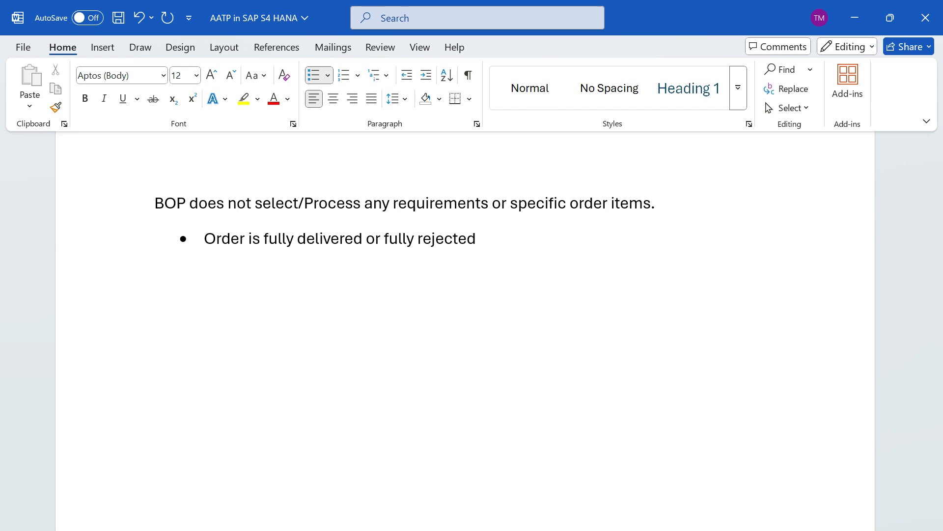
Finish the bullet with ", then its not considered by BOP job"
click(475, 238)
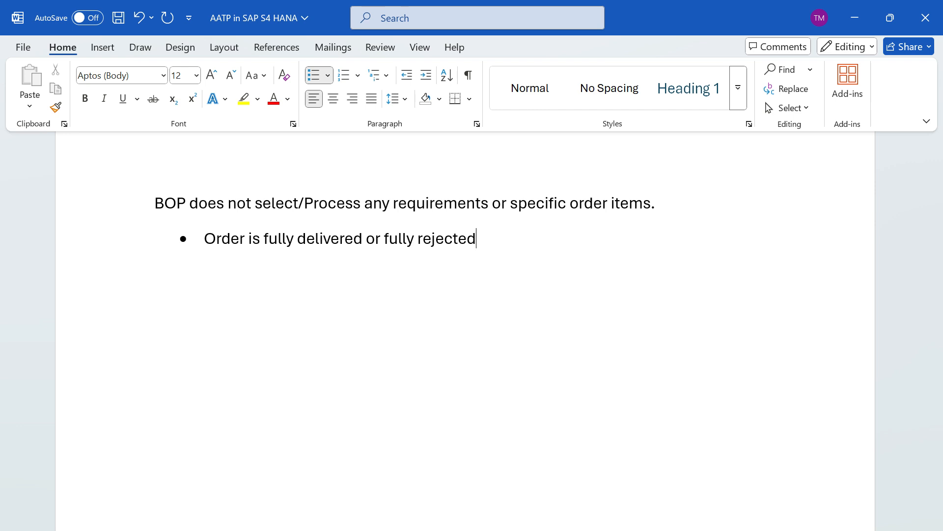
text(, then its)
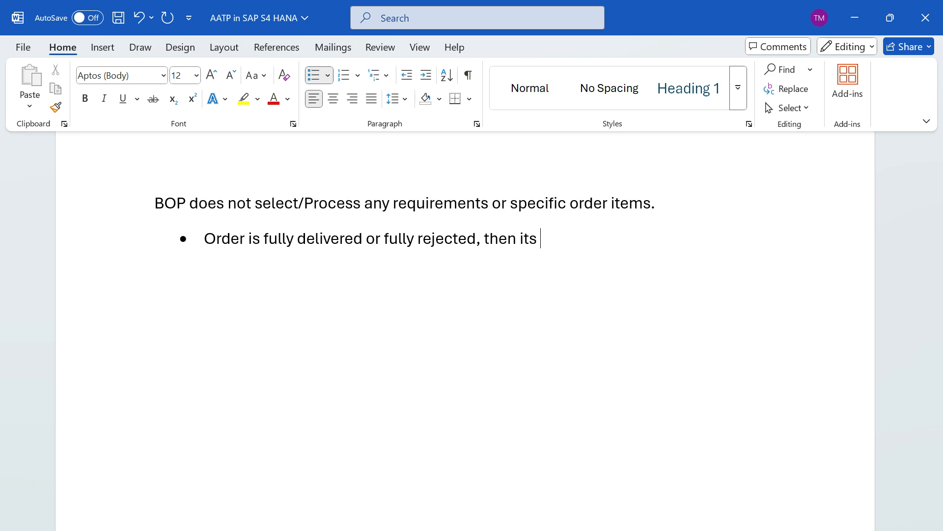
text(not consid)
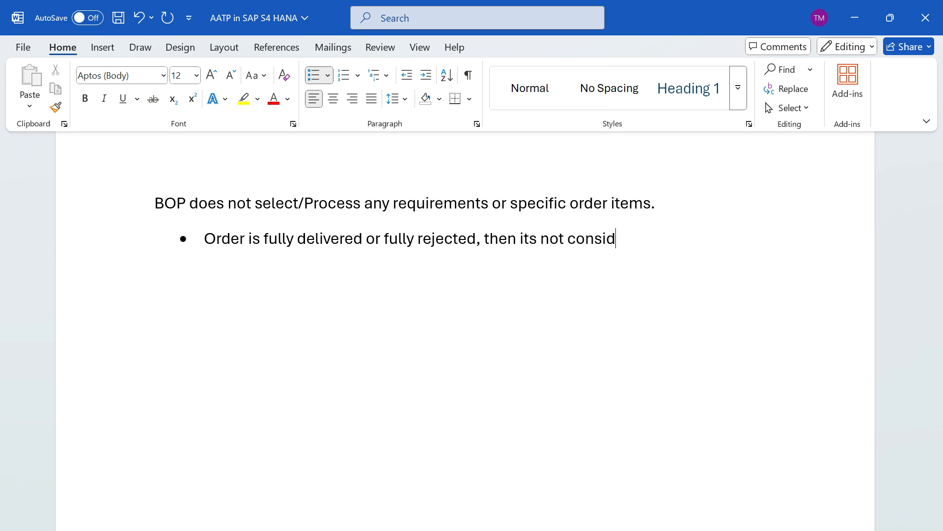
text(ered by BOP)
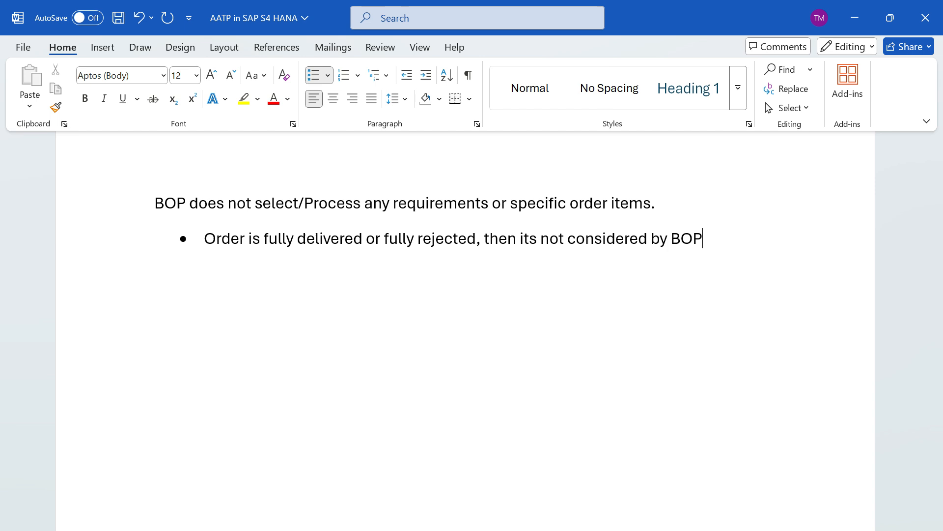
text(job)
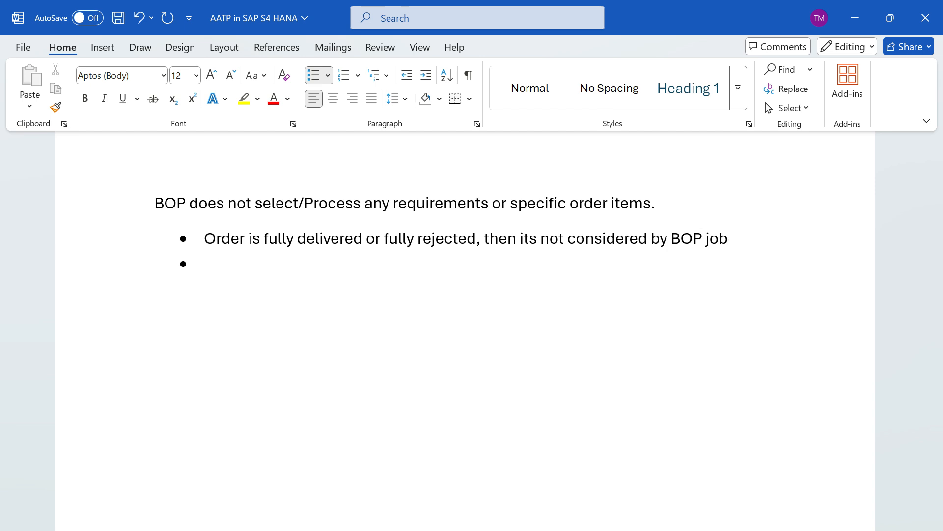
Begin the second bullet: 'If "Fixed date and quantity" is active and no confirmed quantity'
click(205, 263)
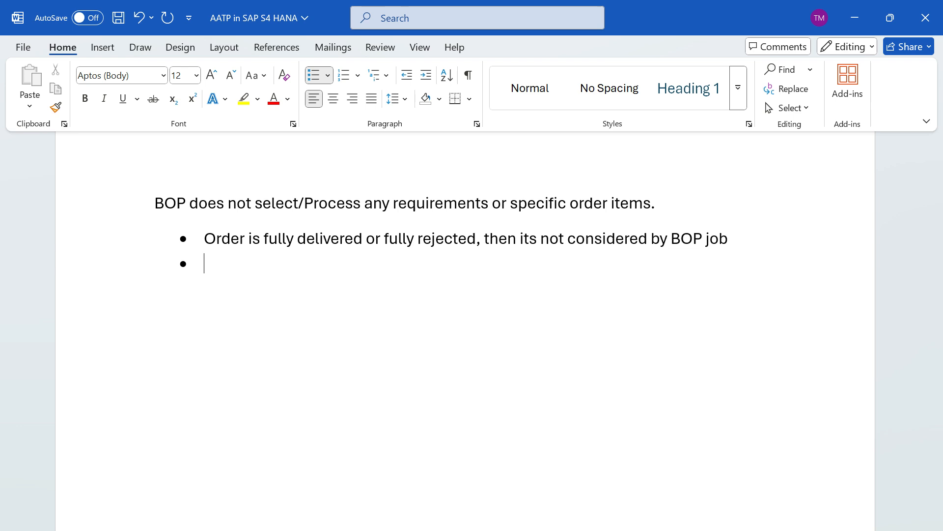
text(If "F)
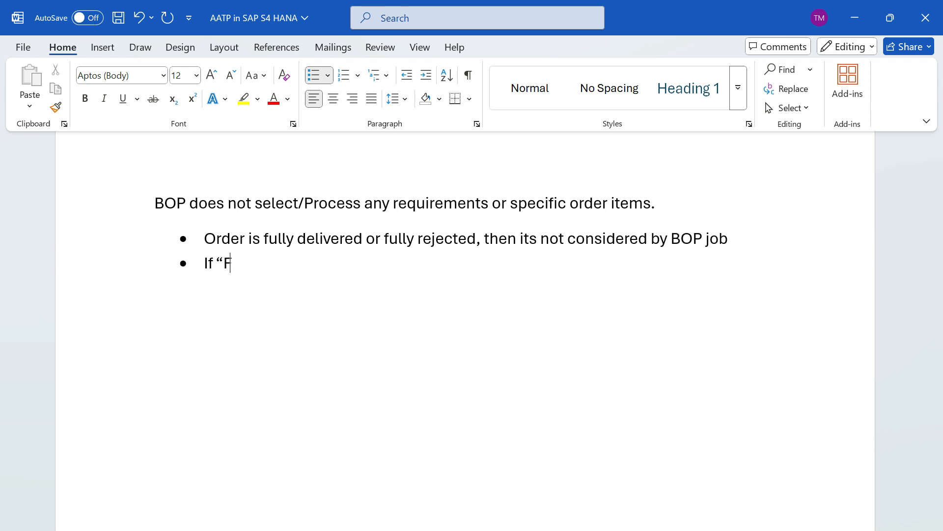
text(ixed d)
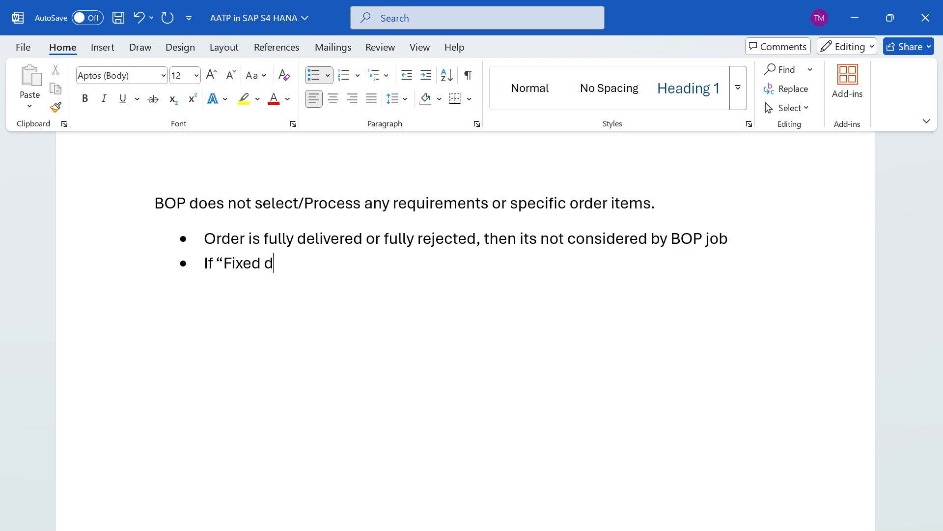
text(ate and quantity)
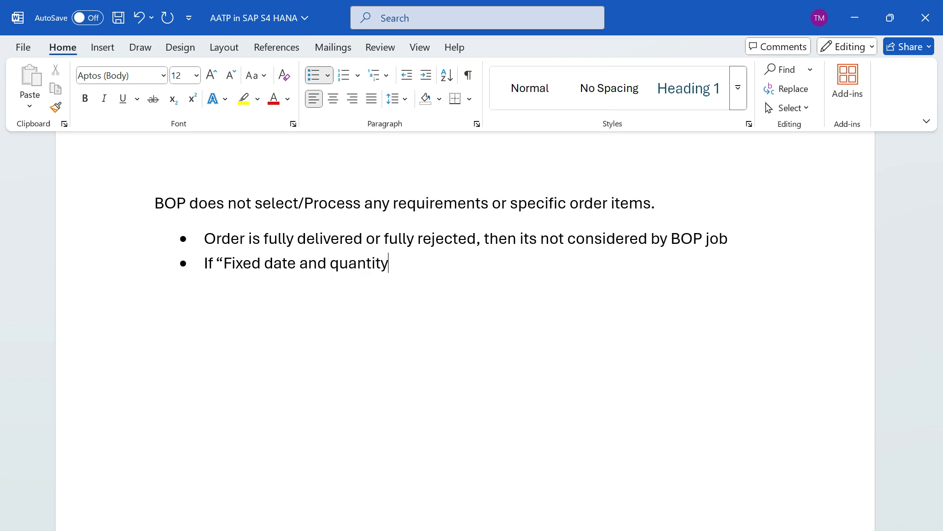
text(")
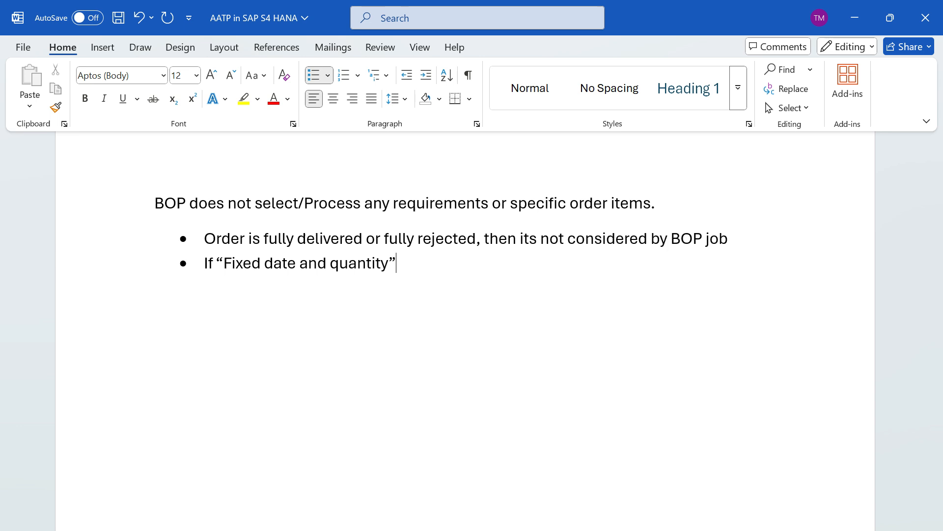
text(is activ)
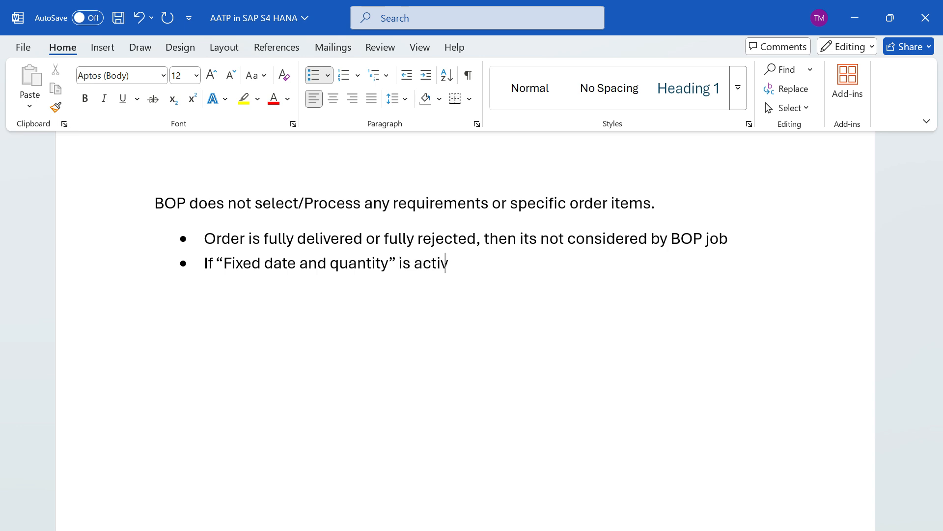
text(e and no confi)
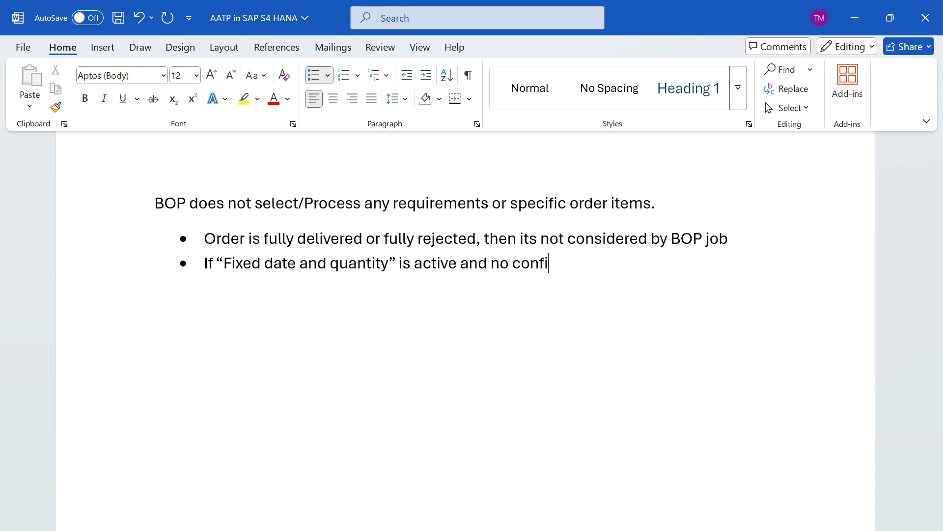
text(rmed qu)
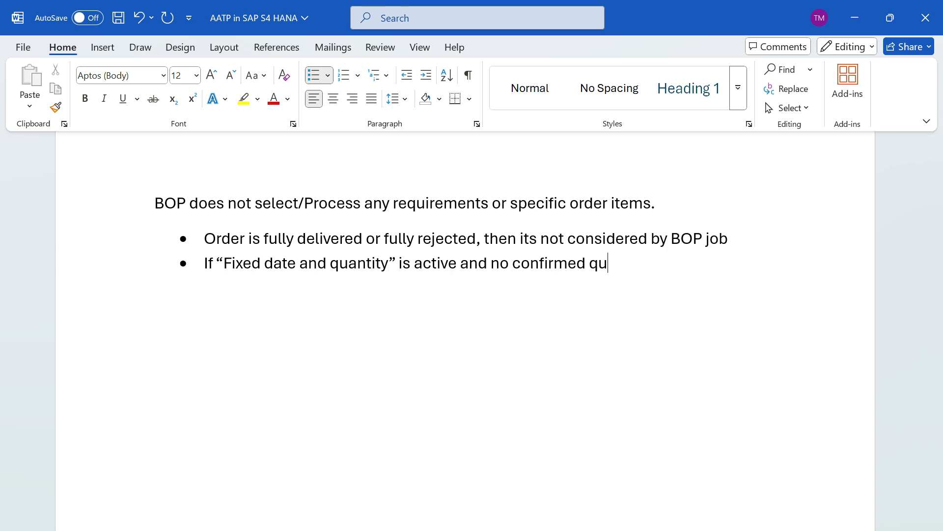
text(natity.)
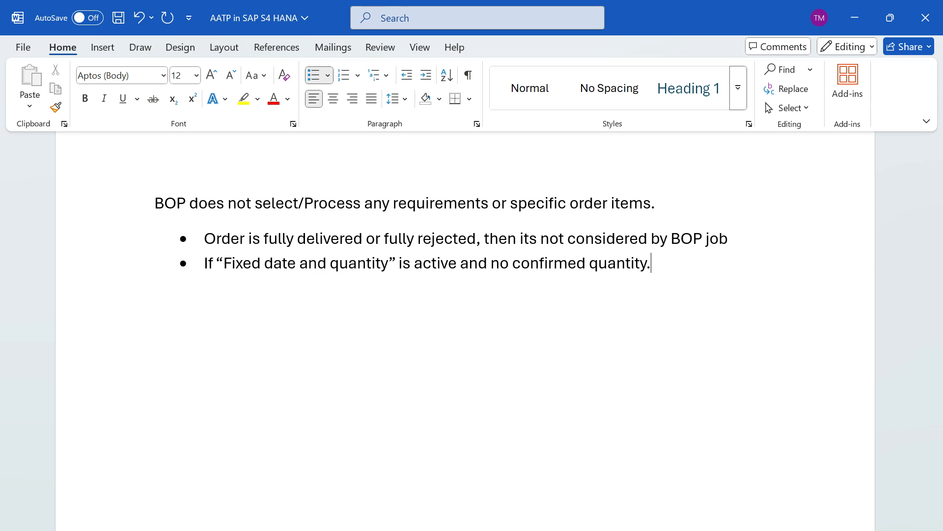
Complete it with "Then this order won't transferred to MD04 (VBBE)"
text(Th)
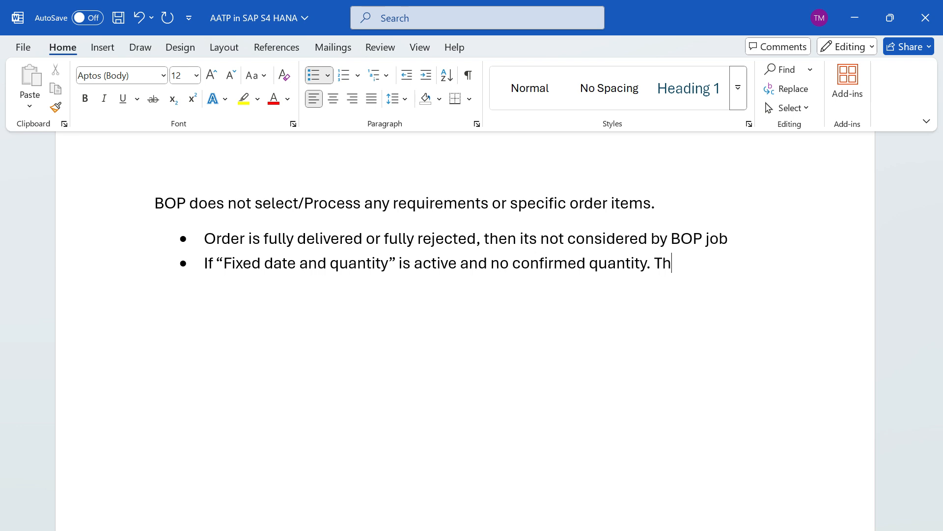
text(en this ord)
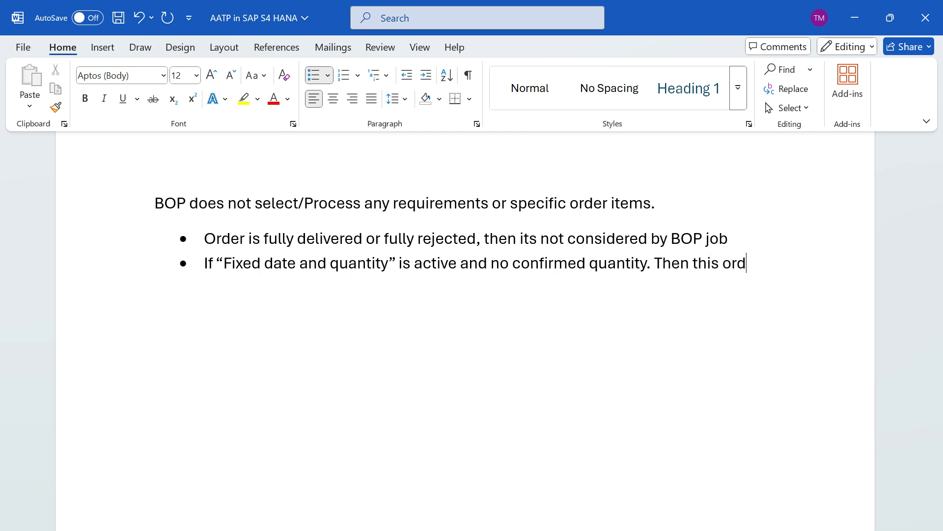
text(er won't)
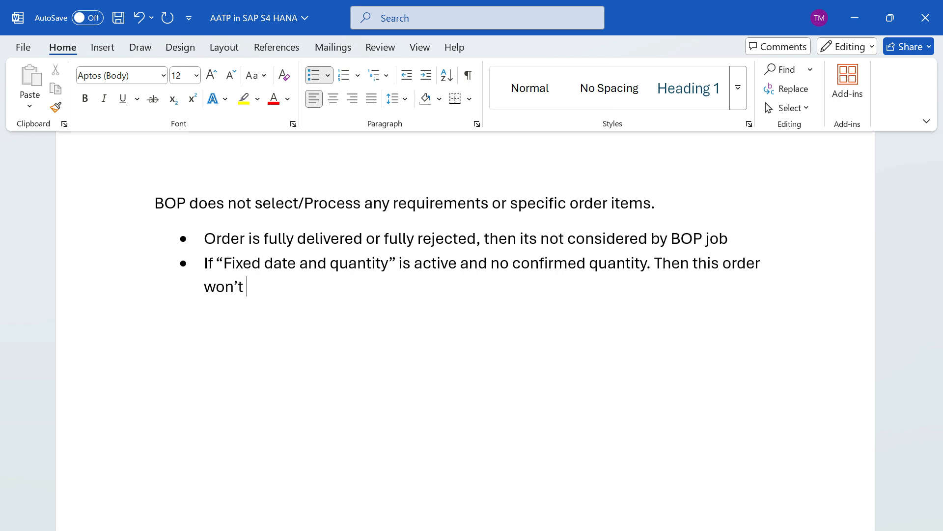
text(transferred to M)
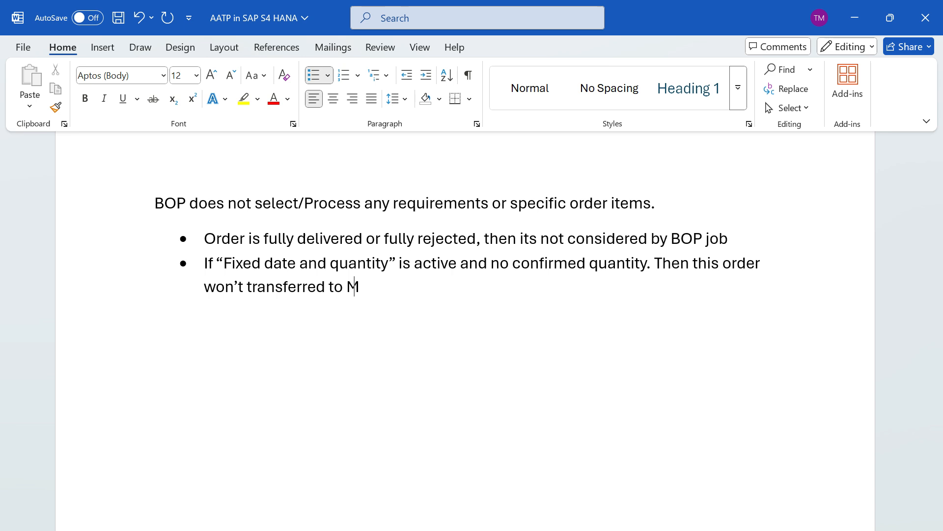
text(D0)
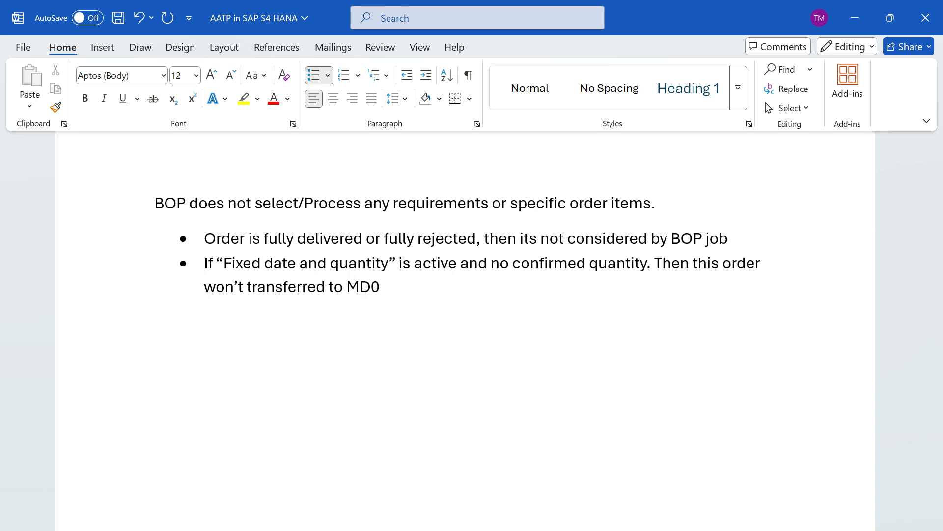
text(4 ()
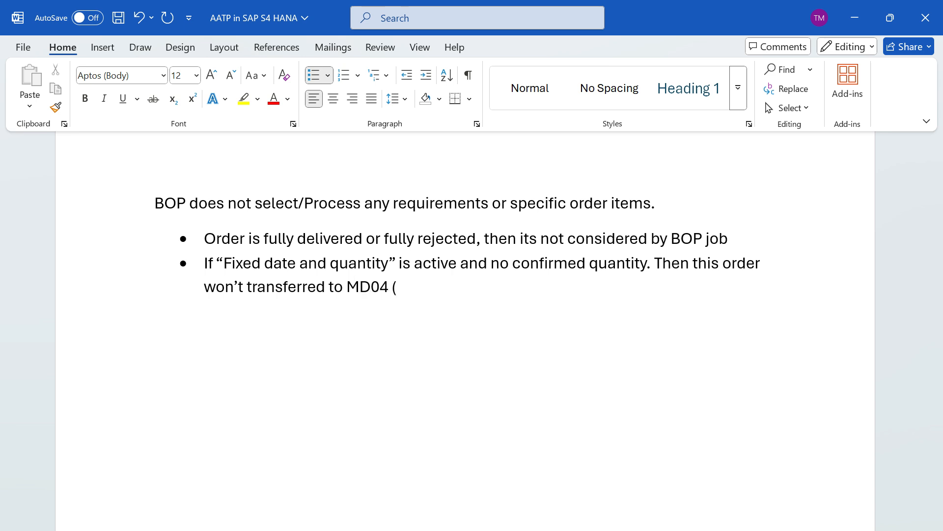
text(VV)
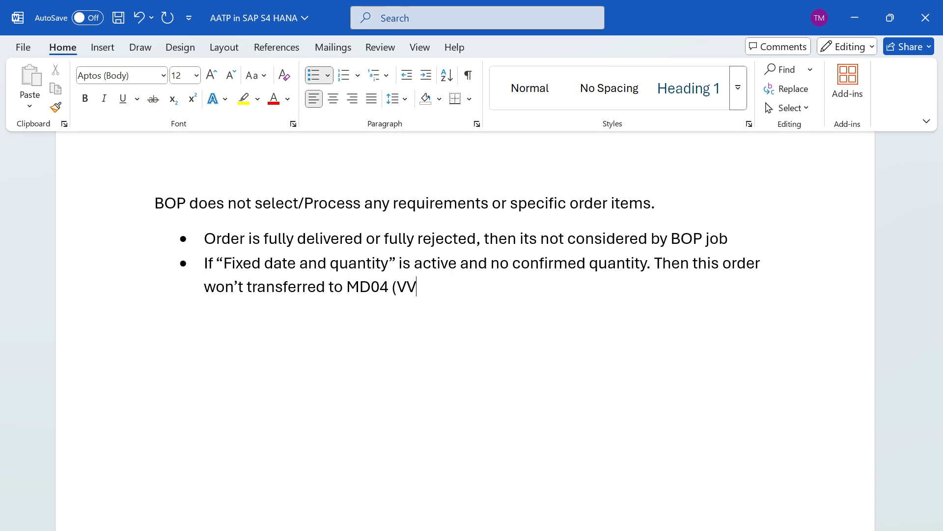
text(BE)
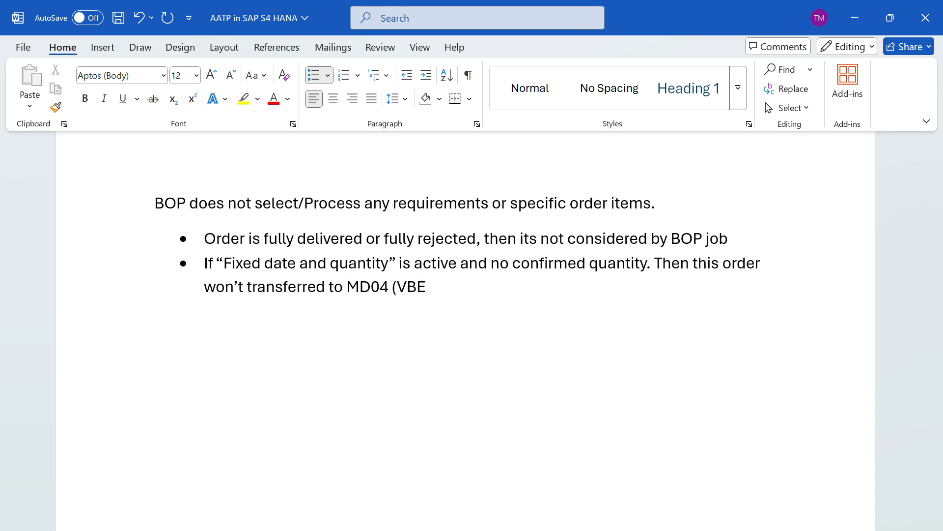
text(BE))
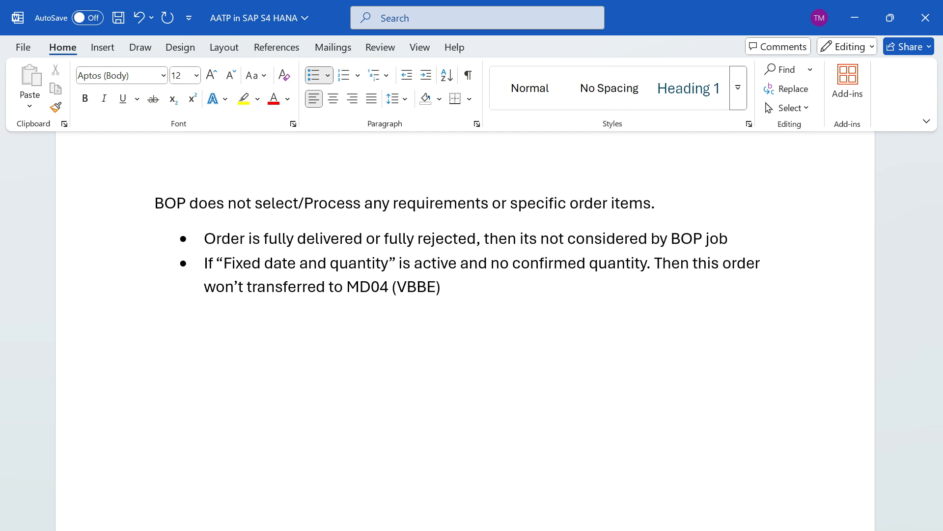
click(441, 286)
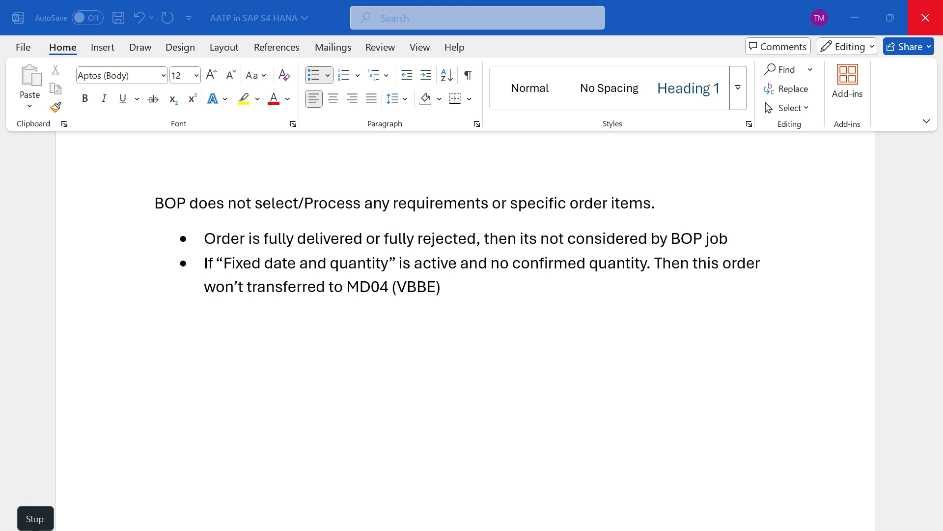
Start the third bullet: 'In OVZ2 transaction if AATP is not active for "checking group"'
click(468, 286)
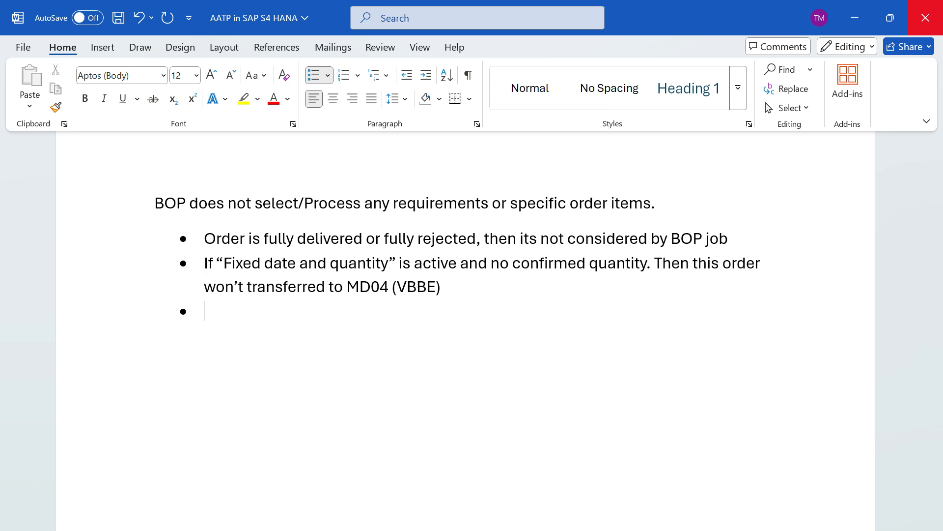
text(In oV)
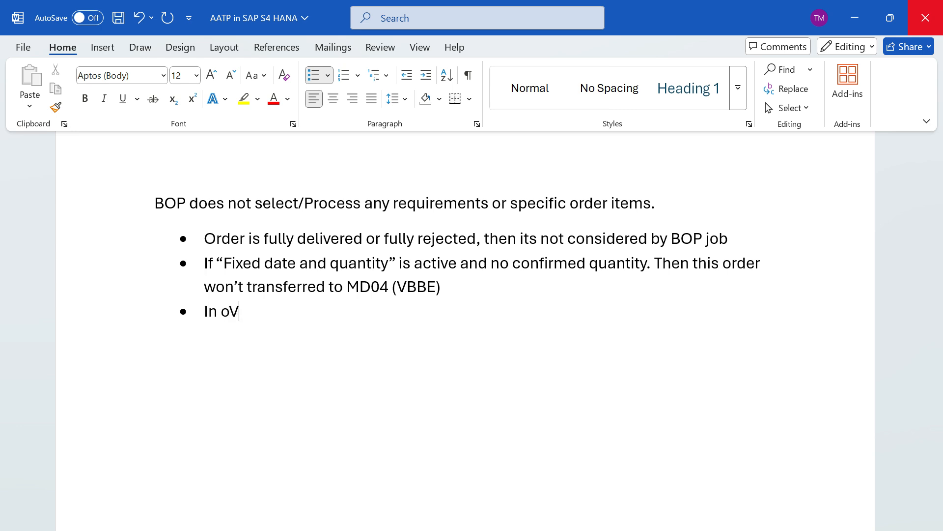
text(Vz)
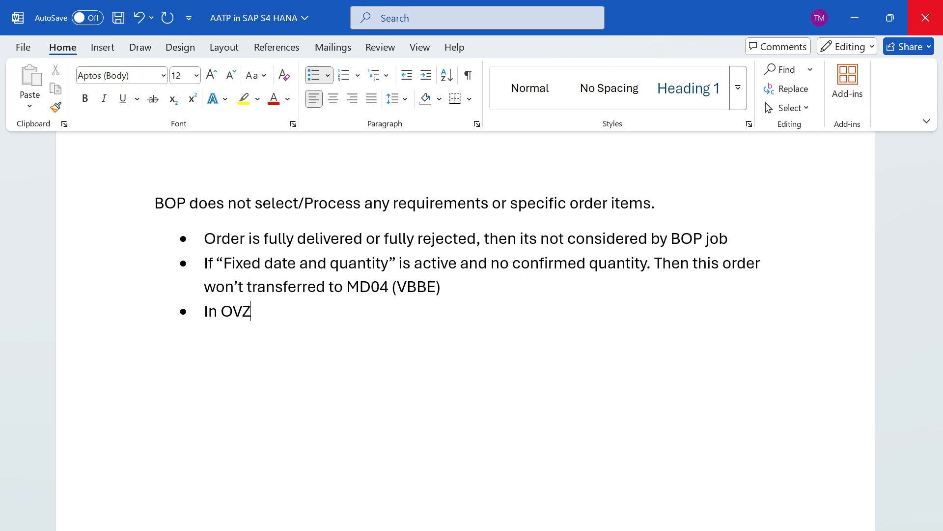
text(2 transaction)
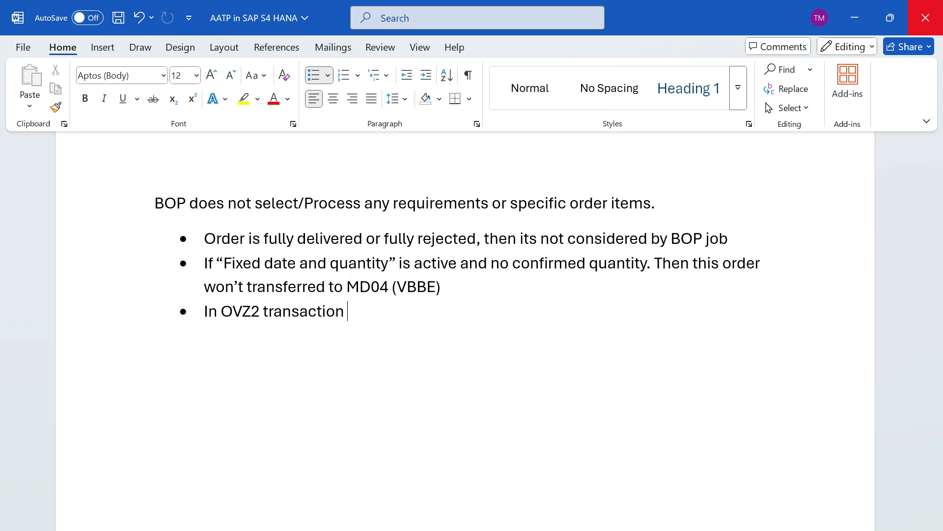
text(if)
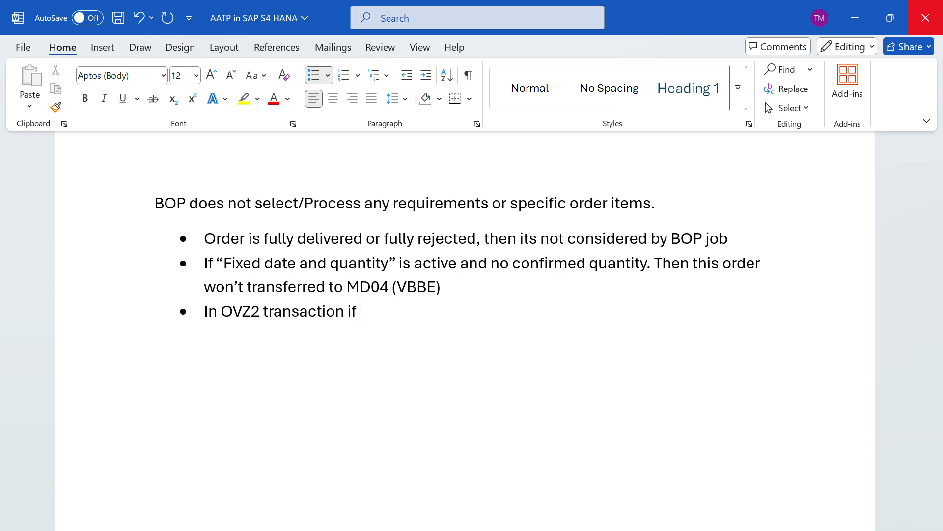
text(AATP)
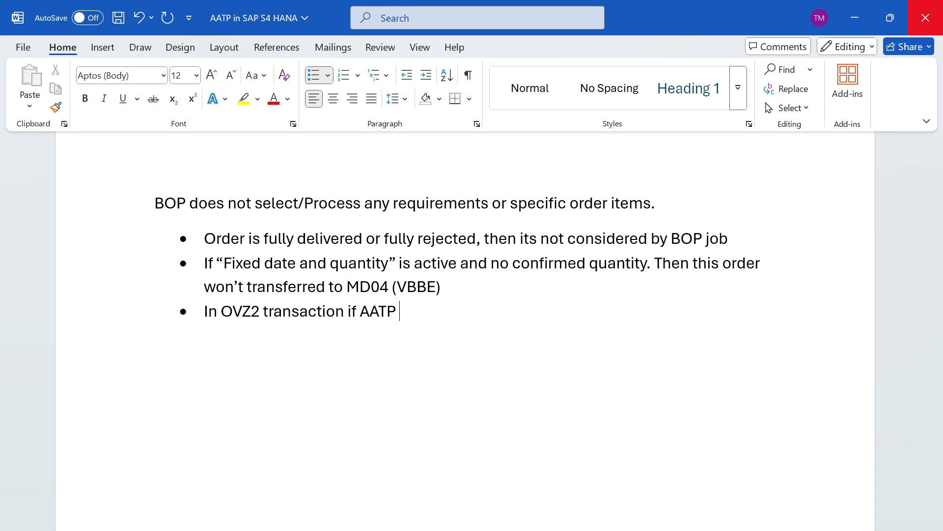
text(is not active for)
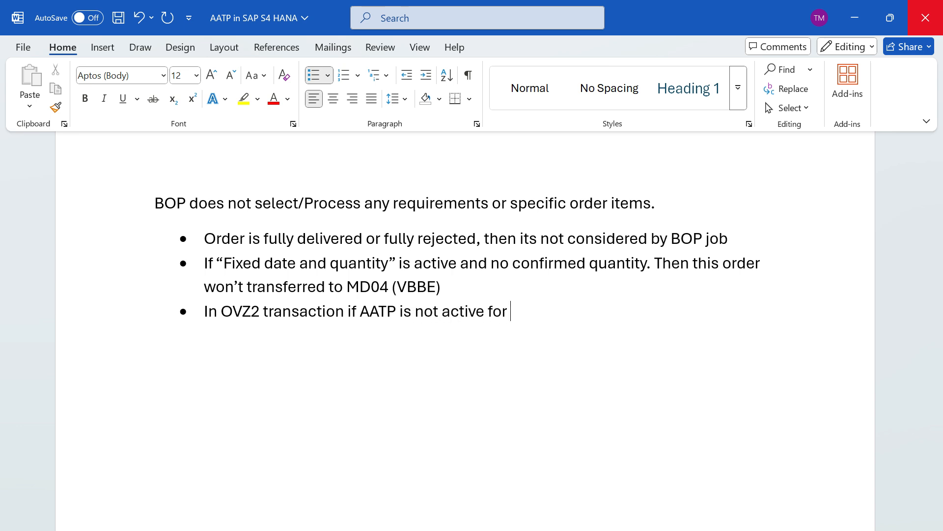
text(")
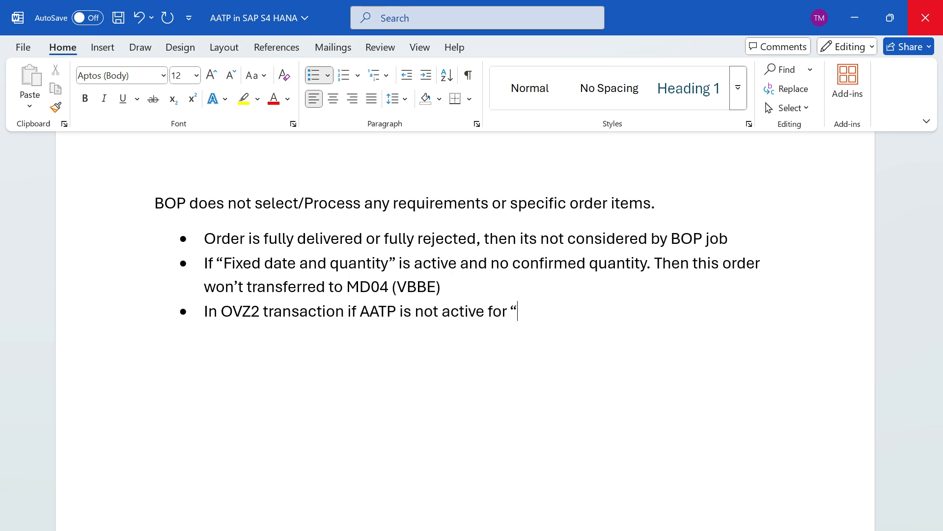
text(checking)
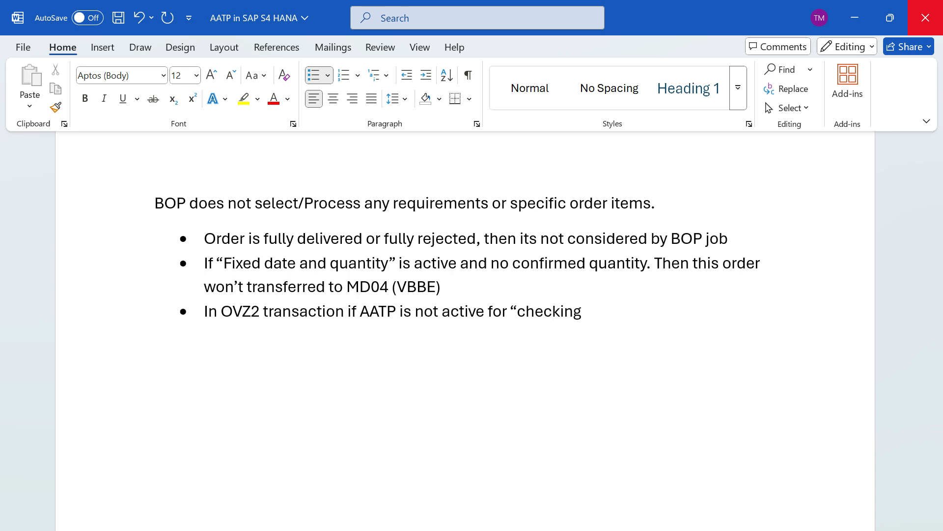
text(group")
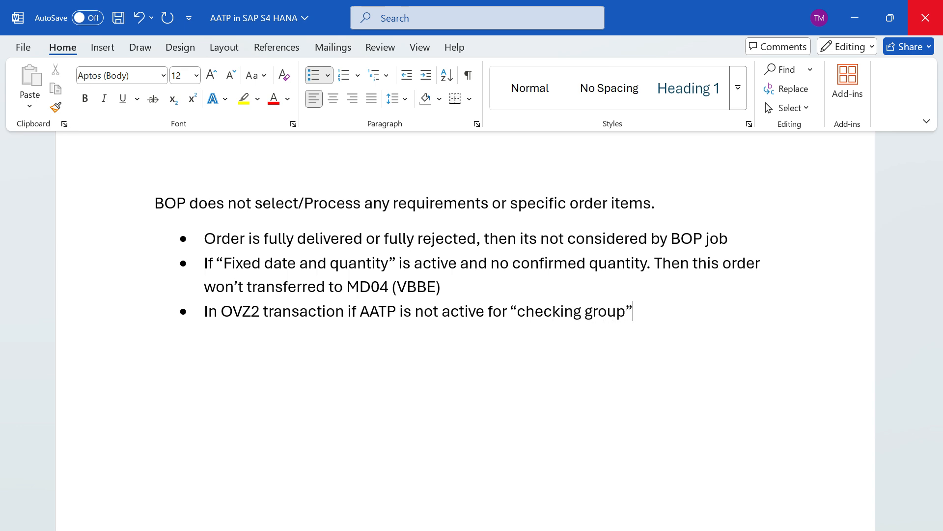
Continue with ", also BOP job won't pick this up"
text(, then)
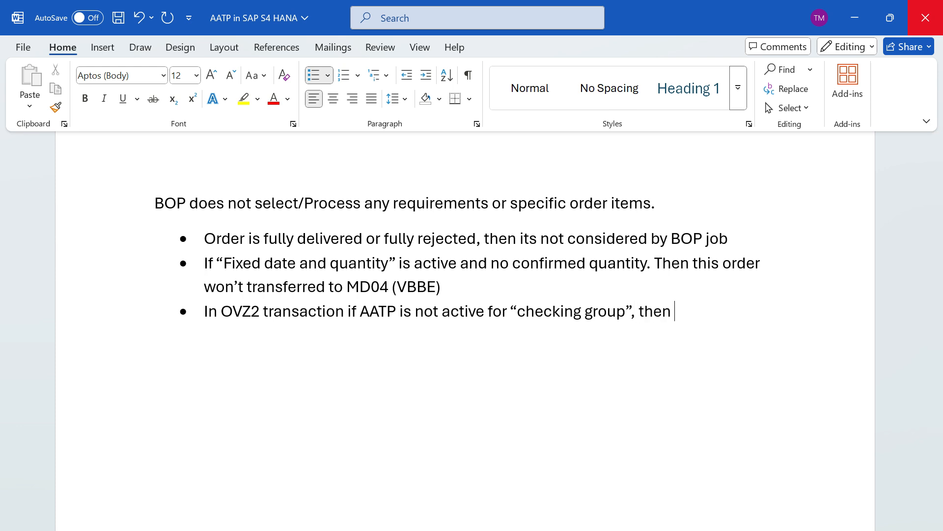
text(al)
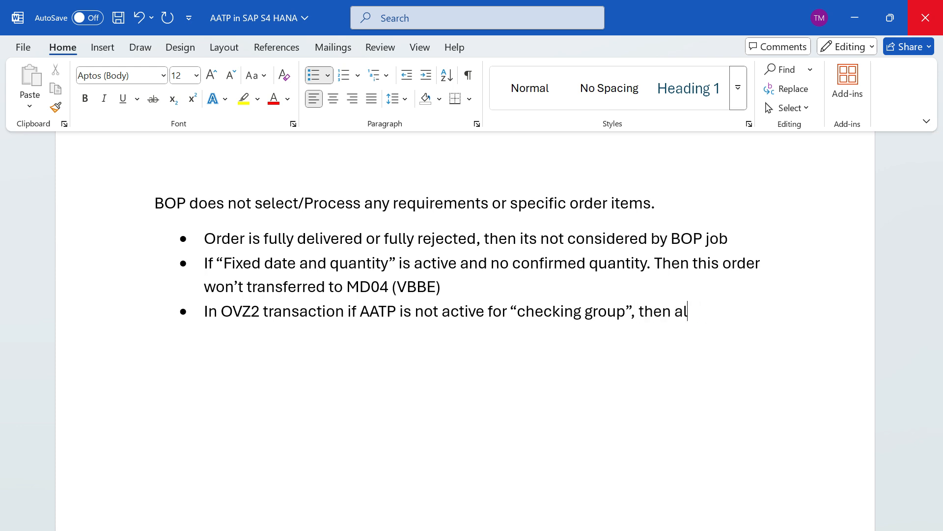
text(so BOP job)
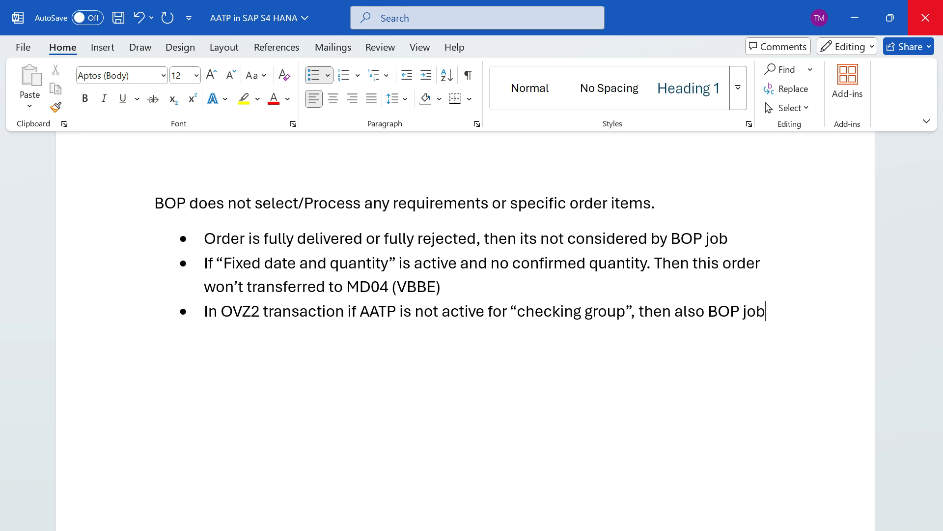
text(won't pi)
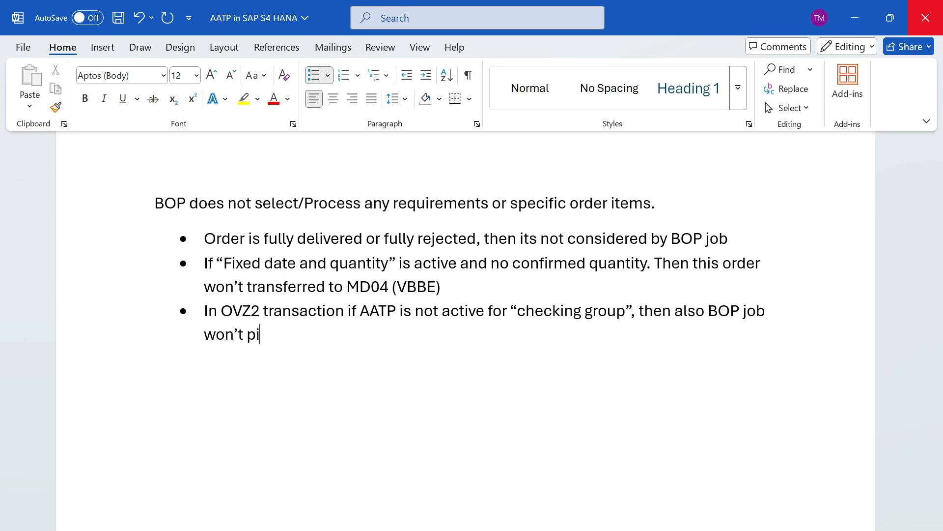
text(ck this up)
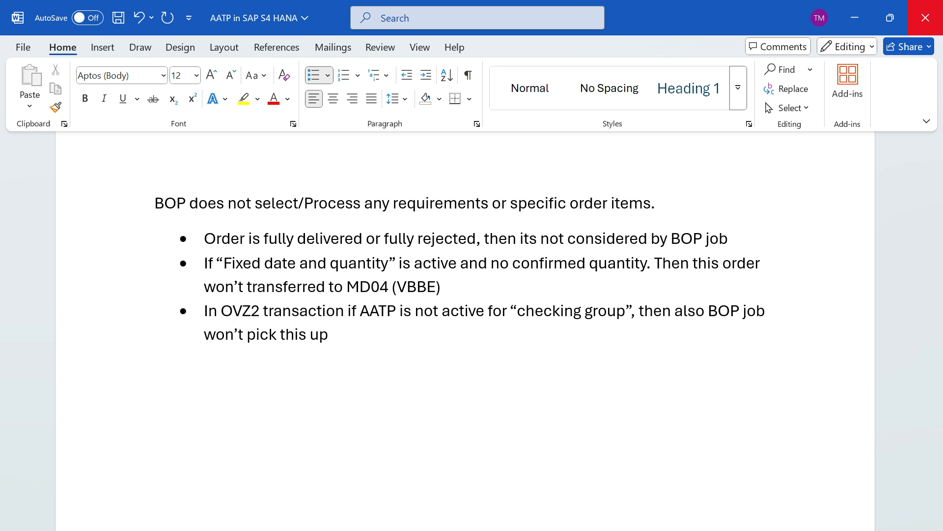
Append the field reference "VBAP-MTFVP" to the bullet and start a fourth bullet
click(328, 334)
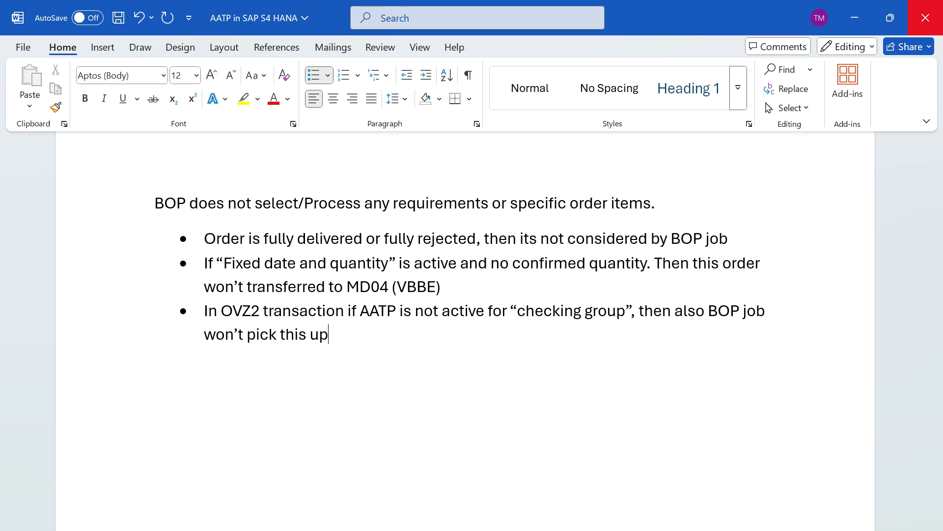
text(.)
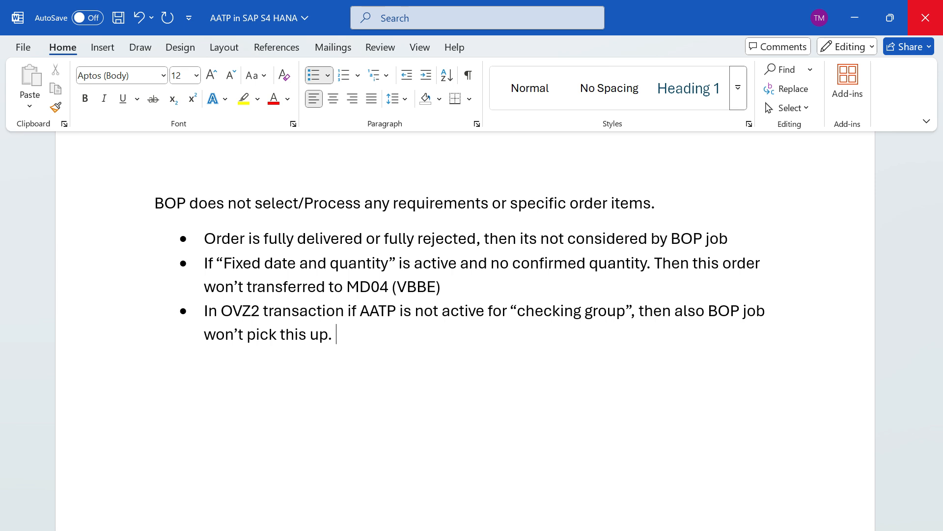
text(VBAP_)
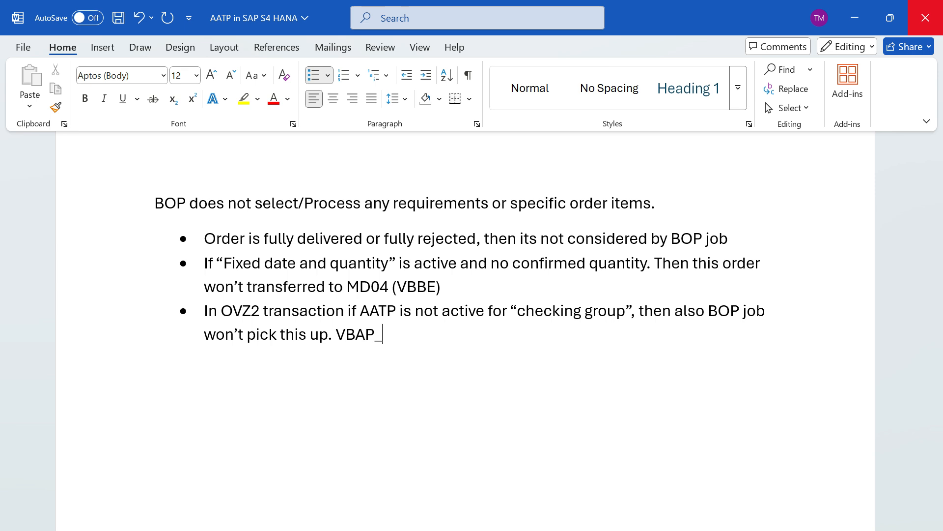
text(-)
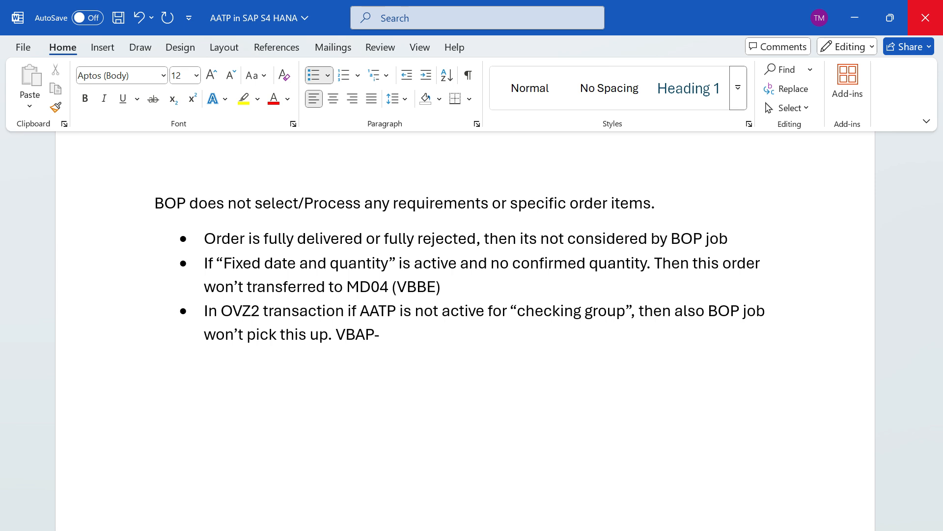
text(MT)
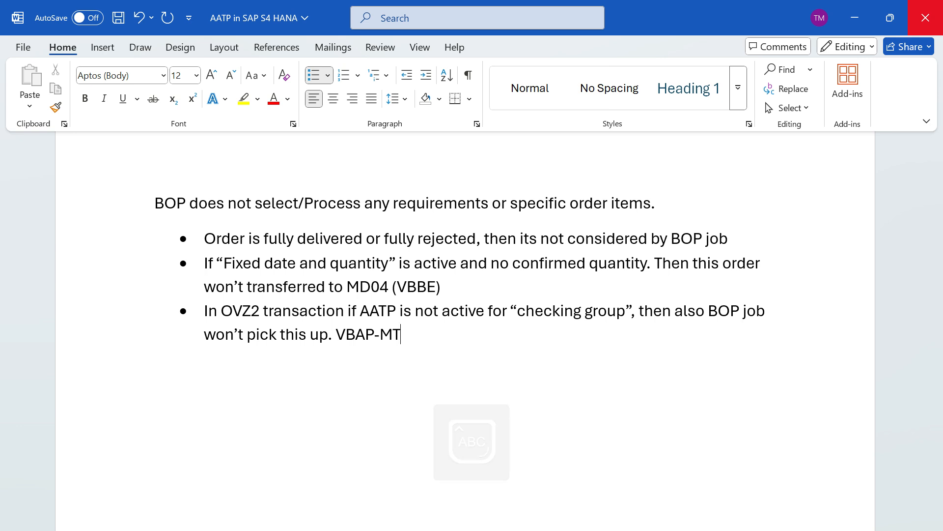
text(FVP)
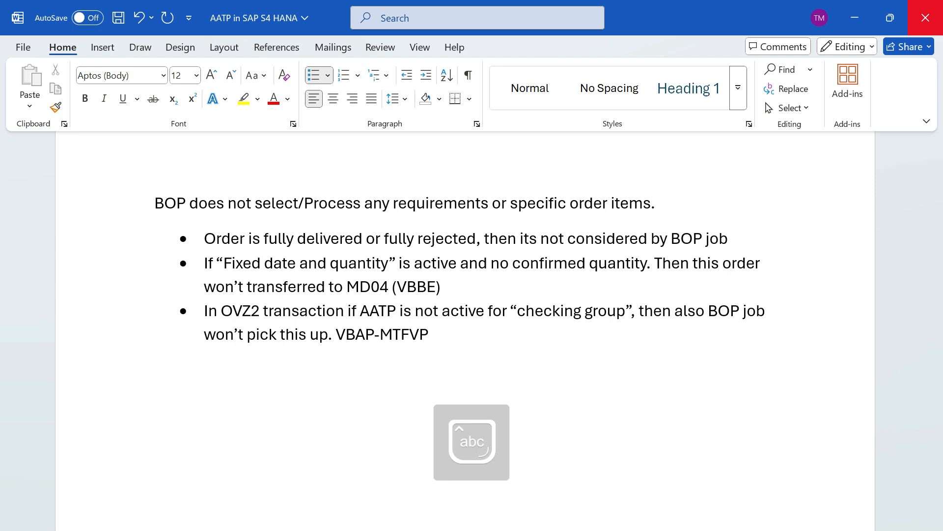
key(enter)
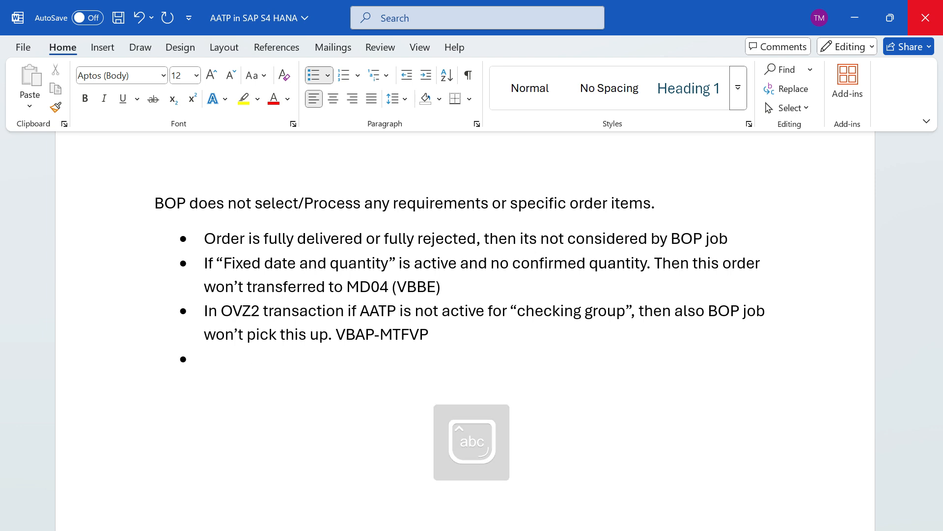
Write the fourth bullet "Order item should be related to either PAC, PAL, ARUN."
click(208, 359)
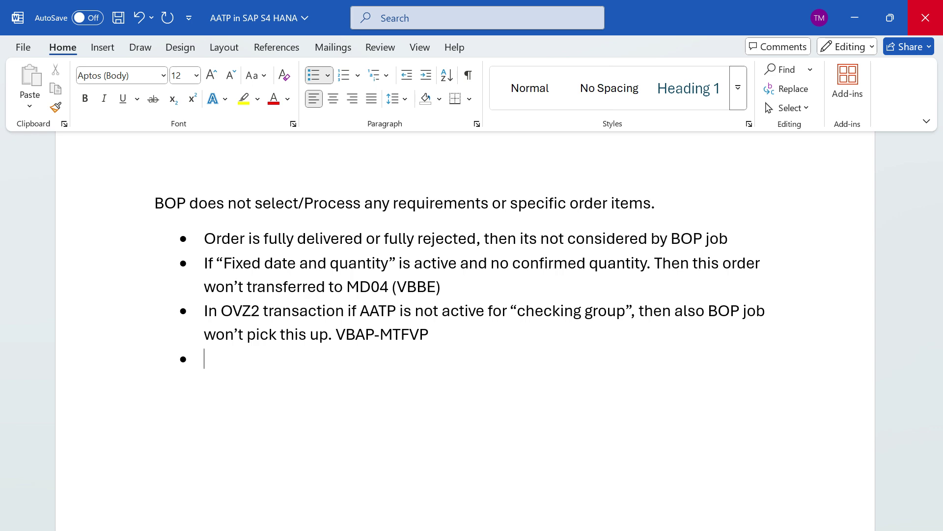
text(Order item sho)
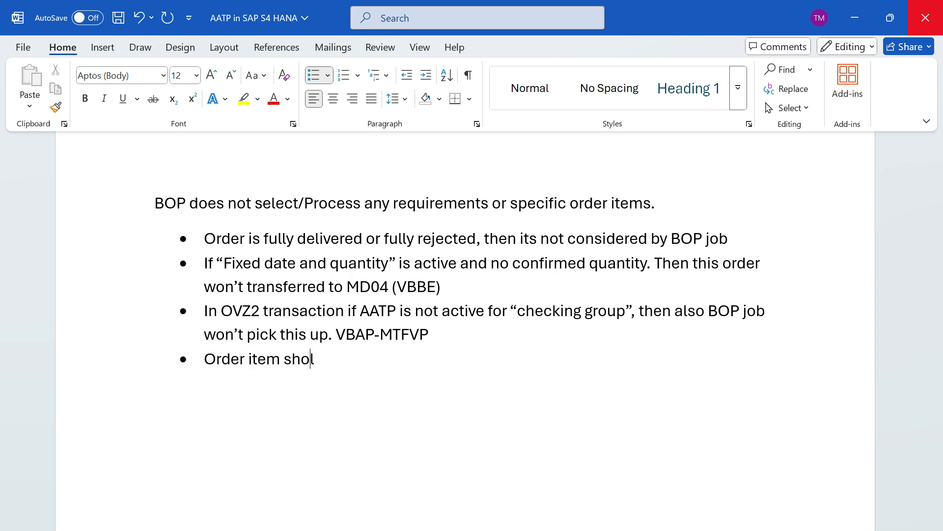
text(uld be)
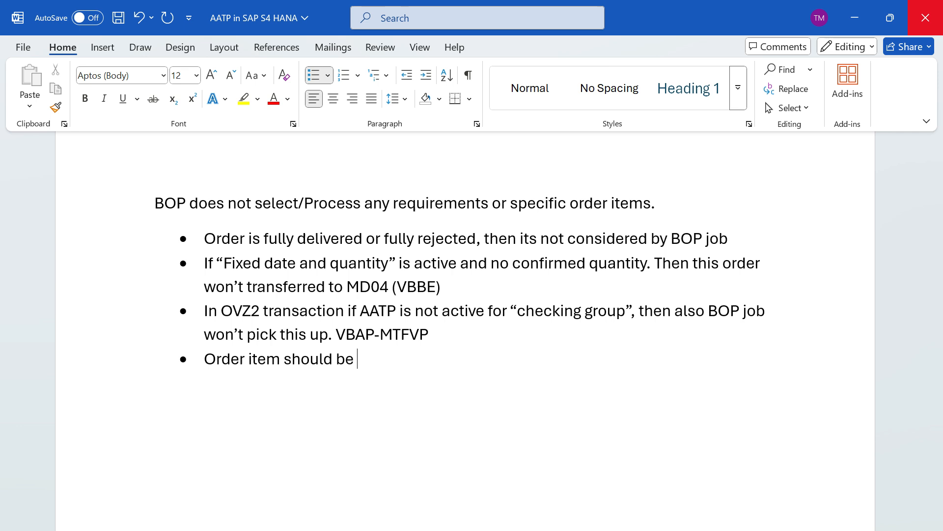
text(related to either)
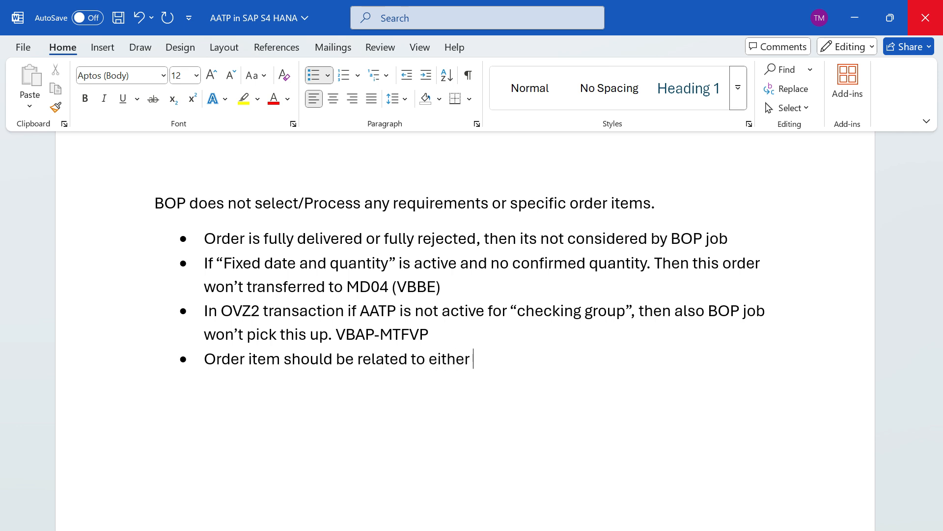
text(PQ)
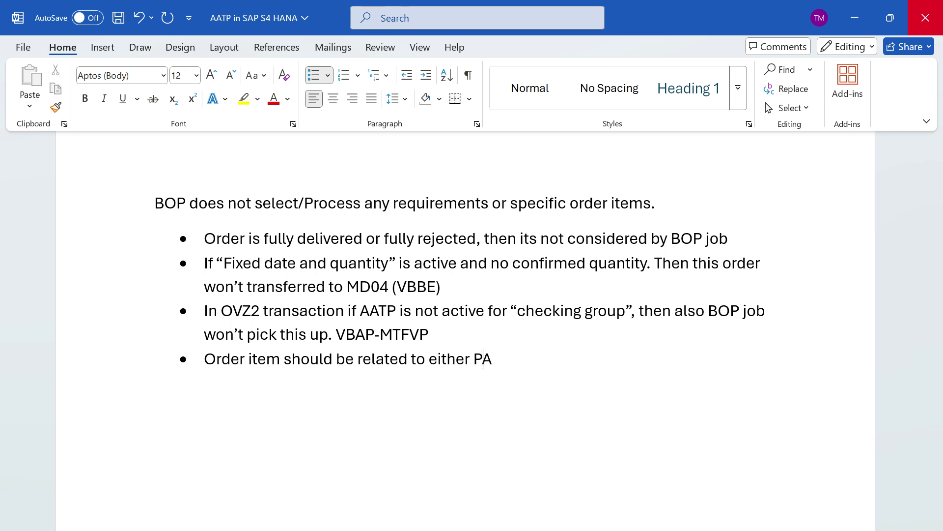
text(C,)
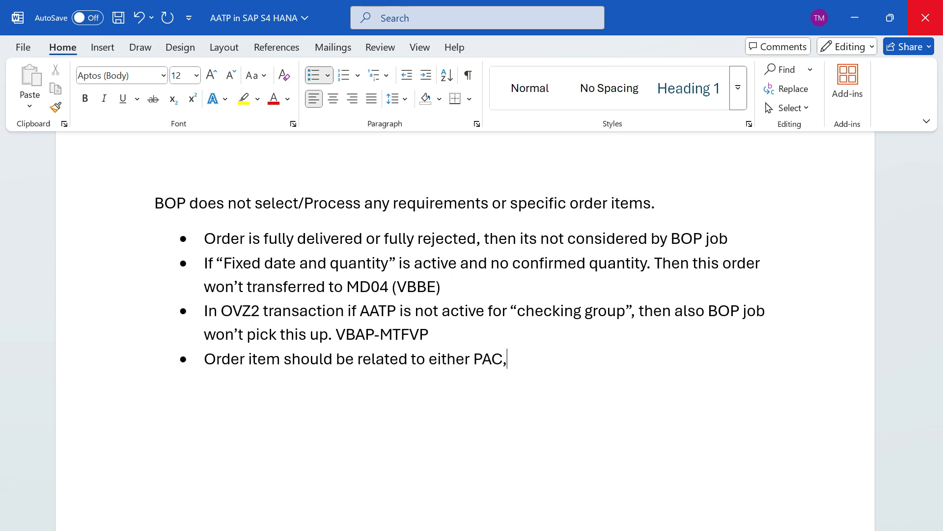
text(PAL<)
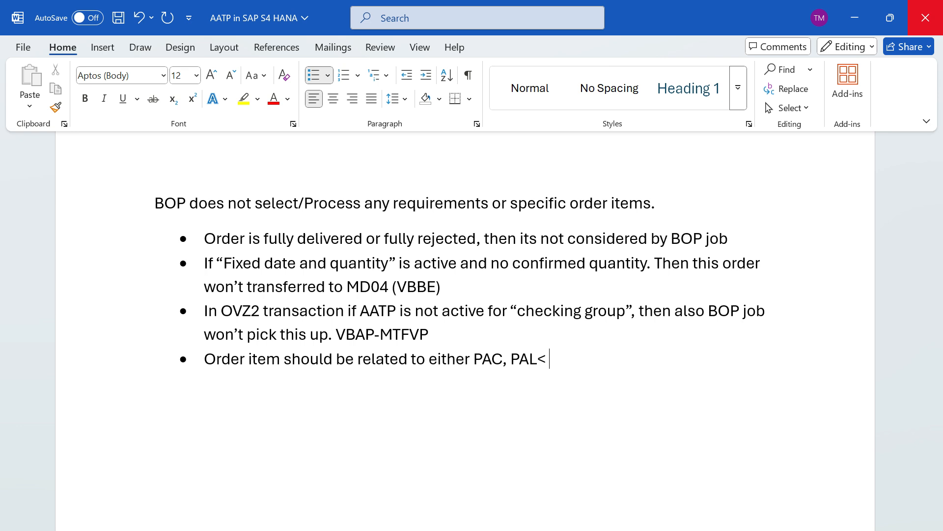
text(, A)
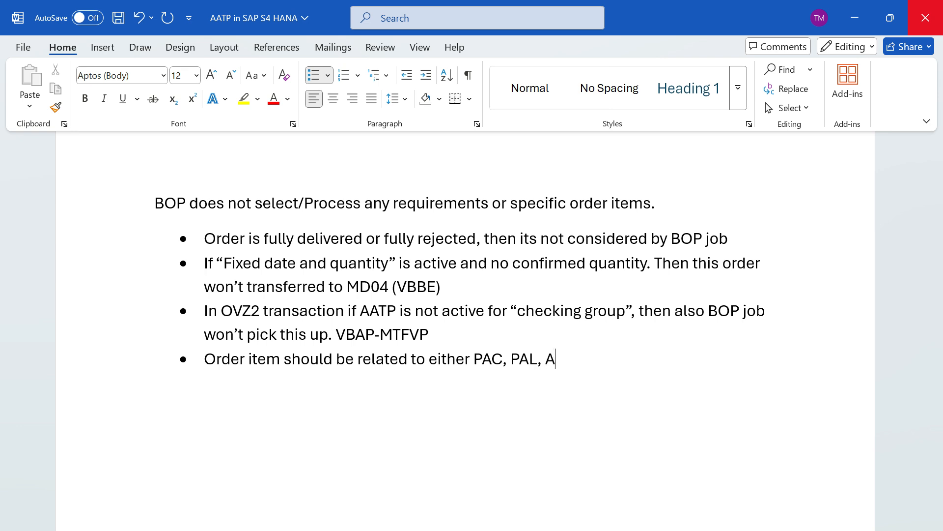
text(RU)
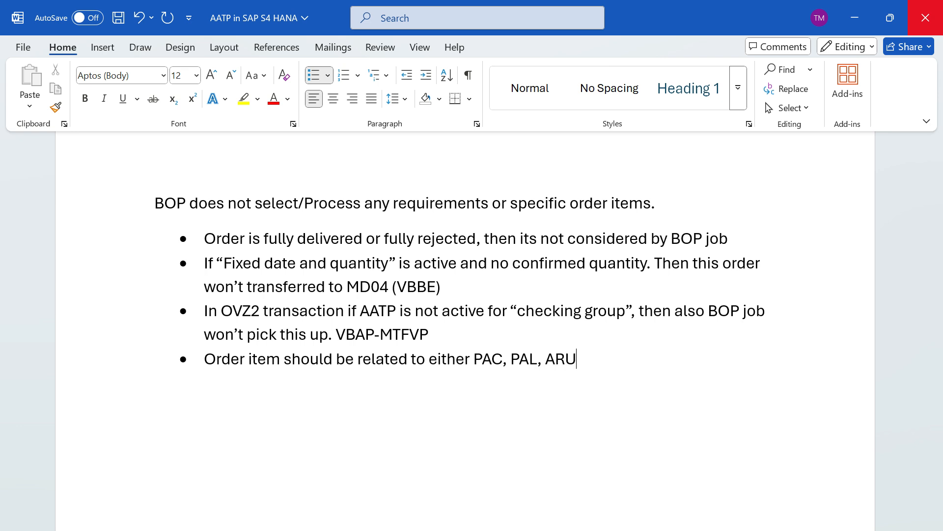
text(N.)
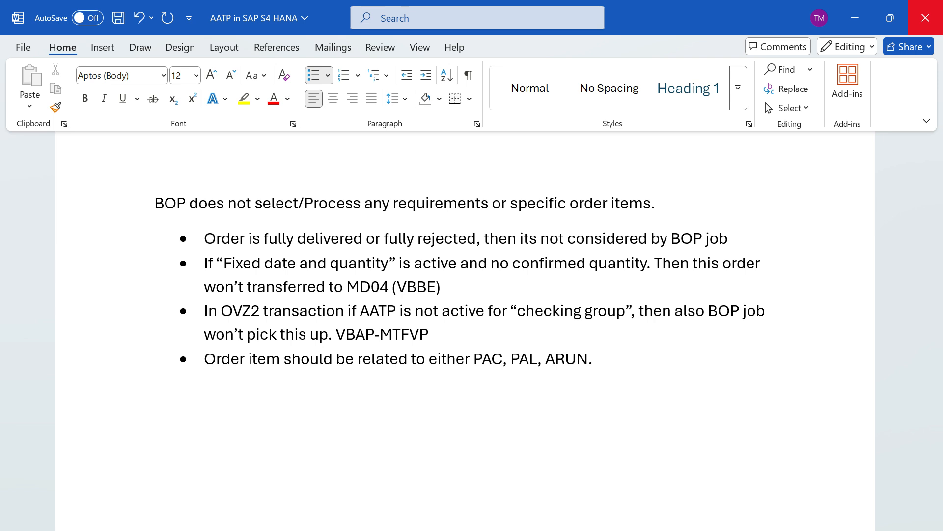
click(593, 359)
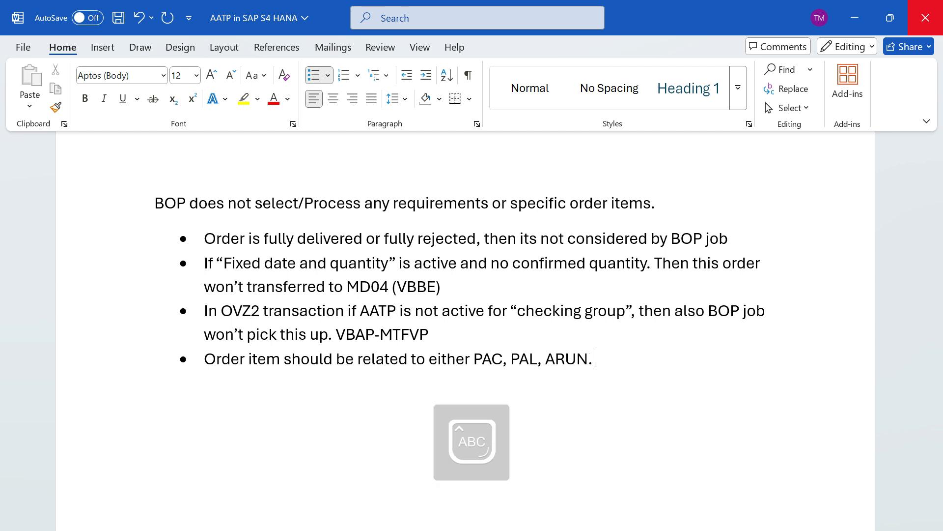
Add "SDRQCHCK – this should run and we should sales order details in the report," fixing the 'this' typo
text(SDRQ)
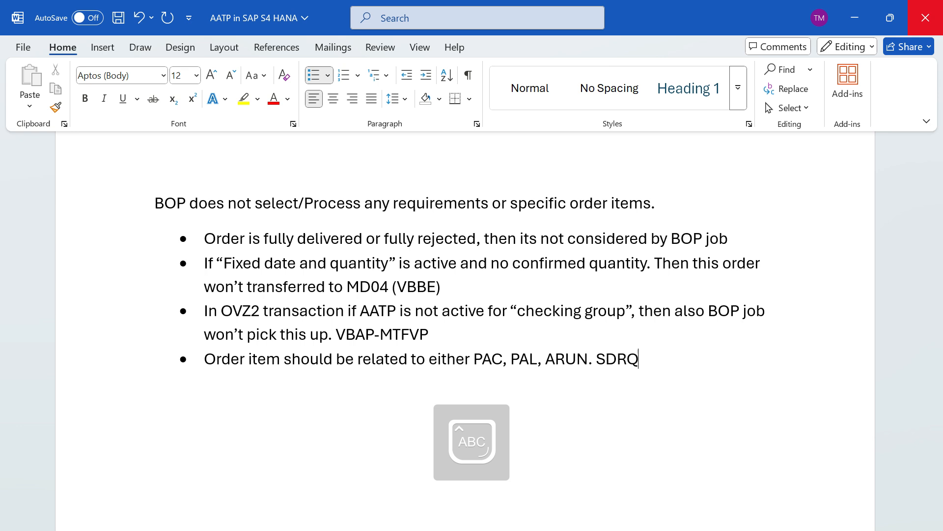
text(CE)
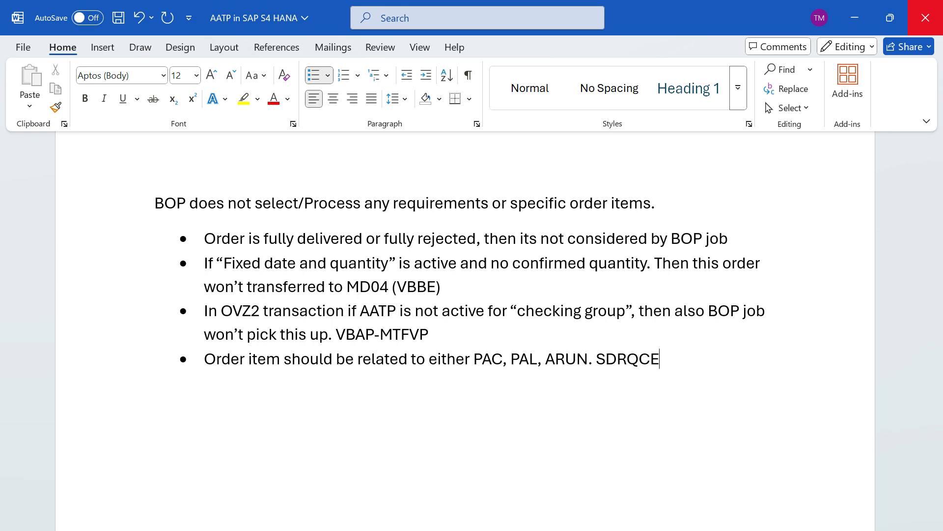
text(CK)
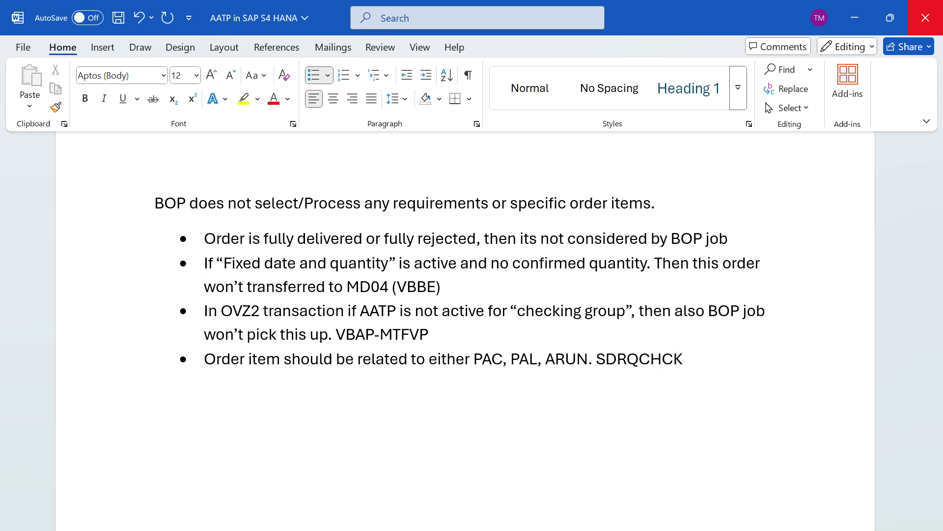
text(– ths)
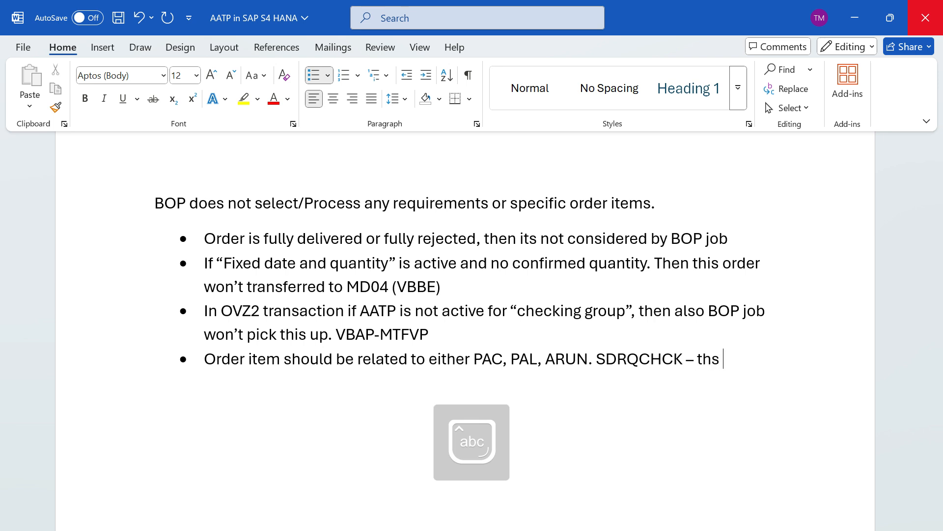
key(backspace)
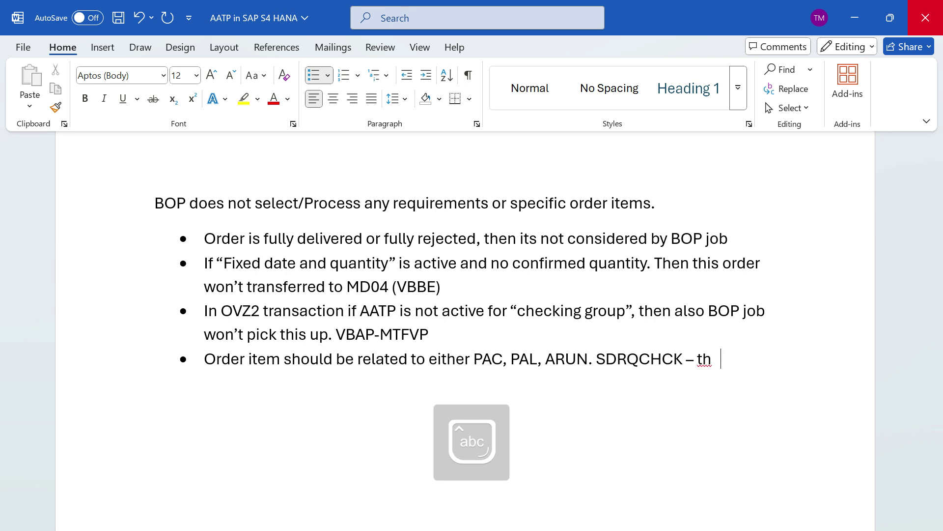
text(is should run an)
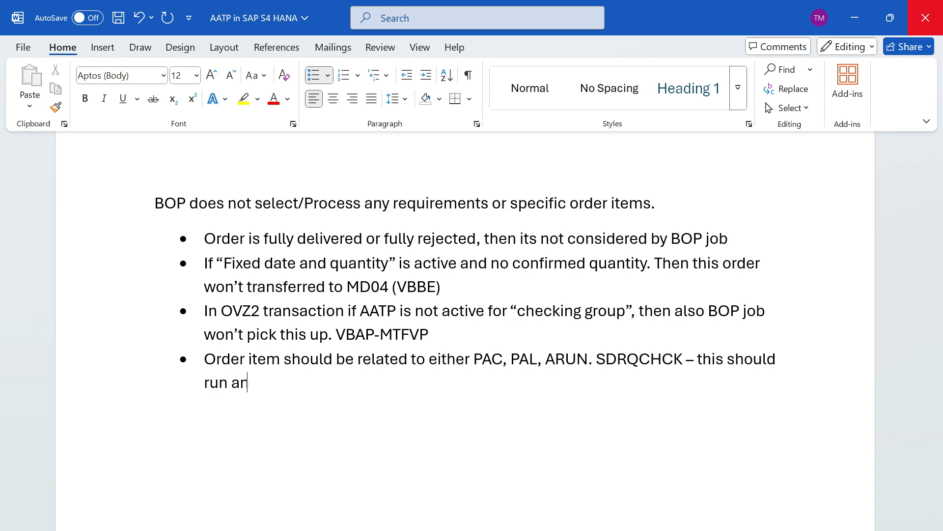
text(d we should sale)
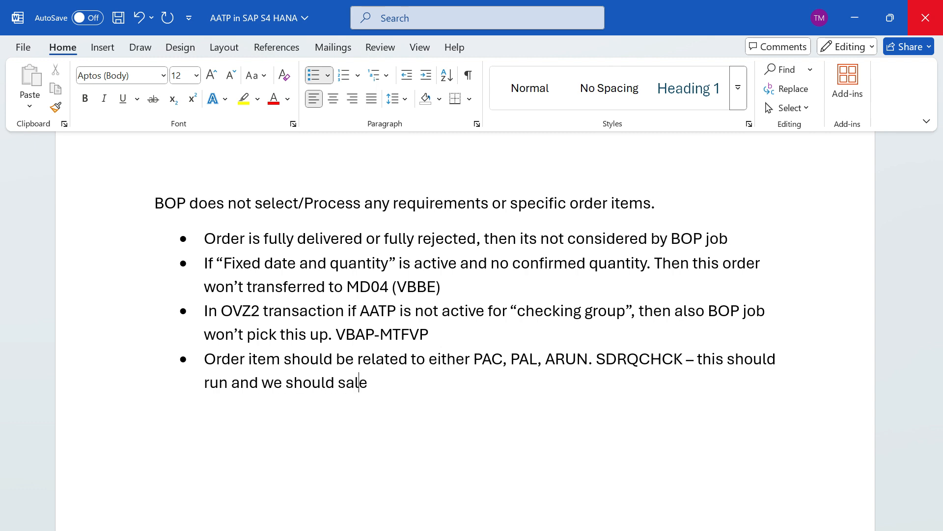
text(s order details in)
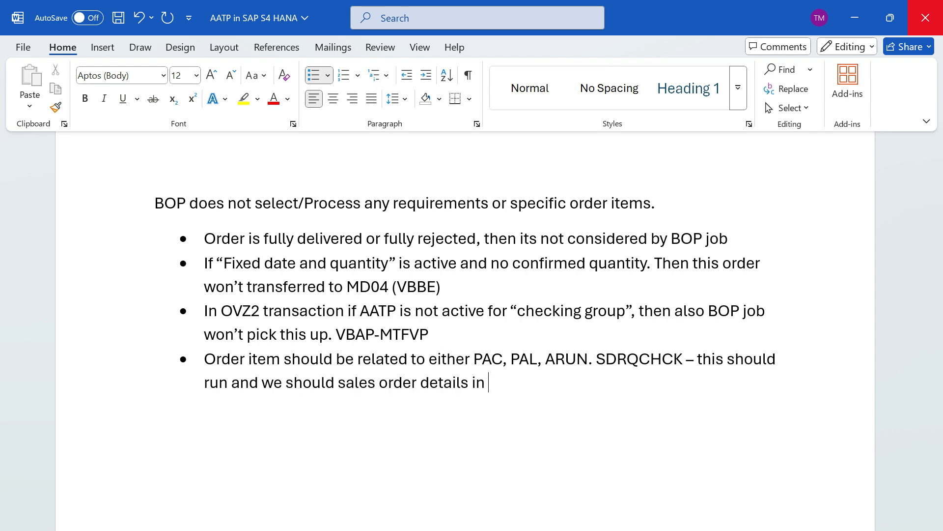
text(the re)
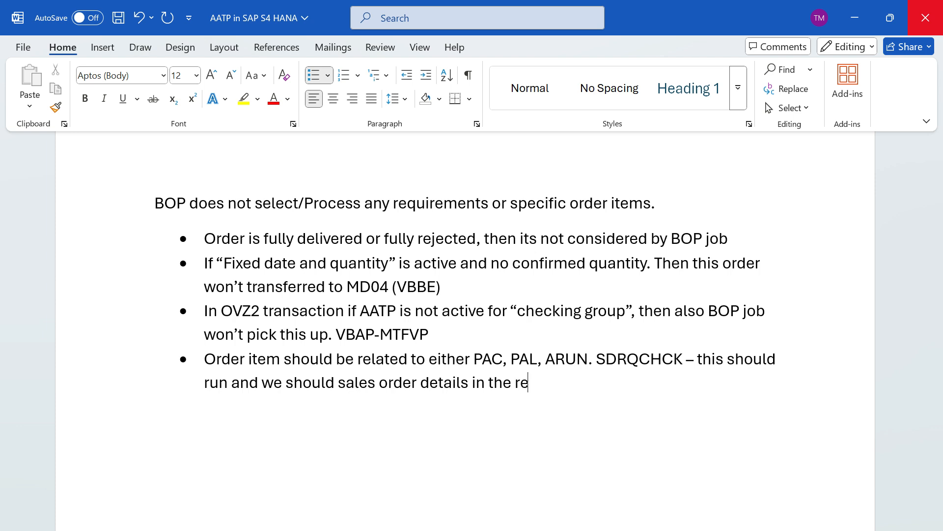
text(port,)
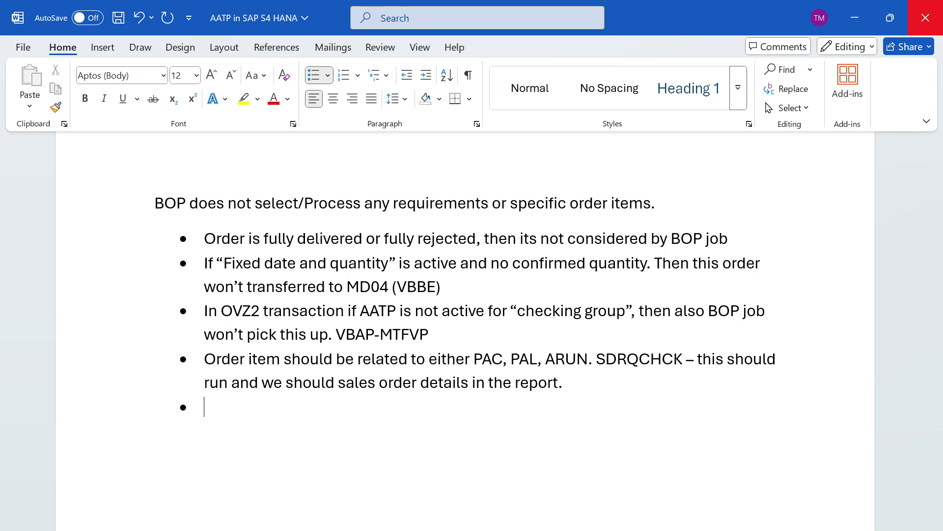
Write the fifth bullet's opening "If order number is not visible in VBBE (MD04),"
text(If ord)
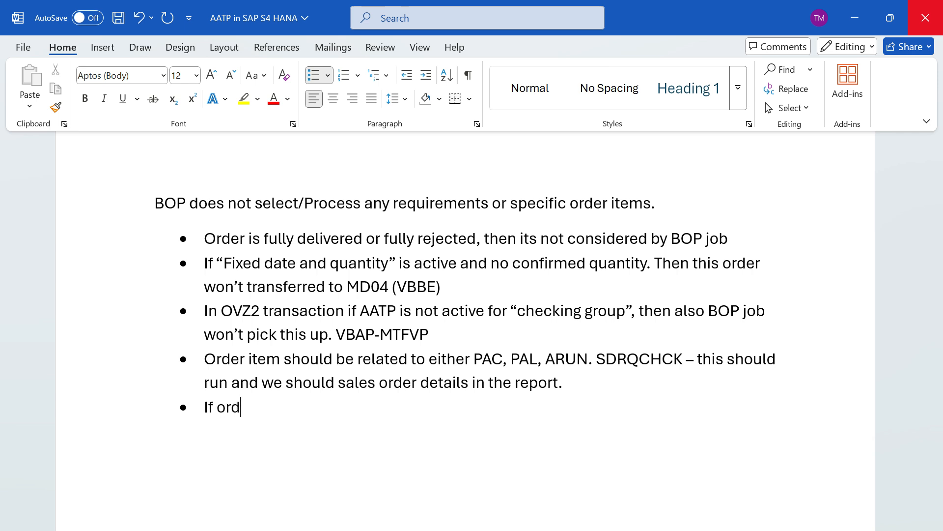
text(er number is not)
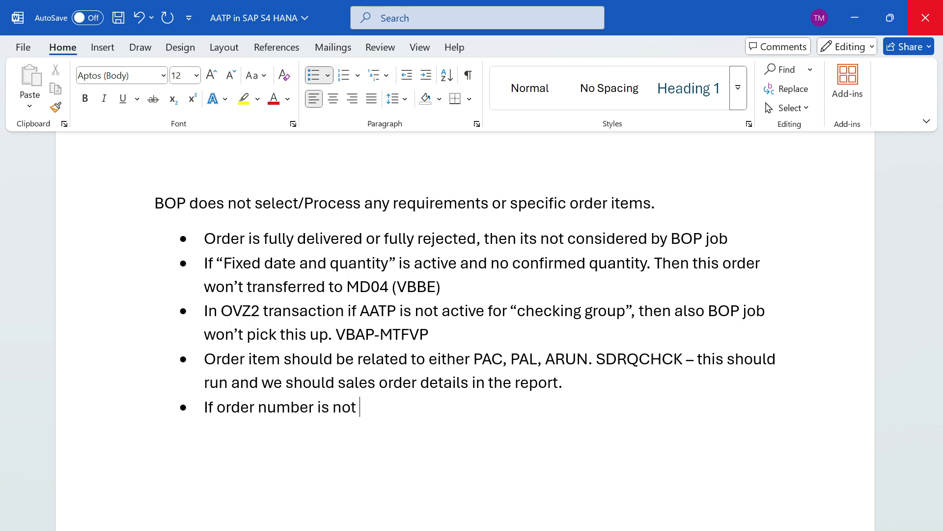
text(visible in)
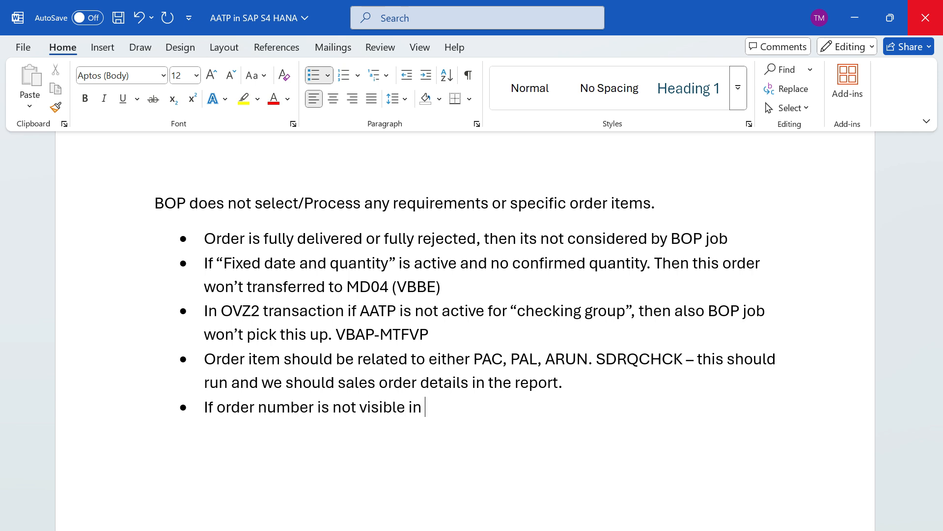
text(VBBE (MD0)
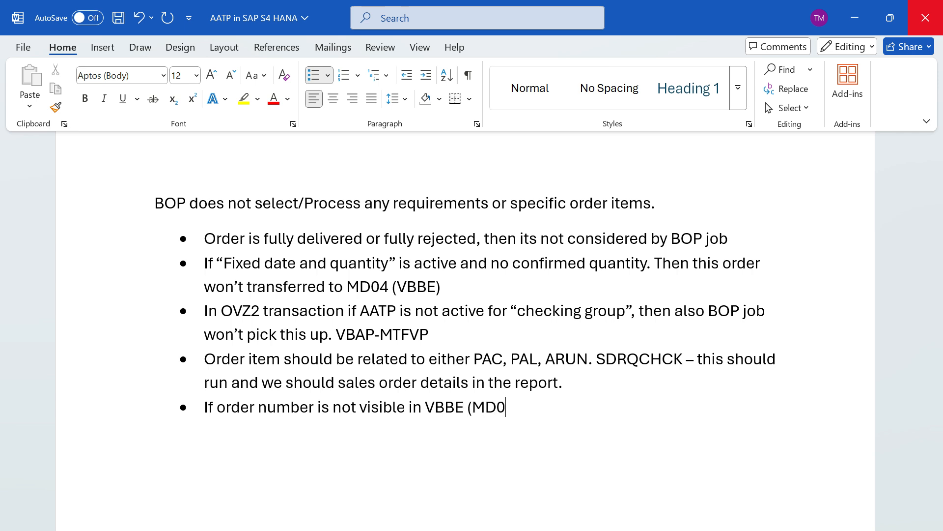
text(4),)
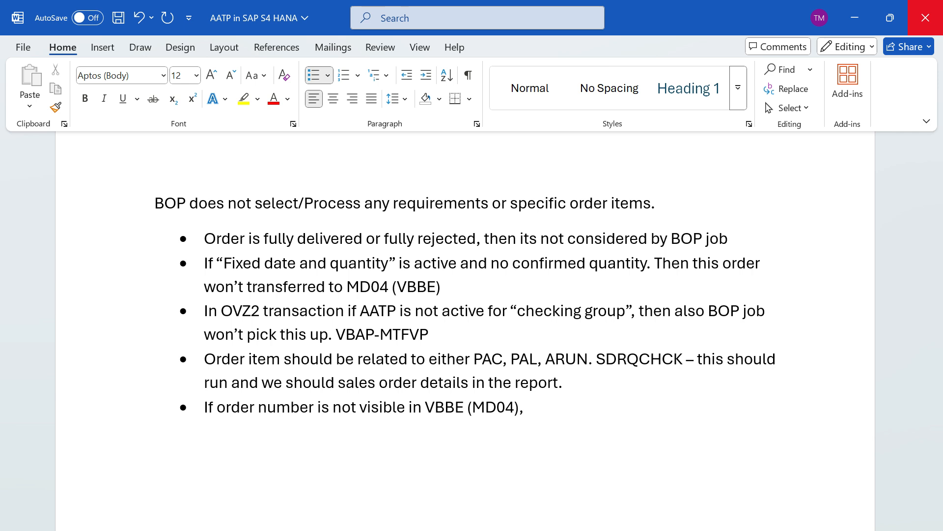
click(527, 407)
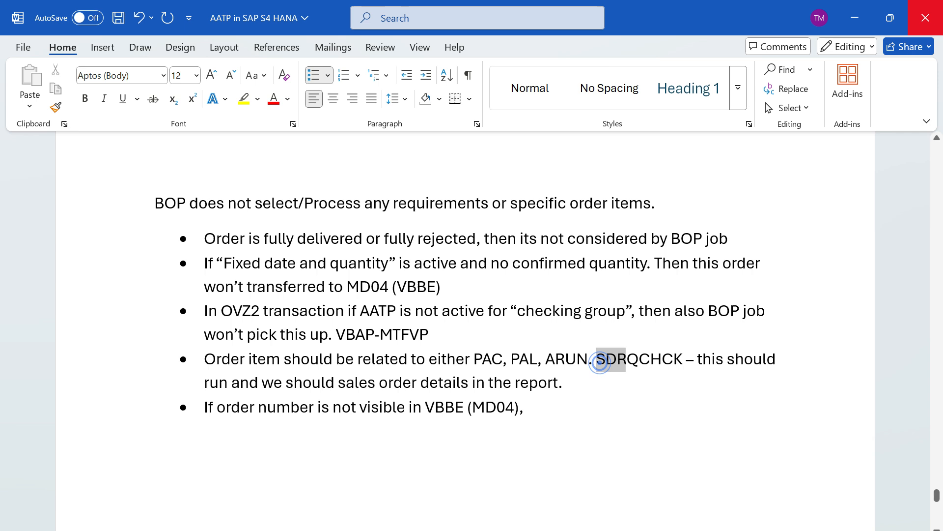
Name the reports SDRQCHCK and ATP_VBBE_CONSISTENCY at the end of the fifth bullet
double_click(635, 358)
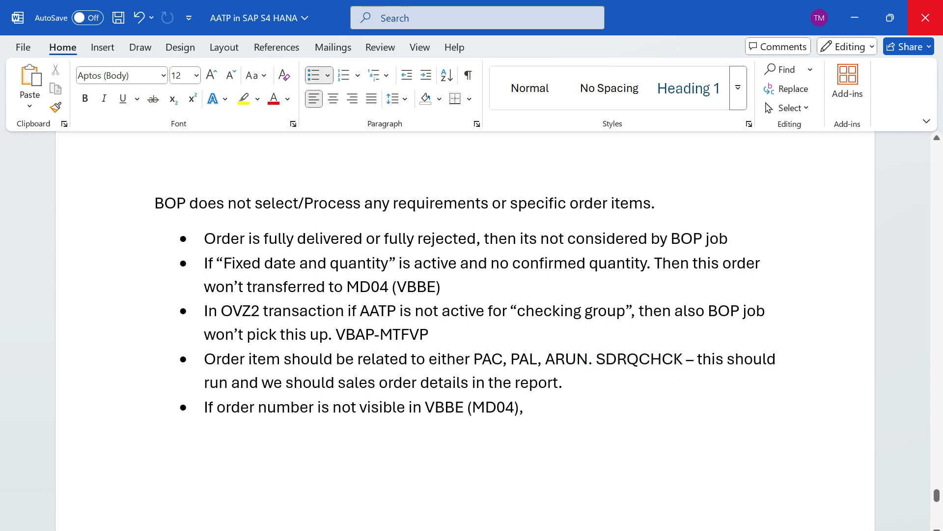
click(527, 407)
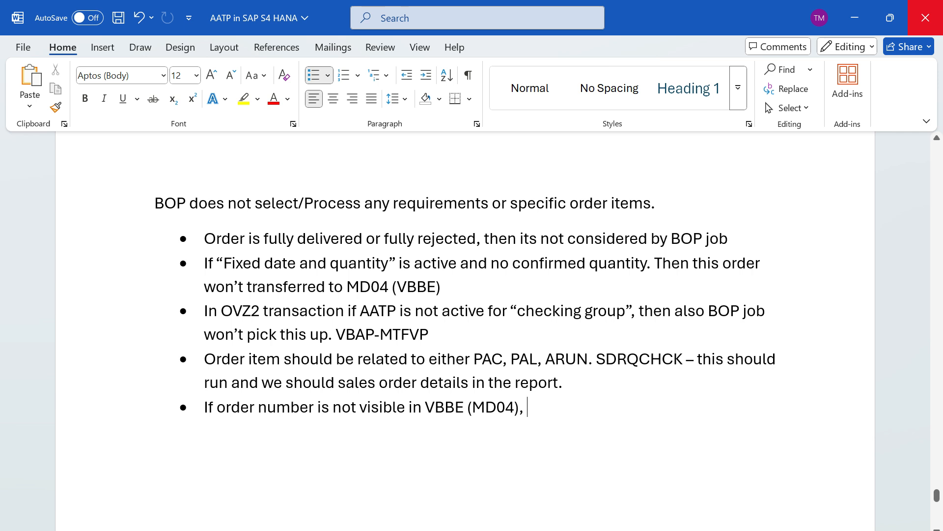
text(SDRQCHCK,)
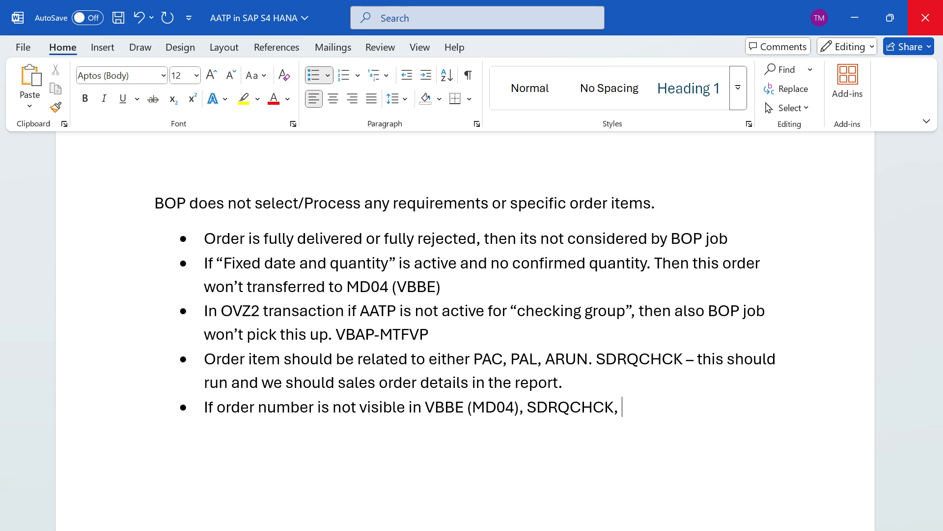
text(ATP_)
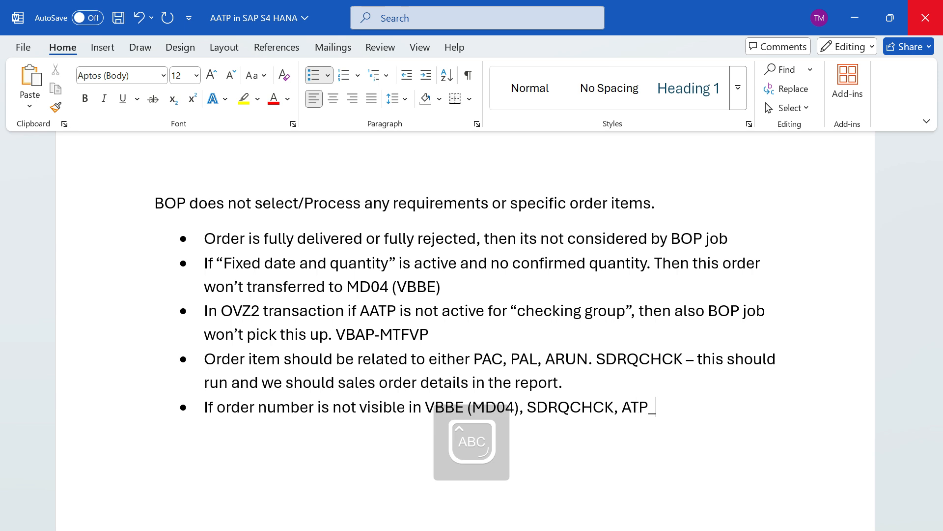
text(VBBE)
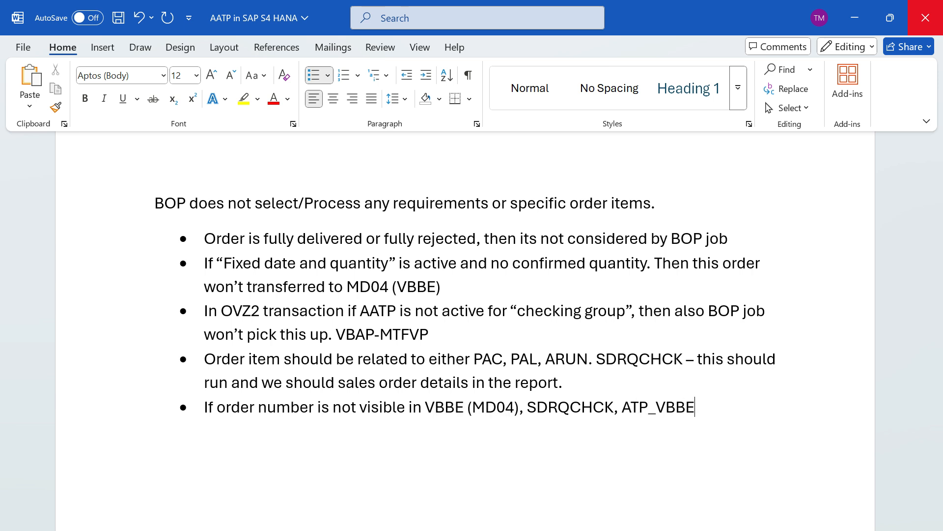
text(_CON)
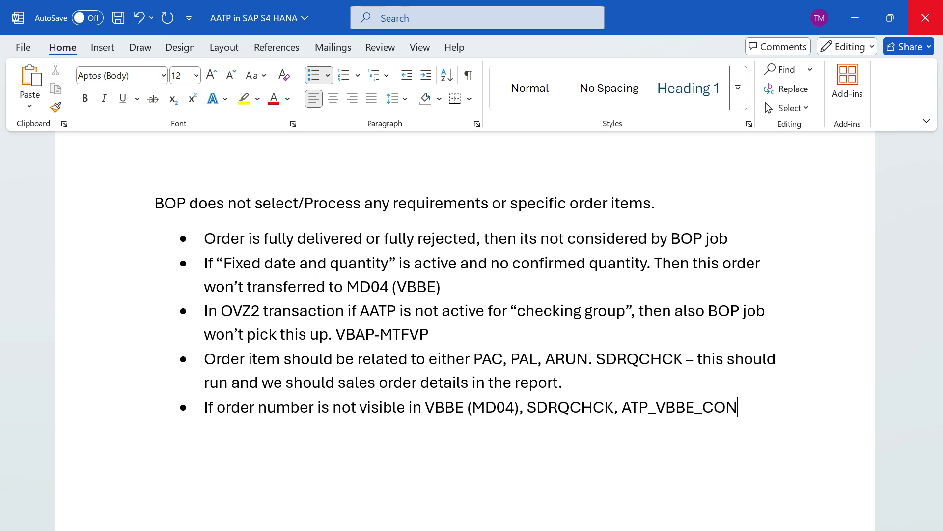
text(SISTENCY)
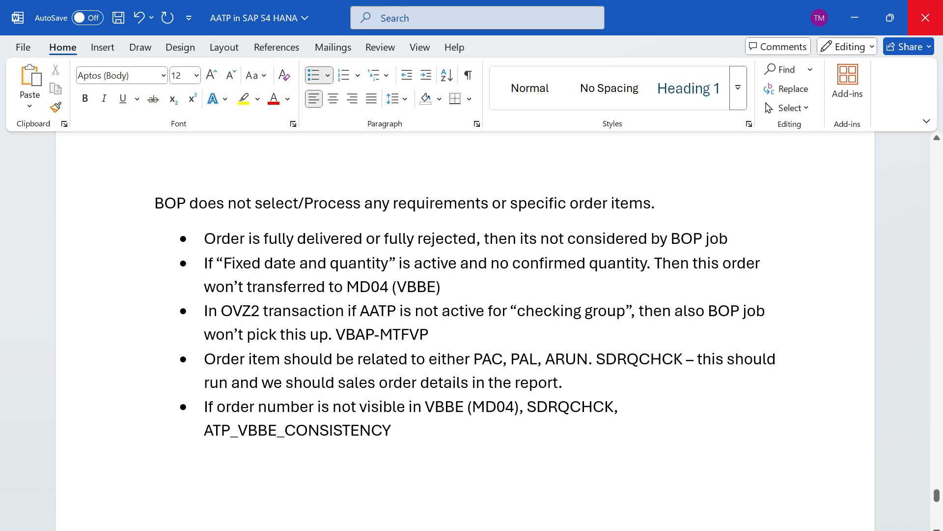
click(391, 429)
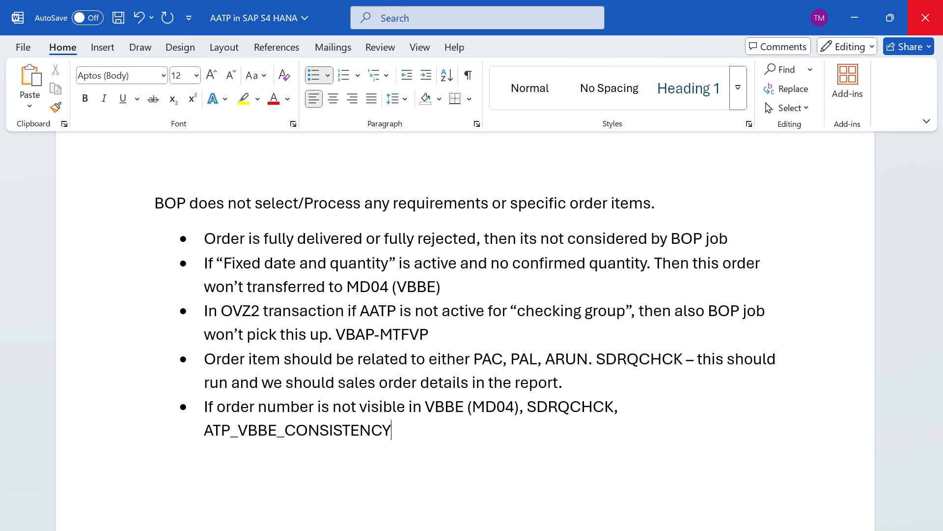
Start a sixth bullet: "During creation of an order requirement type should determined into order"
key(Return)
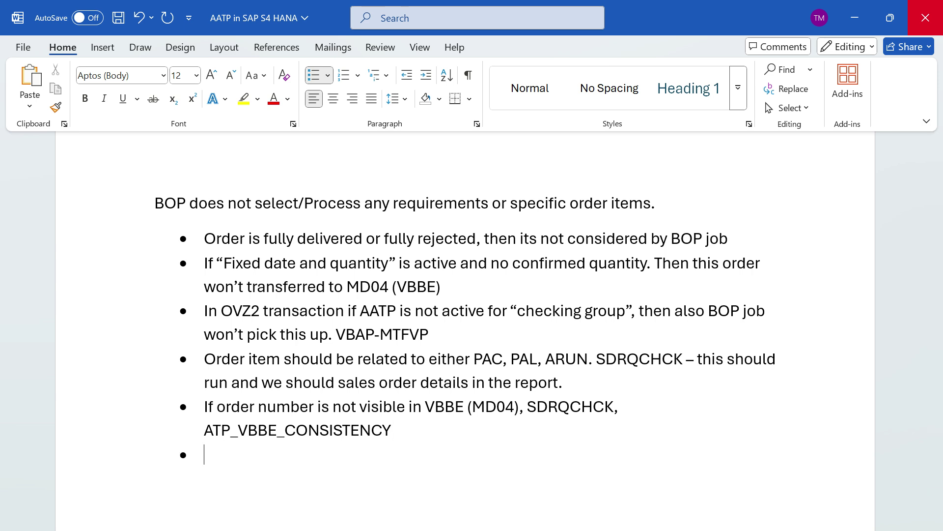
text(DURING)
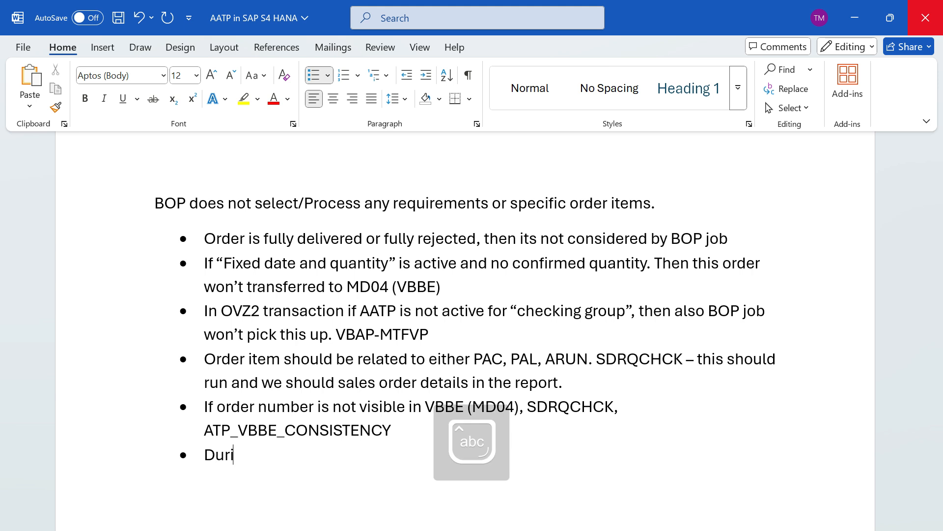
text(ng creation of an)
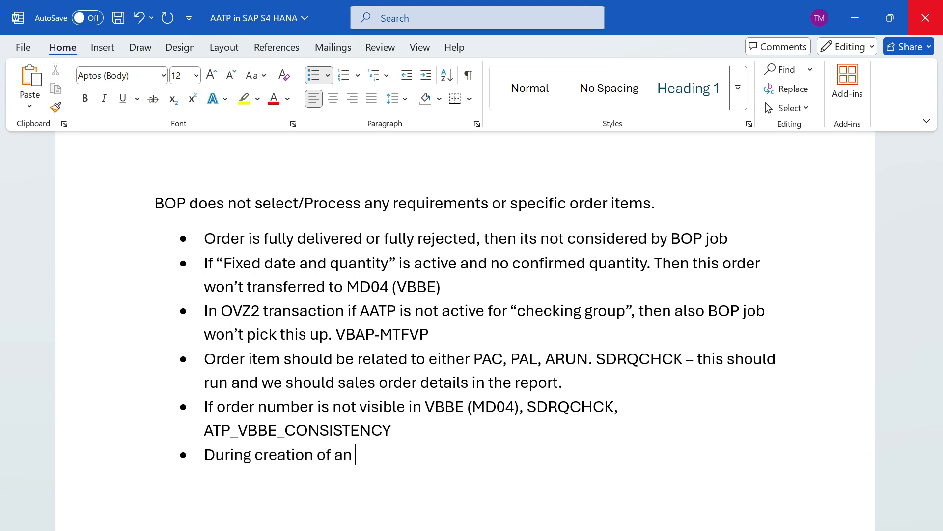
text(order)
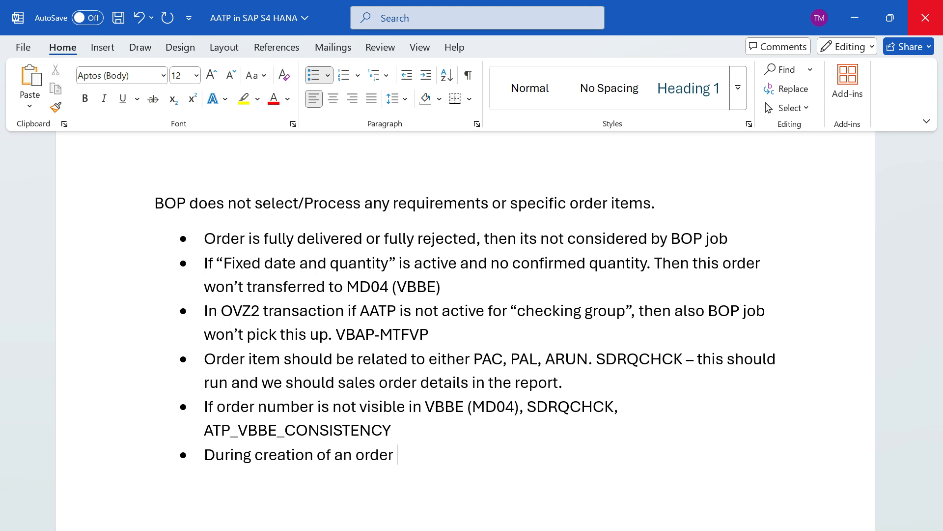
text(require)
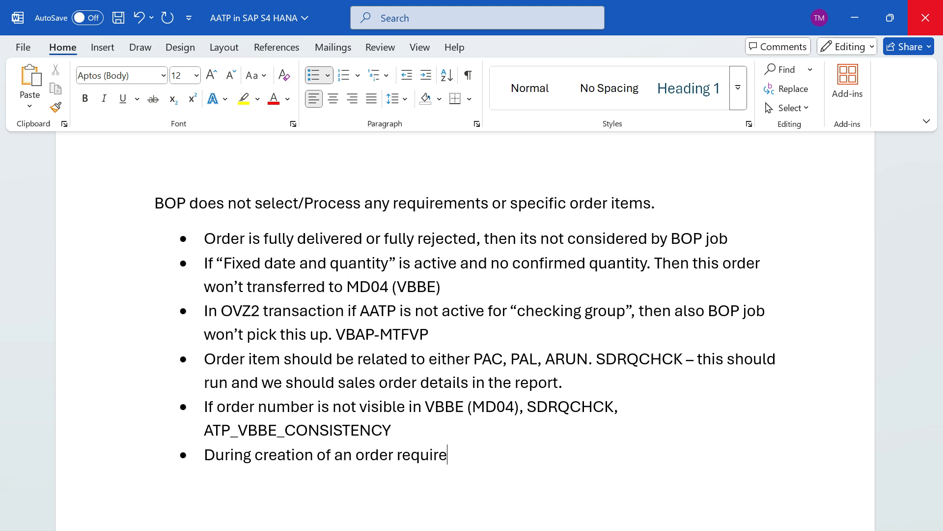
text(ment ty)
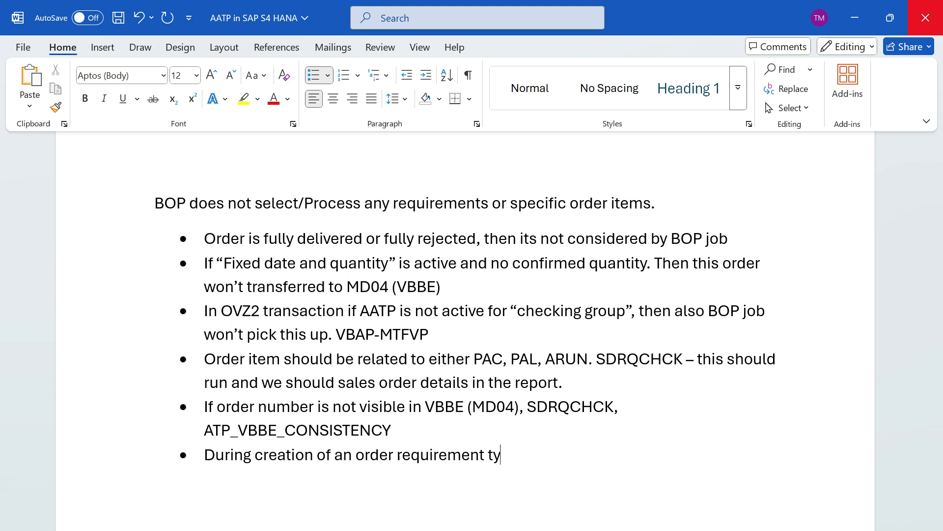
text(pe should de)
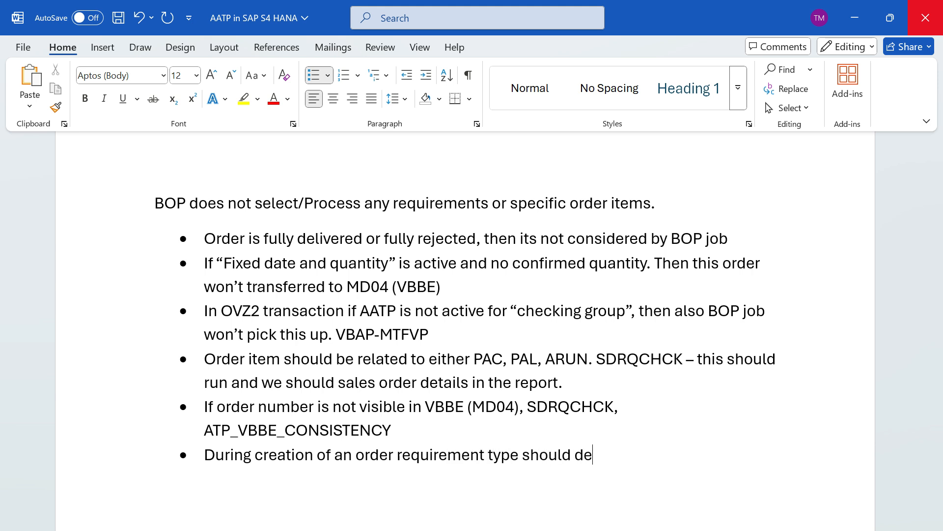
text(t)
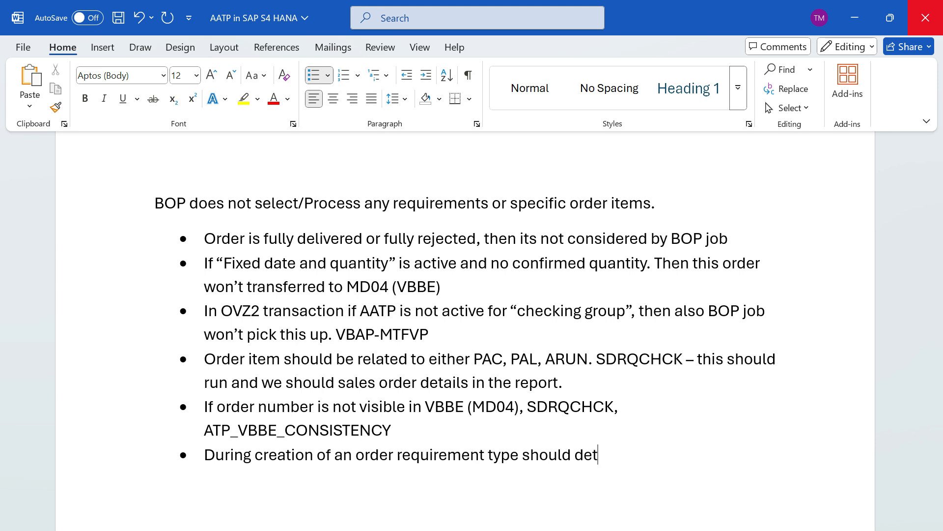
text(ermine)
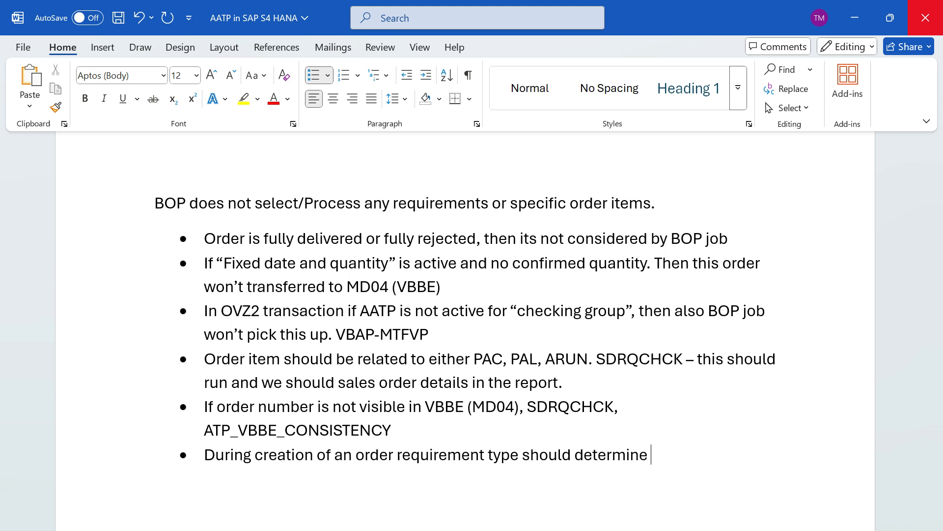
text(d into or)
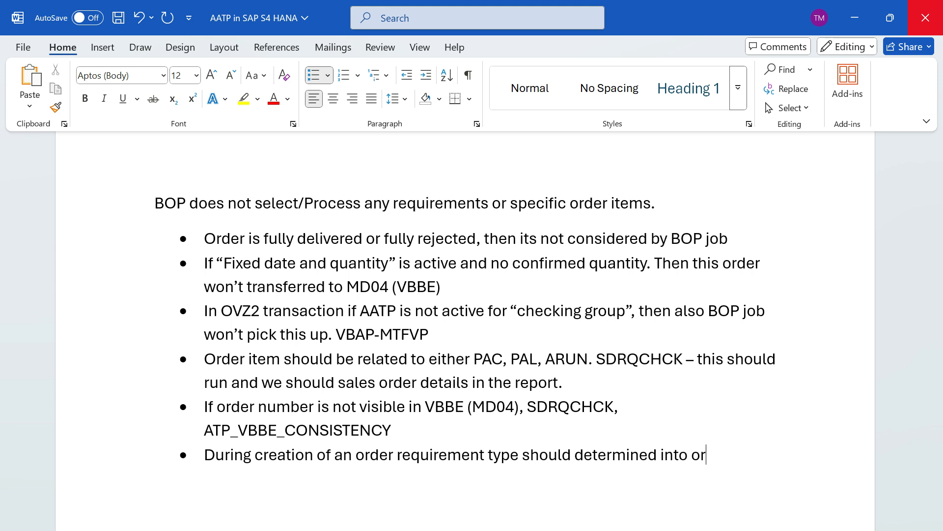
text(der)
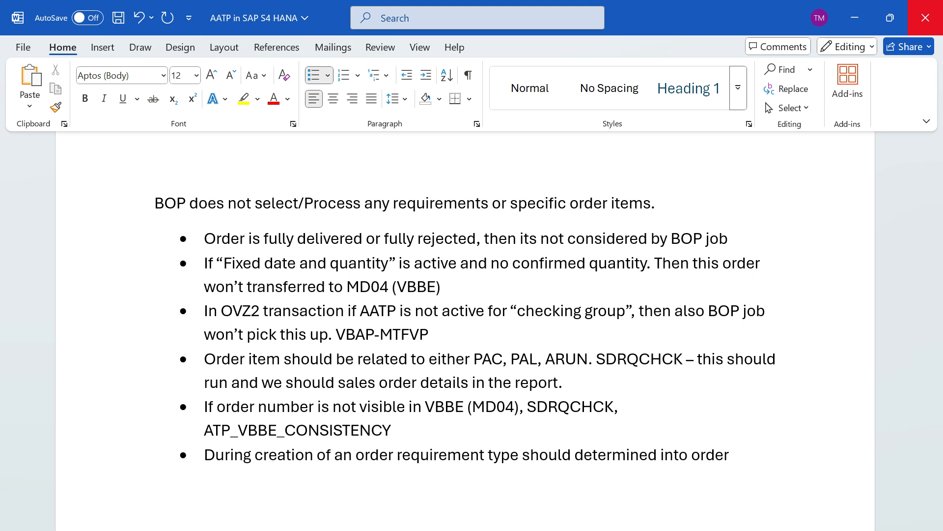
Finish it with "item (VBAP-BEDAE)" so it reads at order item level
click(731, 454)
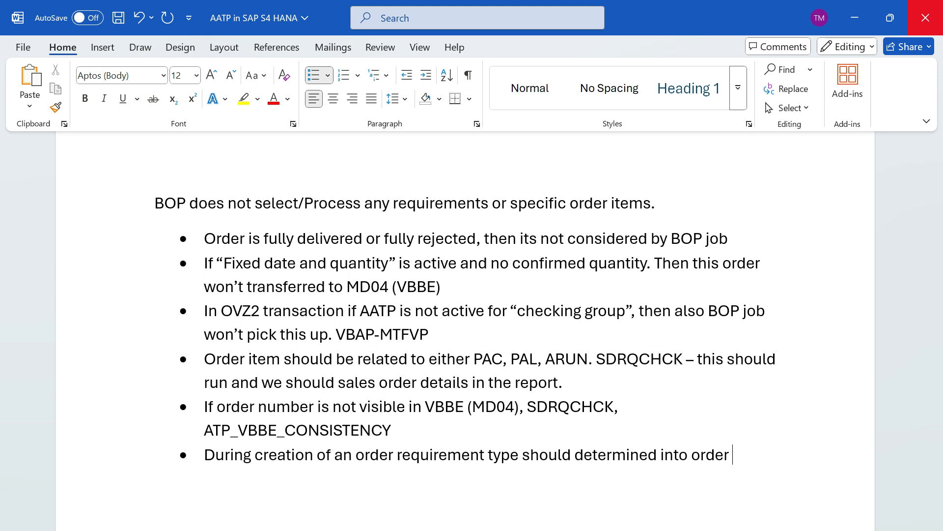
text(item)
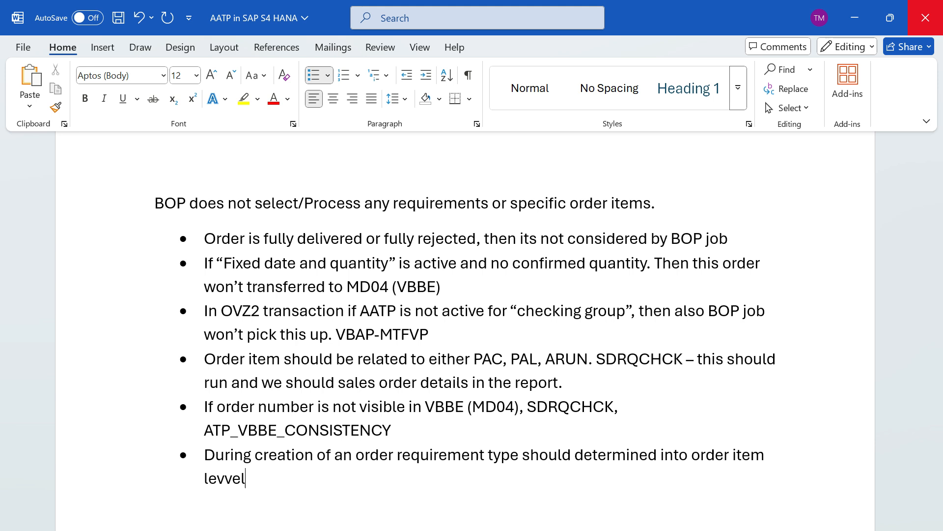
text(()
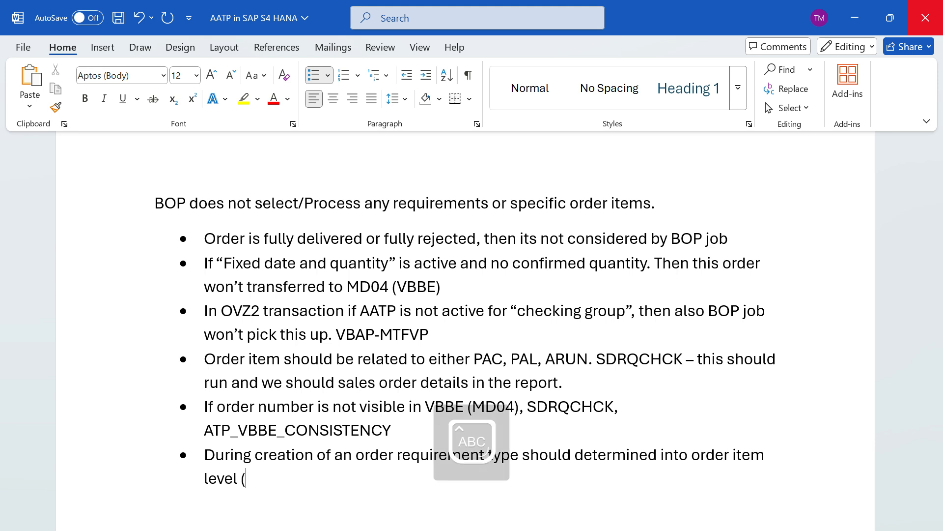
text(VBAP-)
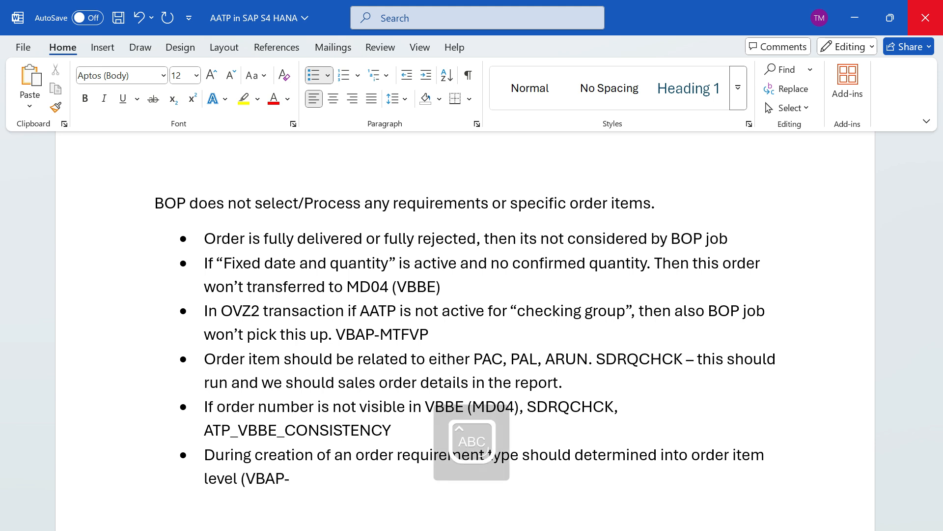
text(BEDAE)
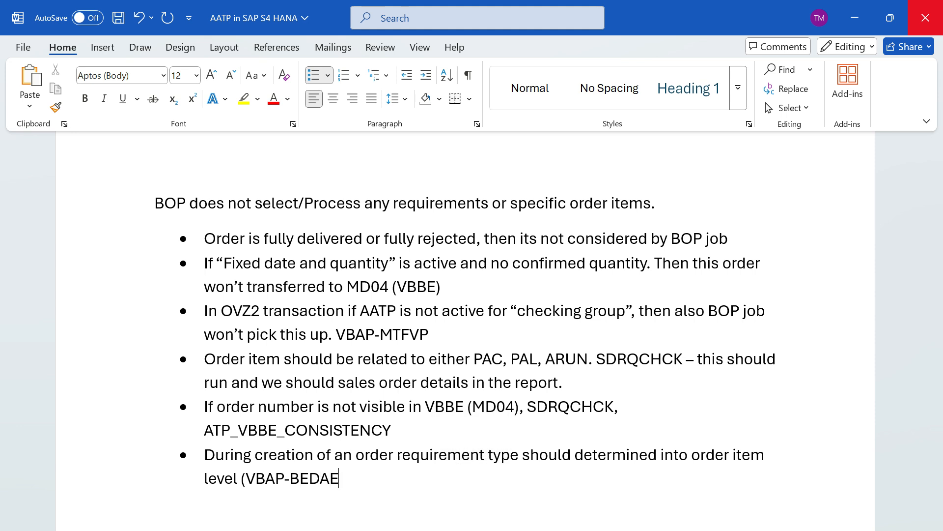
text())
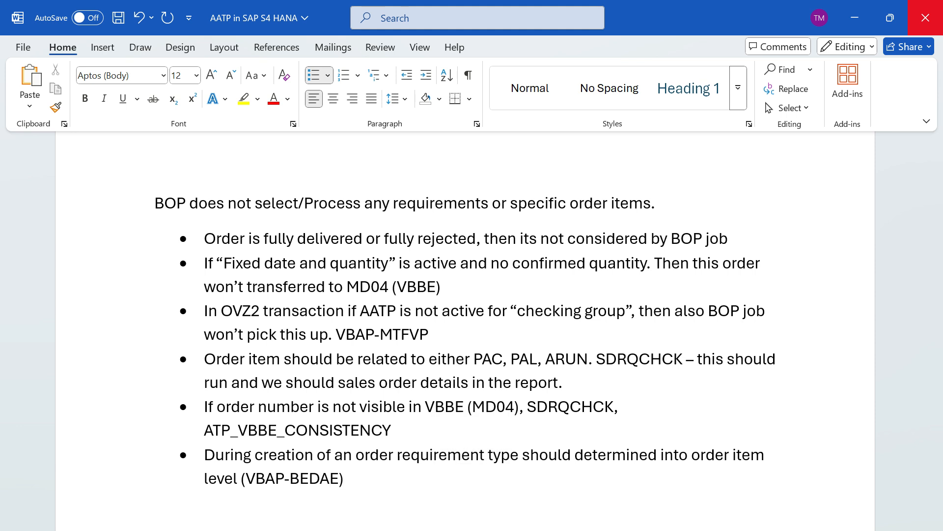
click(344, 478)
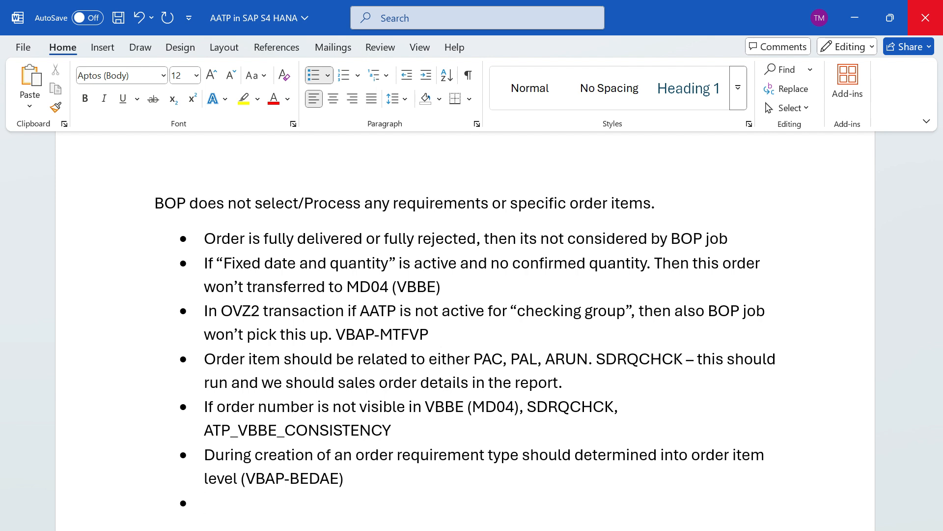
Write "In the requirement class of the document (OVZG) has assembly processing", lowercasing 'has'
click(208, 502)
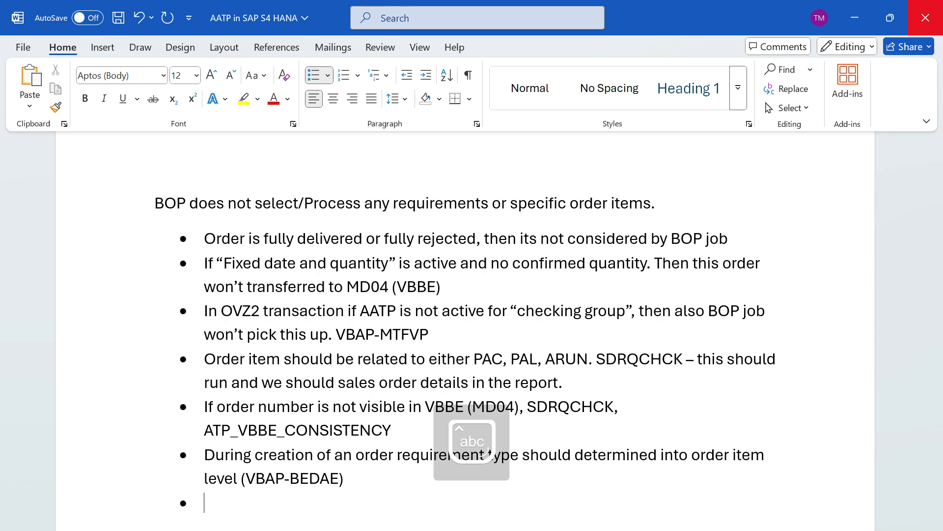
text(Inn the)
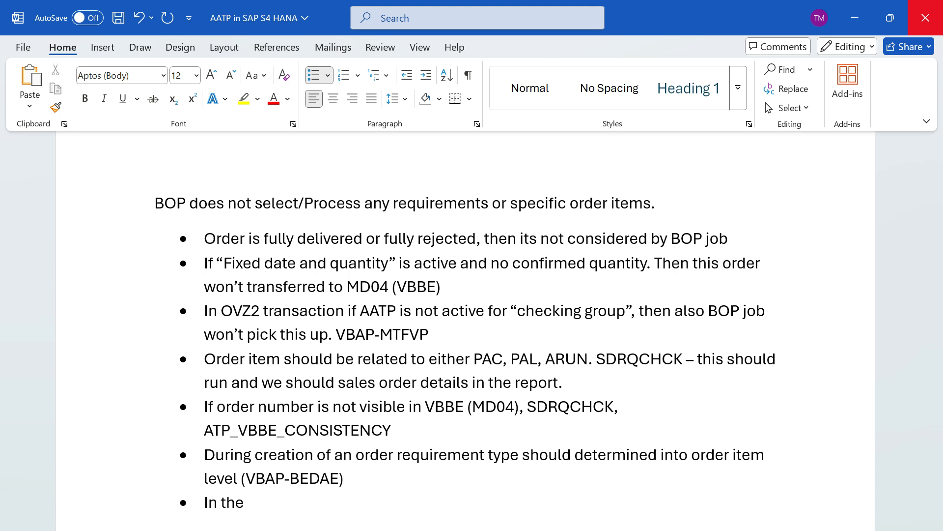
click(247, 502)
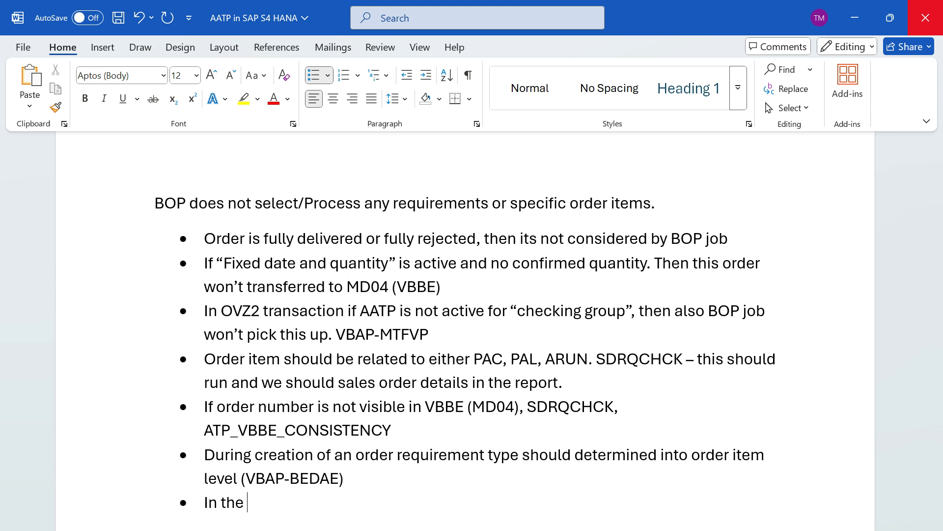
text(require)
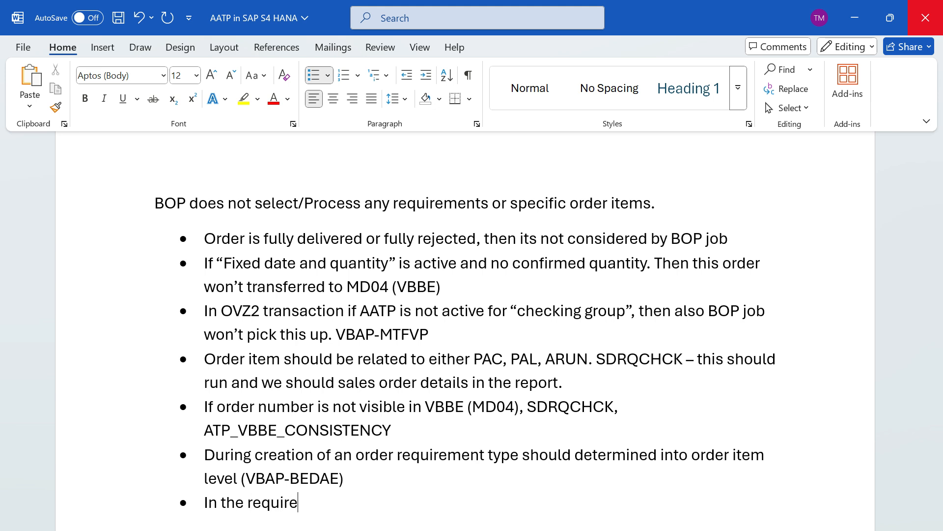
text(ment calss o)
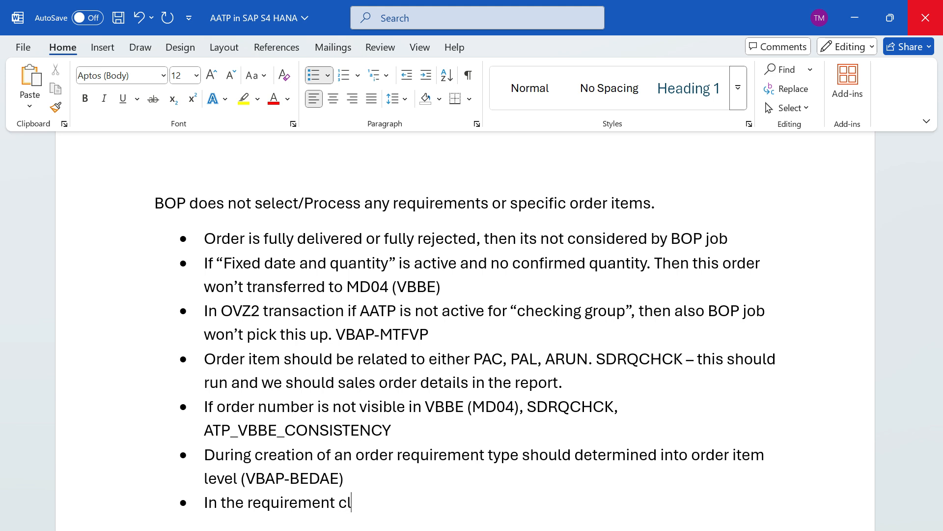
text(ass of the document)
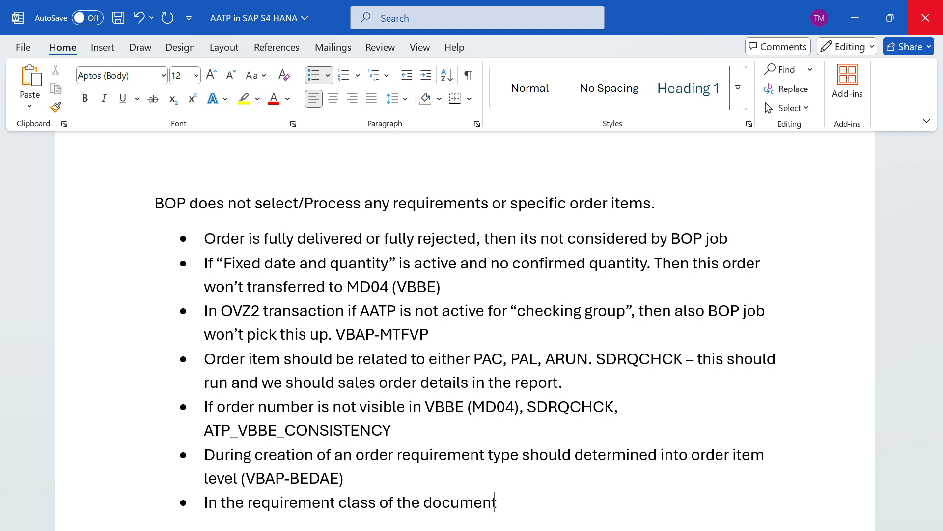
text((O)
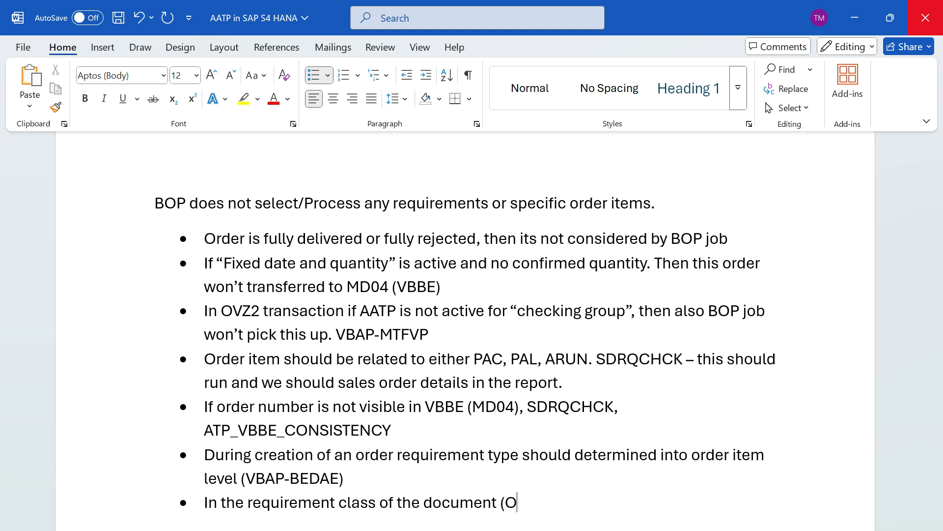
text(VZg)
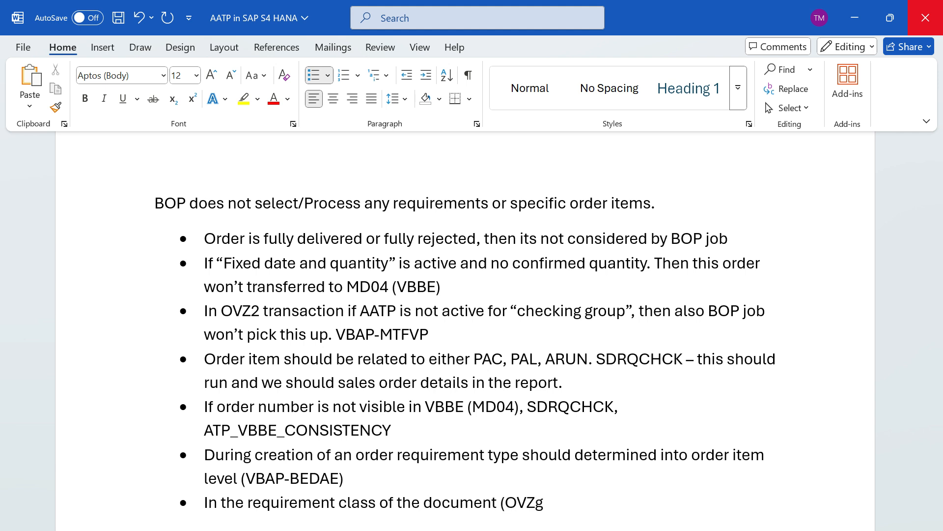
text())
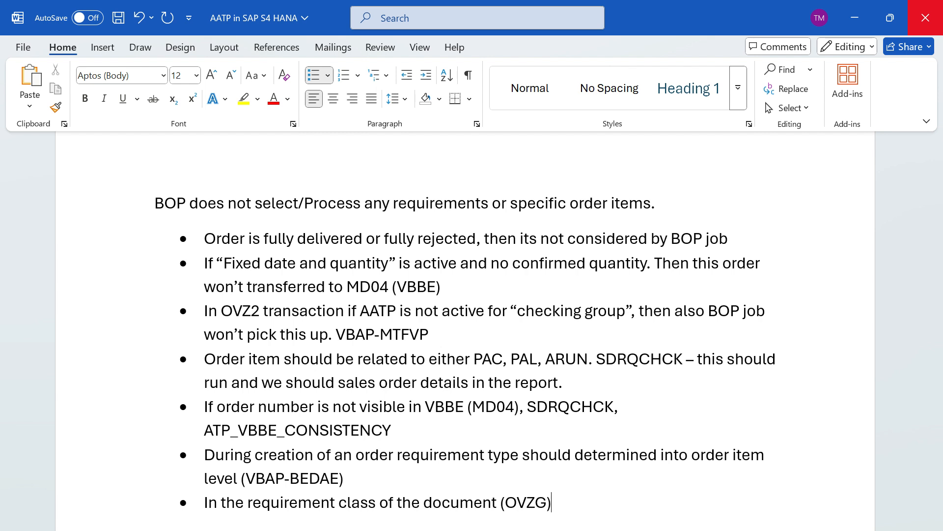
text(HAS)
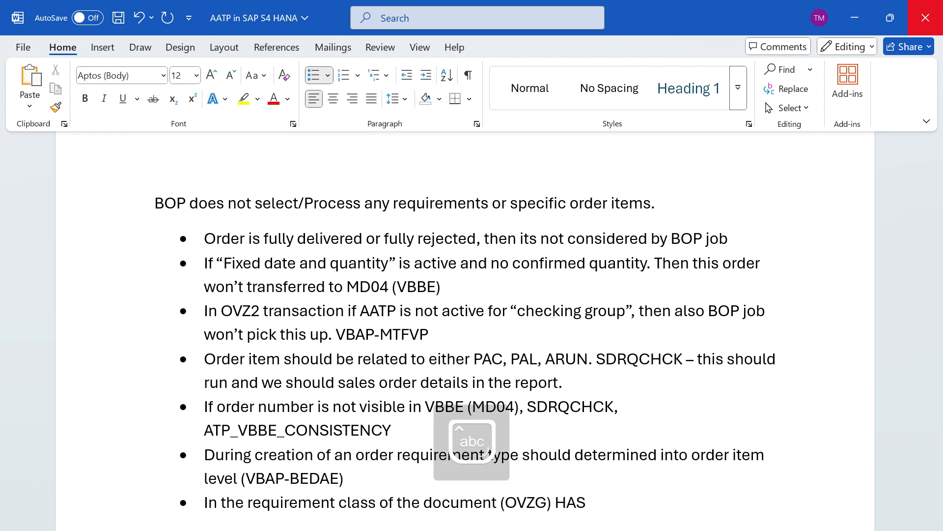
key(Backspace)
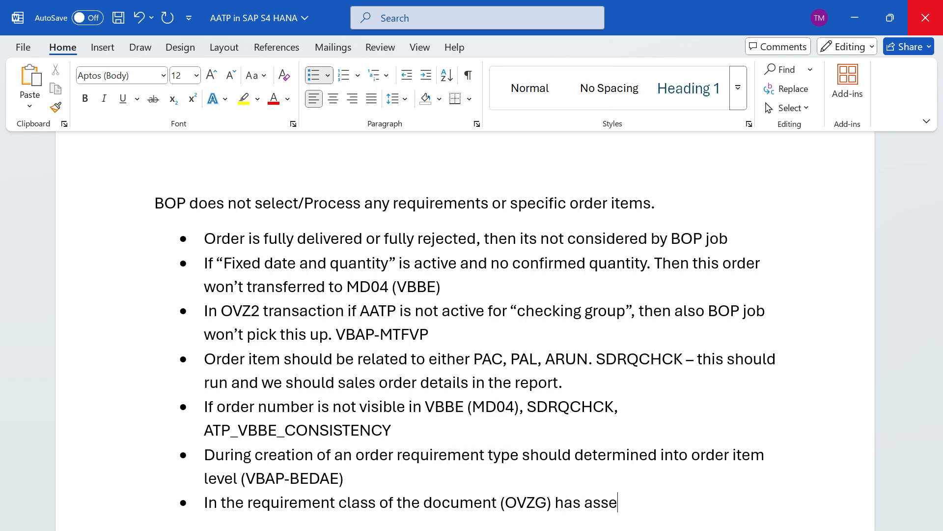
text(mbly processi)
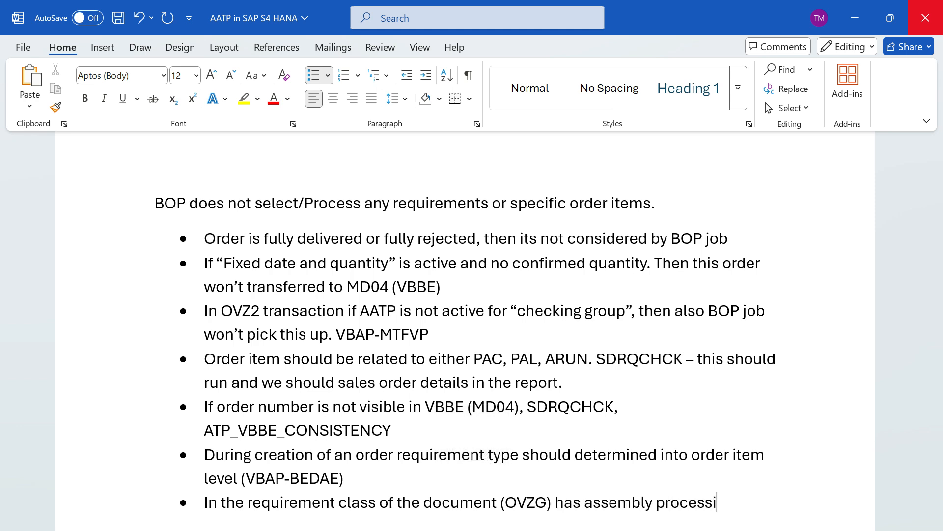
text(ng)
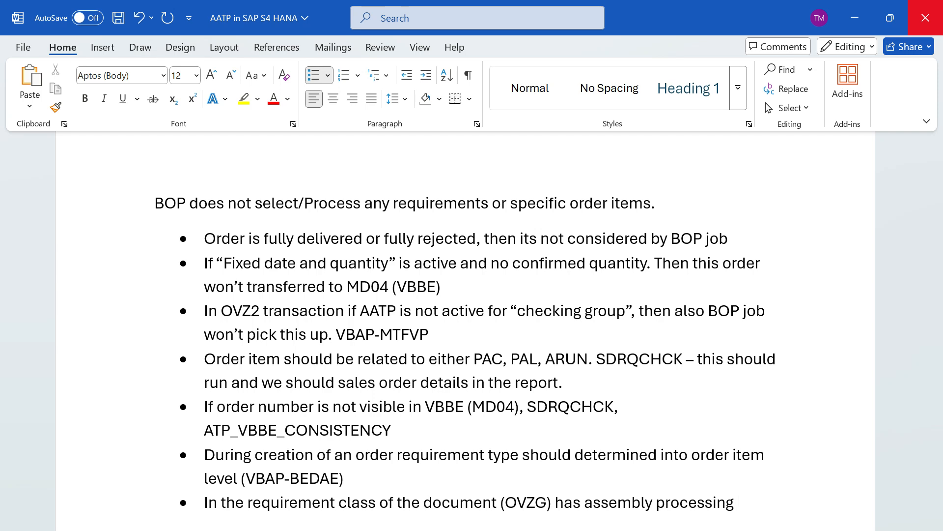
Add the sentence 'If this field holding apart from "O".' to the seventh bullet
click(735, 502)
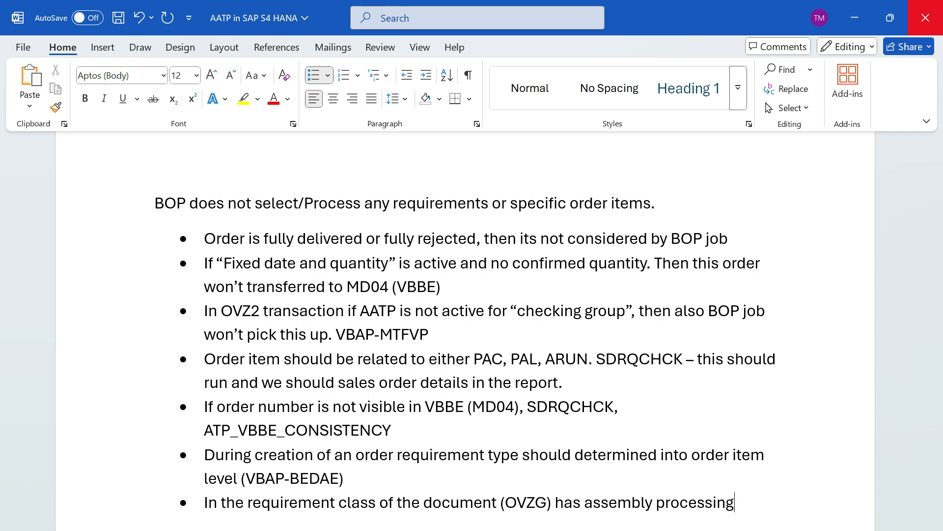
text(. If this)
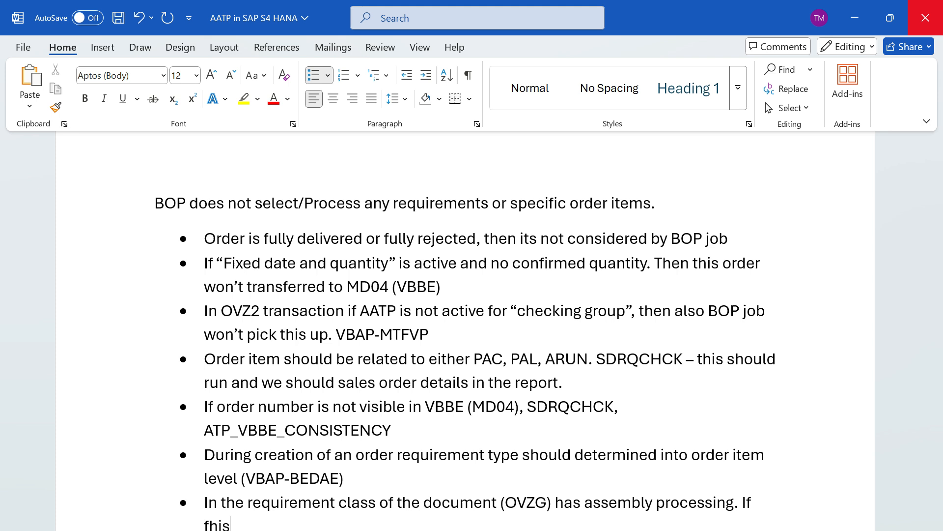
text(field)
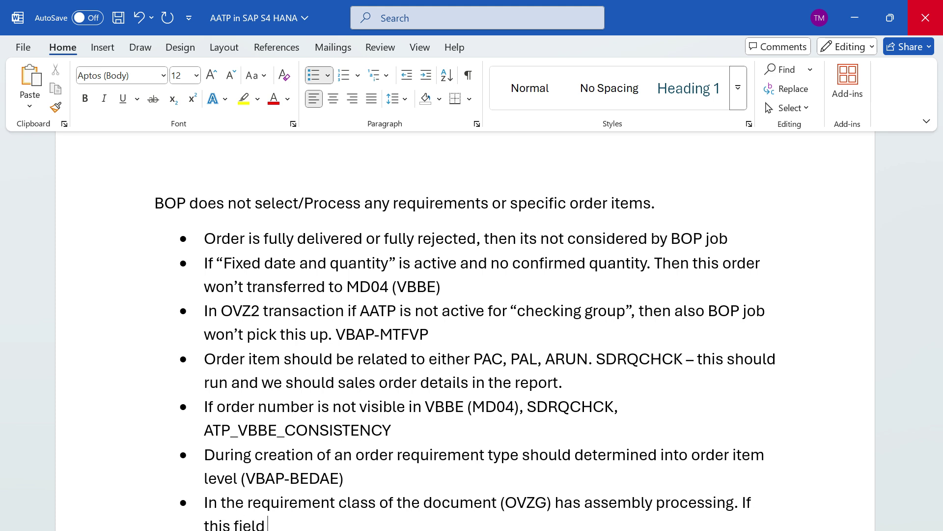
text(holding)
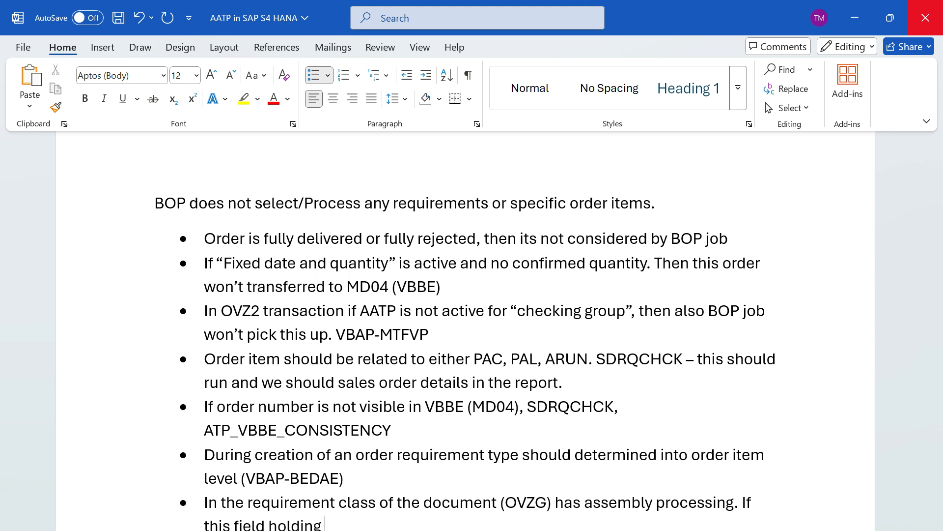
text(apart f)
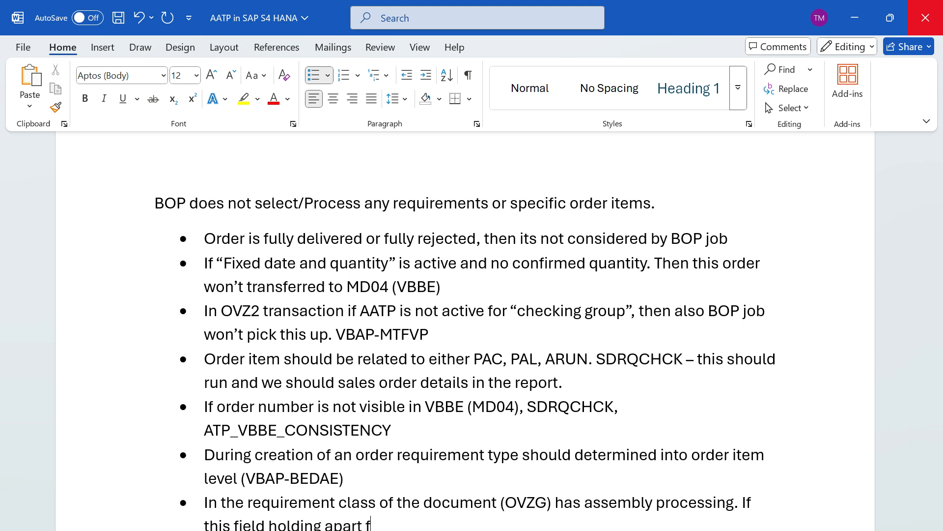
text(rom "O)
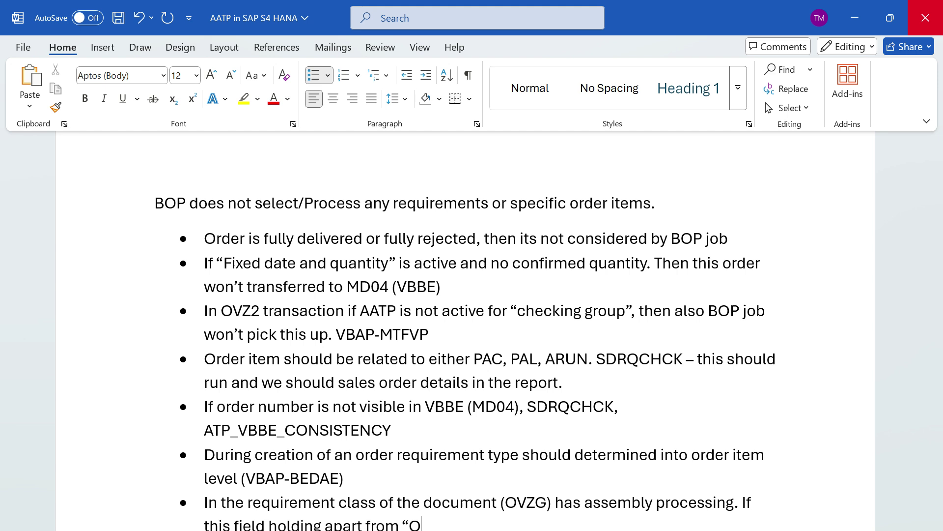
text(".)
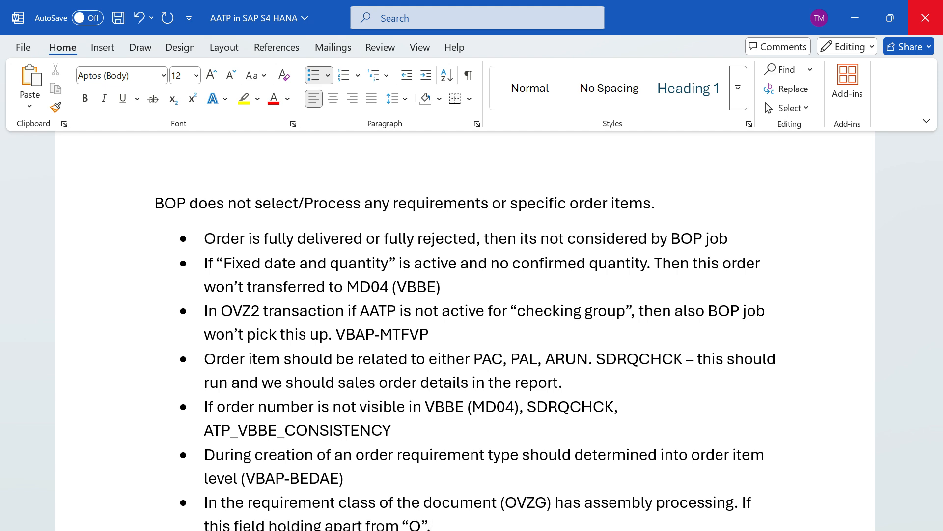
scroll(down, 3)
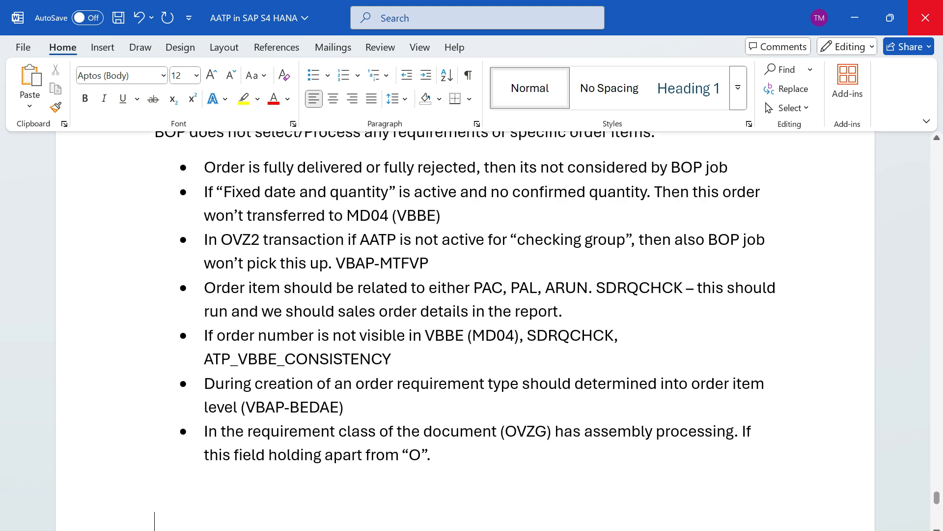
scroll(down, 3)
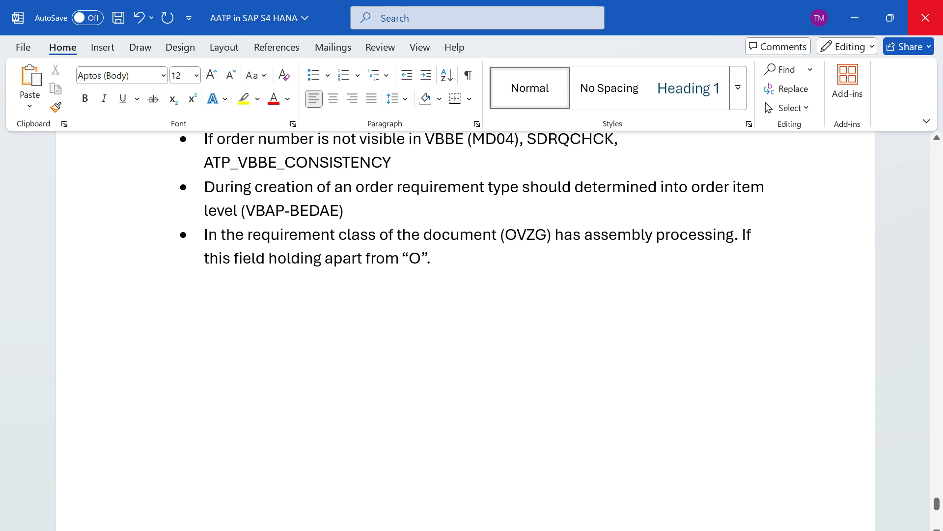
Start an eighth bullet reading 'To remove inconsistency in VBEP table lv'
key(enter)
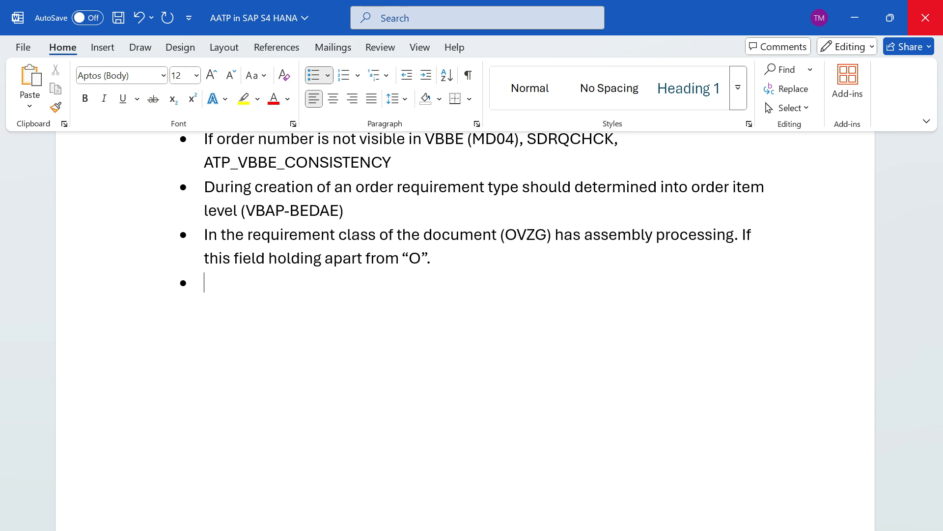
text(To rem)
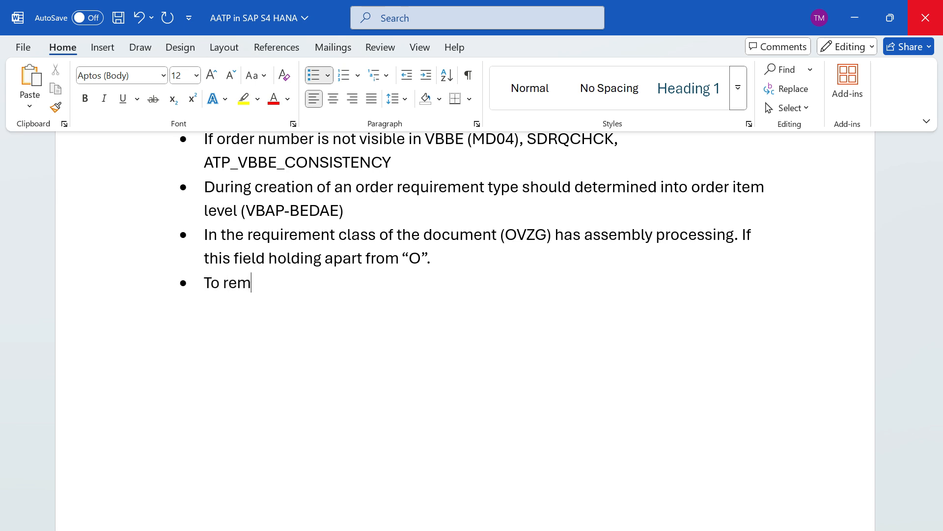
text(ove incon)
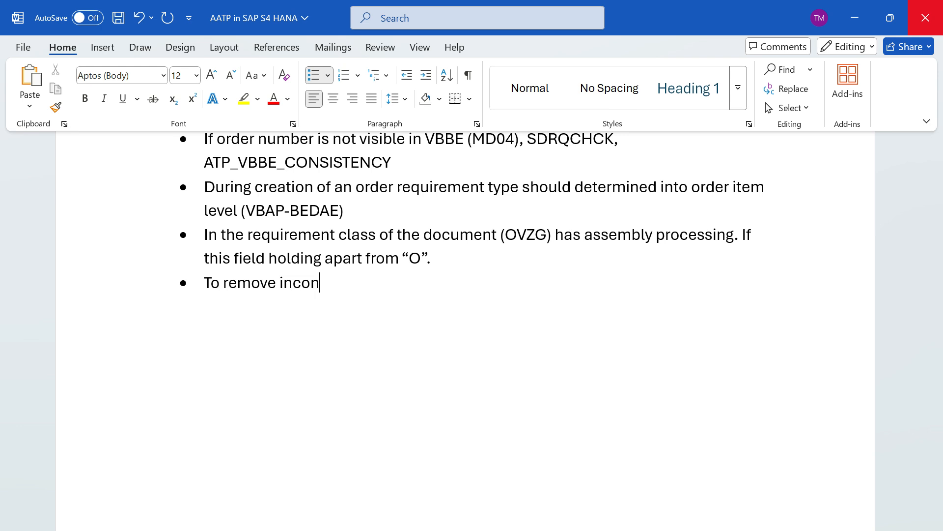
text(sistency in)
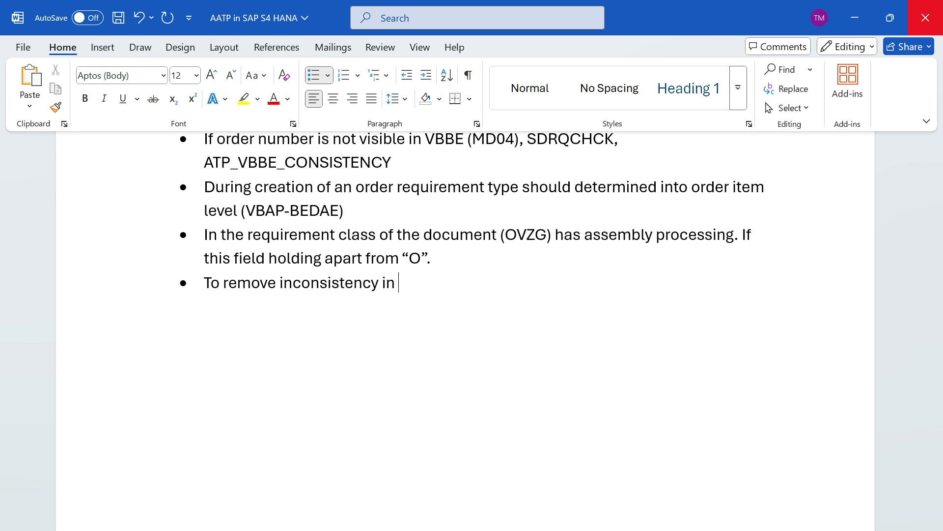
text(VBEP table)
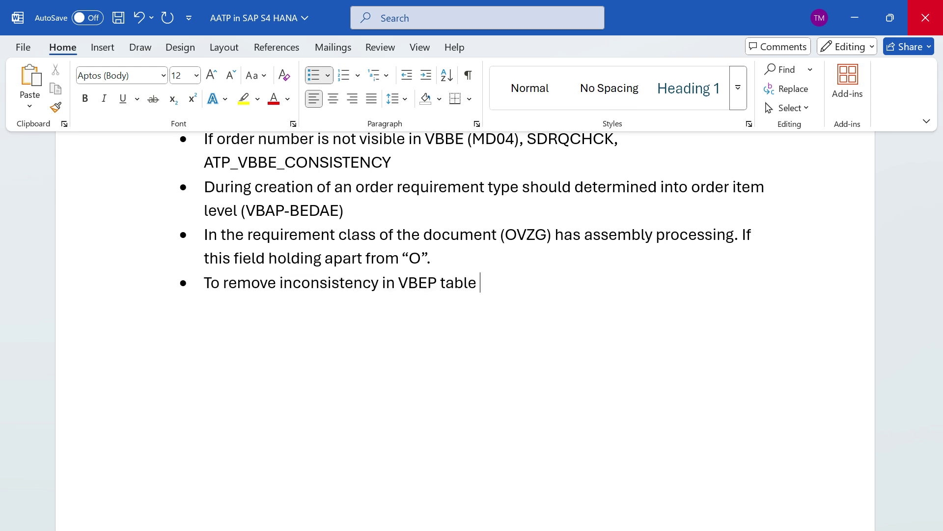
text(lv)
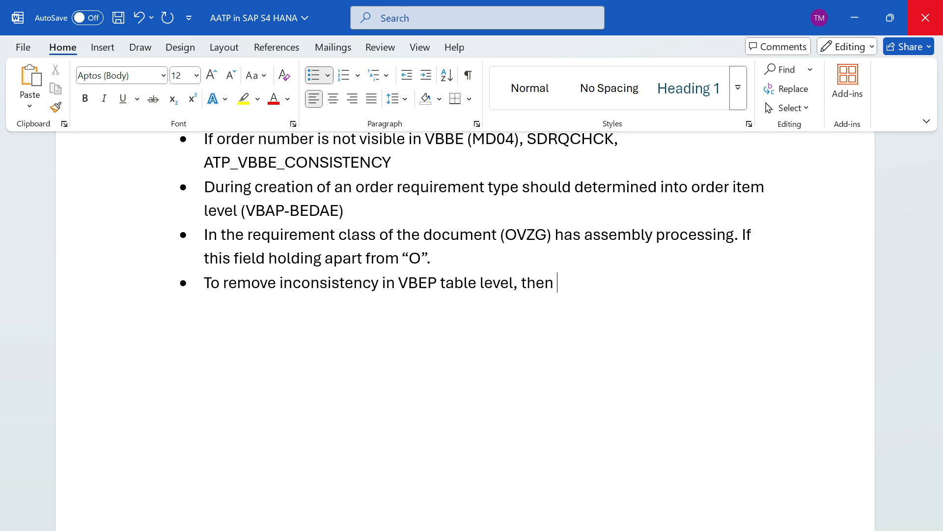
Finish the bullet with the report name SD_CHECK_VBEP_RQMQTY
text(SD_)
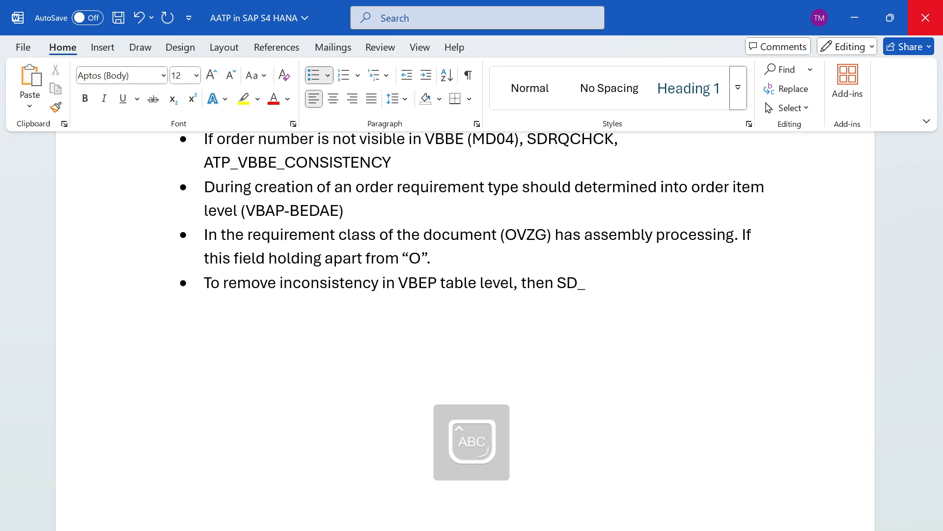
text(CHECK_V)
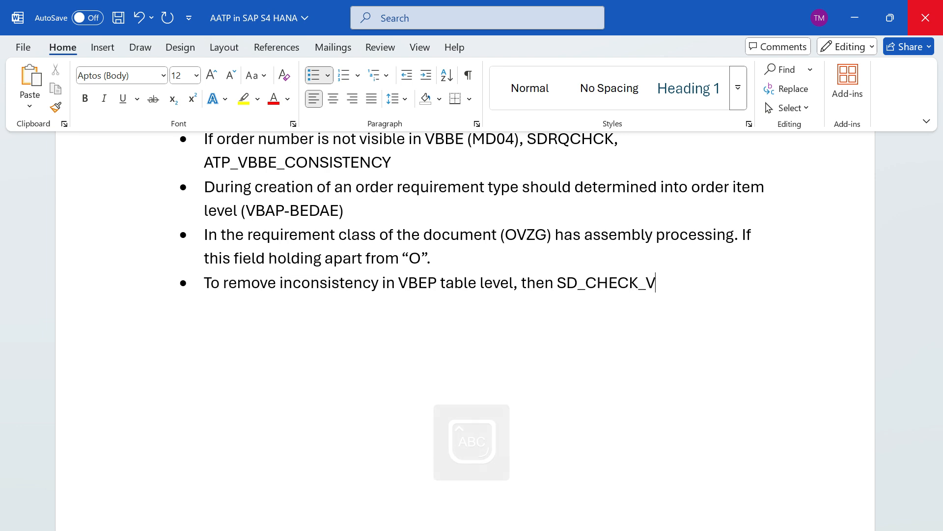
text(BEP_)
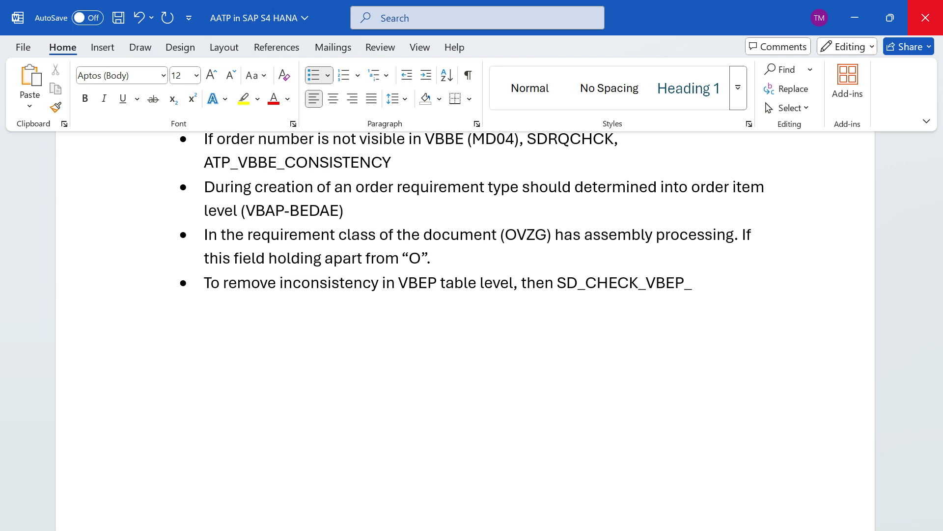
text(RQMQ)
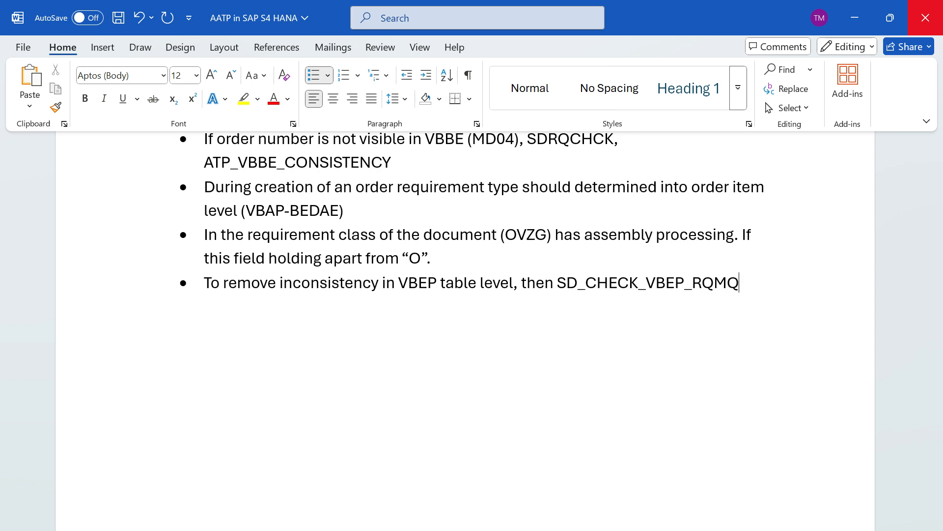
text(TY)
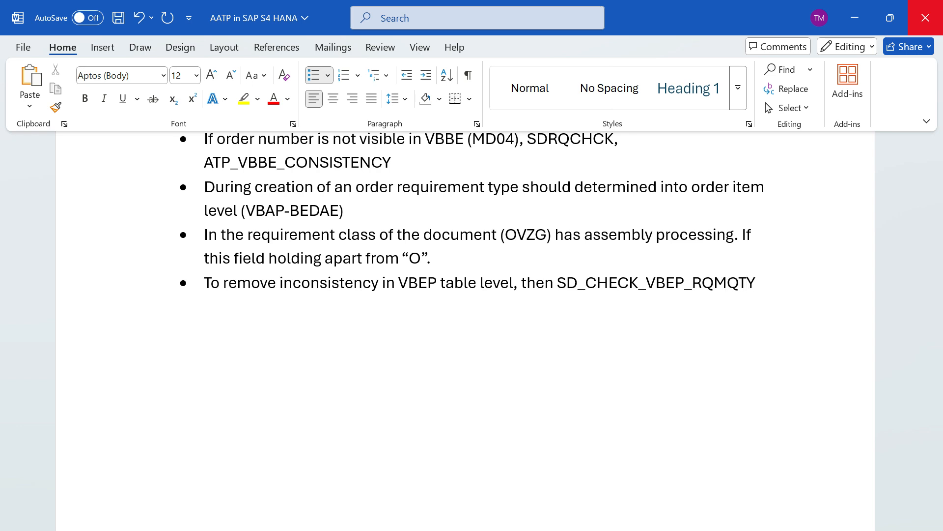
click(757, 283)
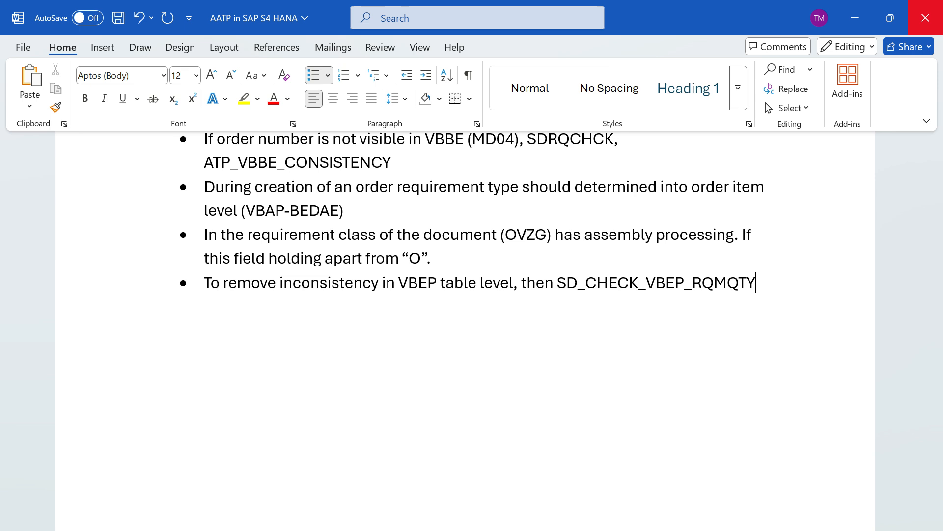
Start a ninth bullet beginning with the customer number 45678
key(Return)
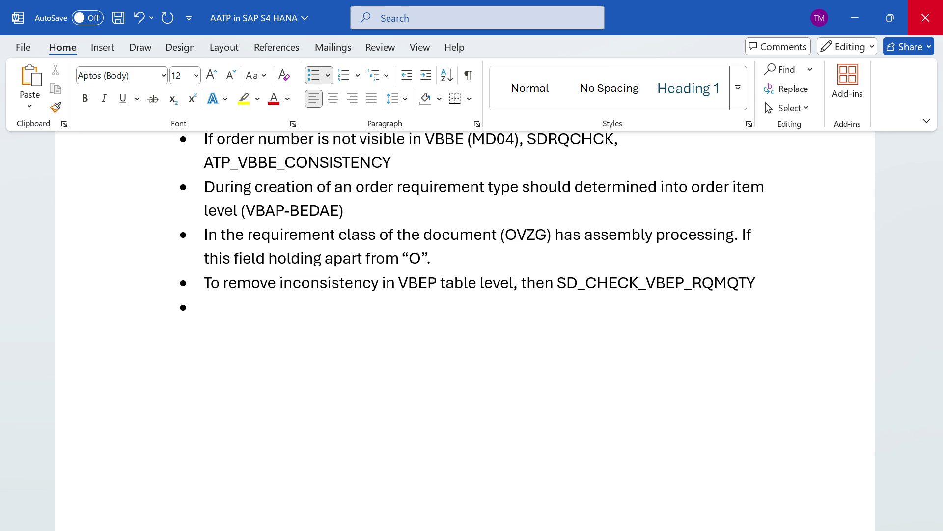
click(206, 308)
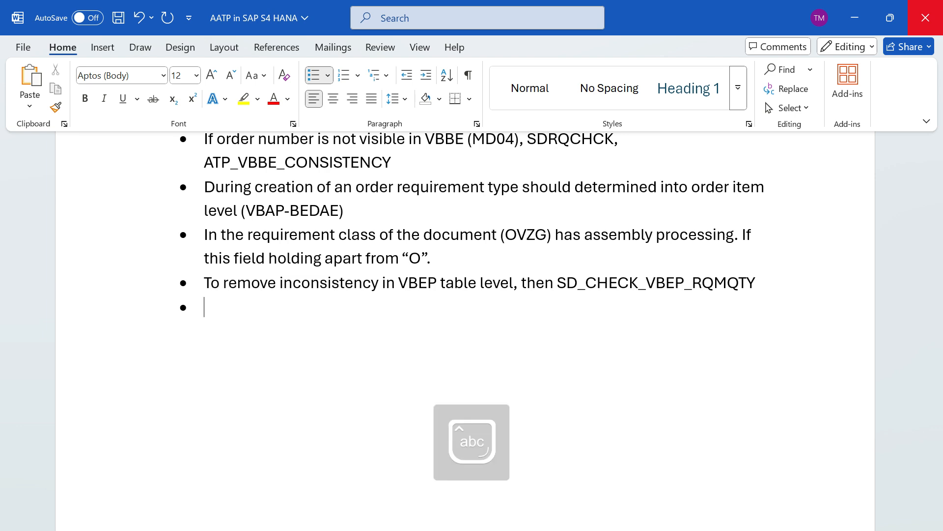
text(4567)
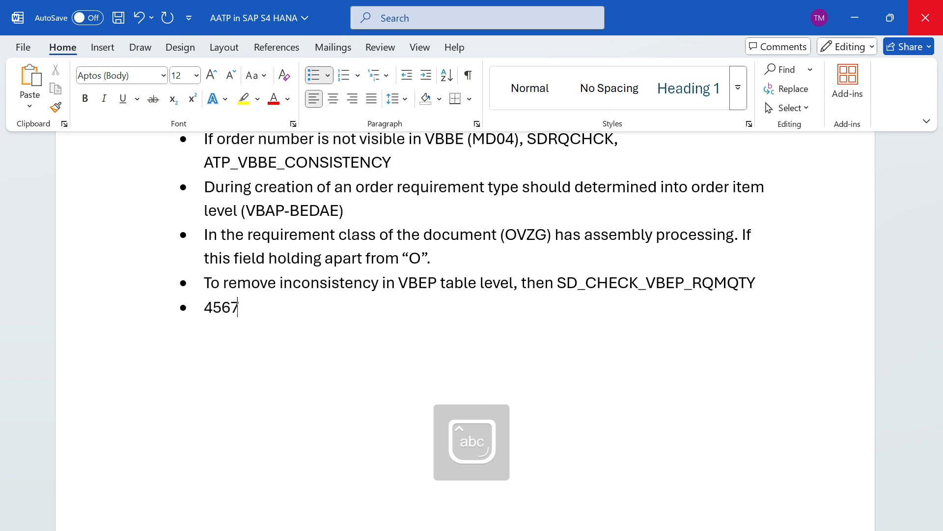
text(8)
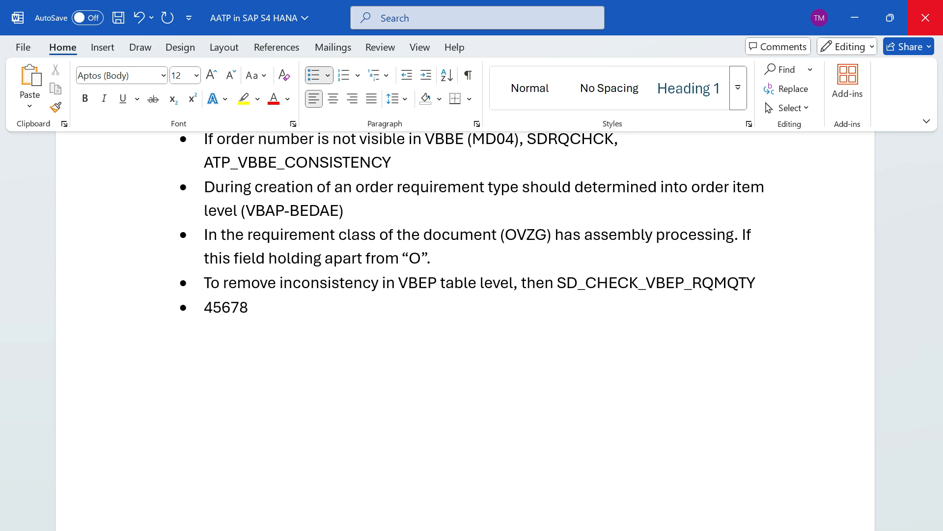
click(247, 307)
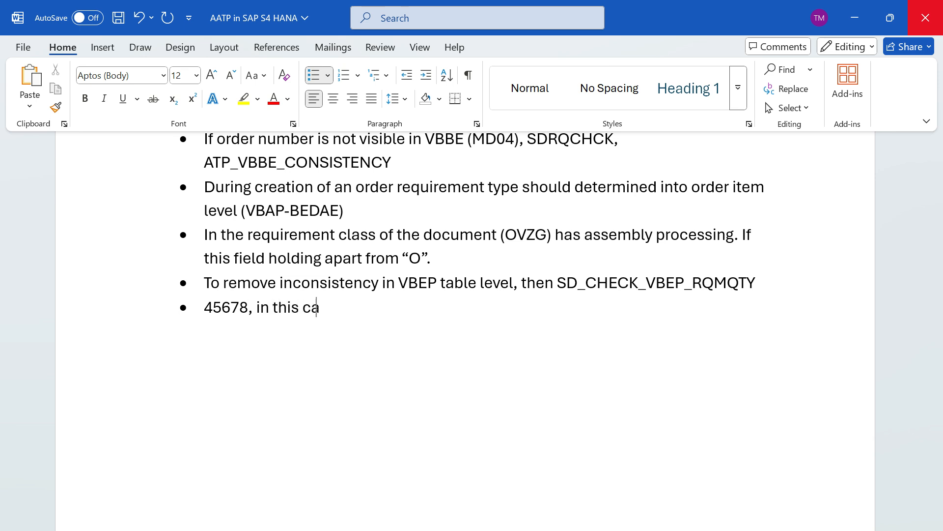
text(se)
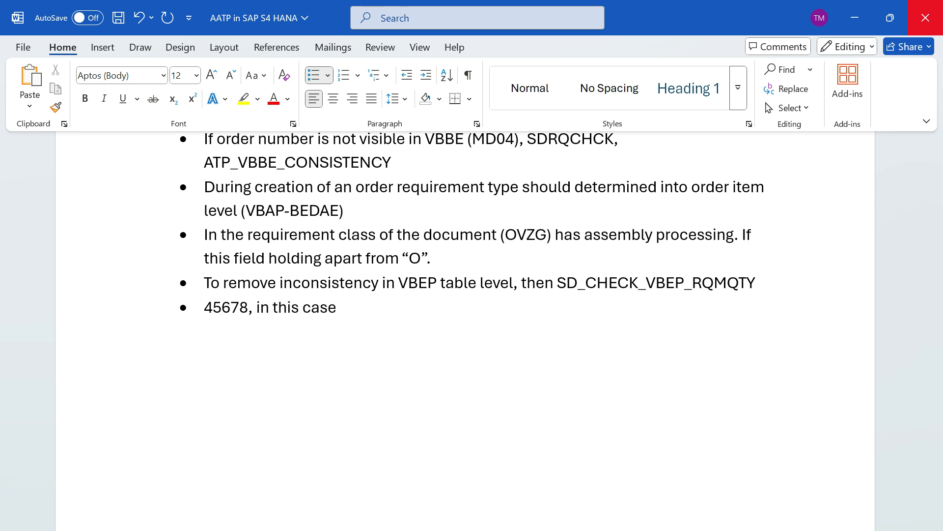
text(we sho)
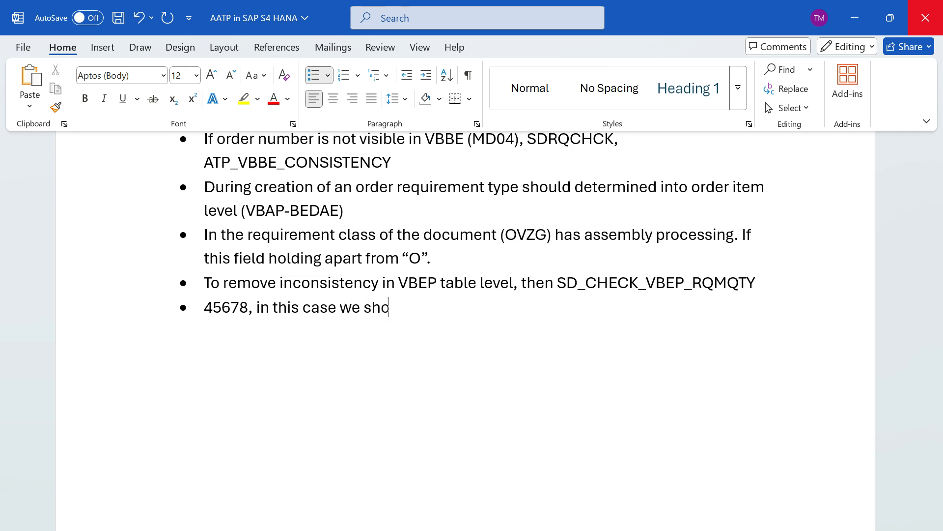
text(uld give)
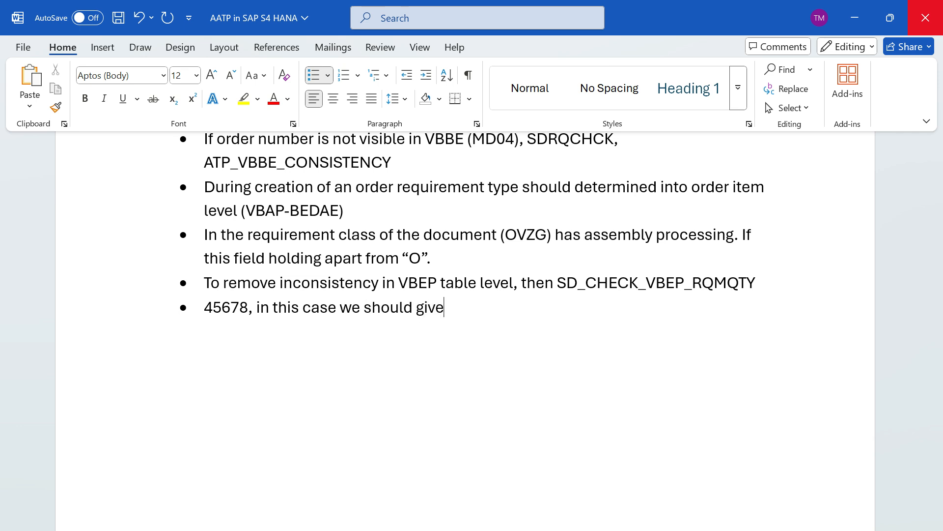
text(customer number)
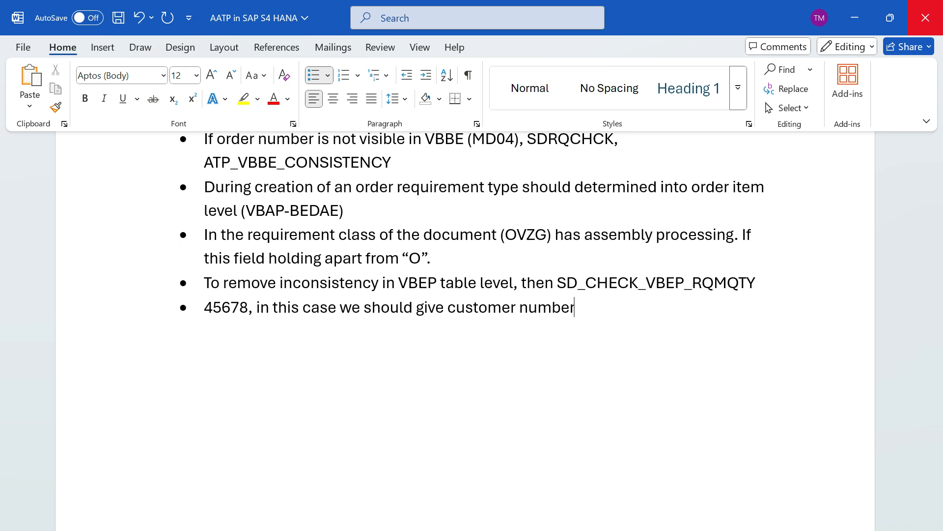
text(as)
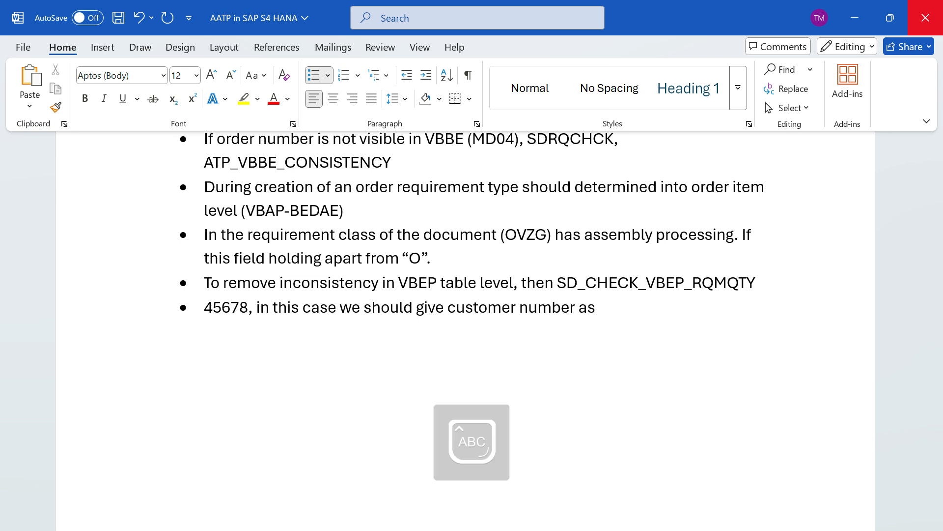
text(00)
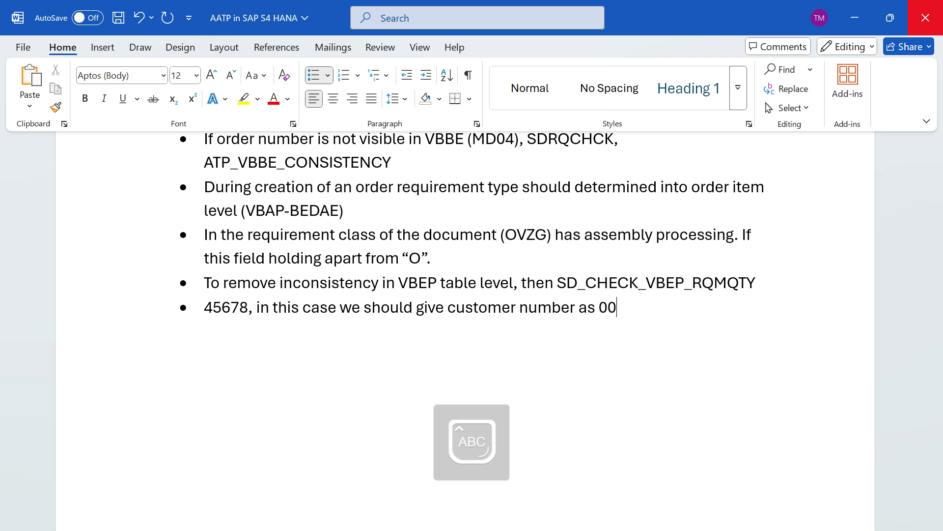
text(00045)
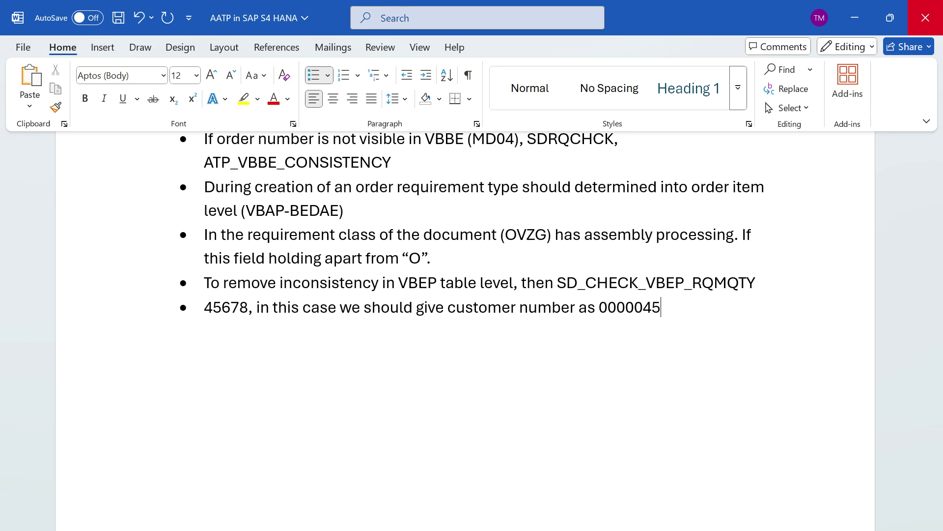
text(678)
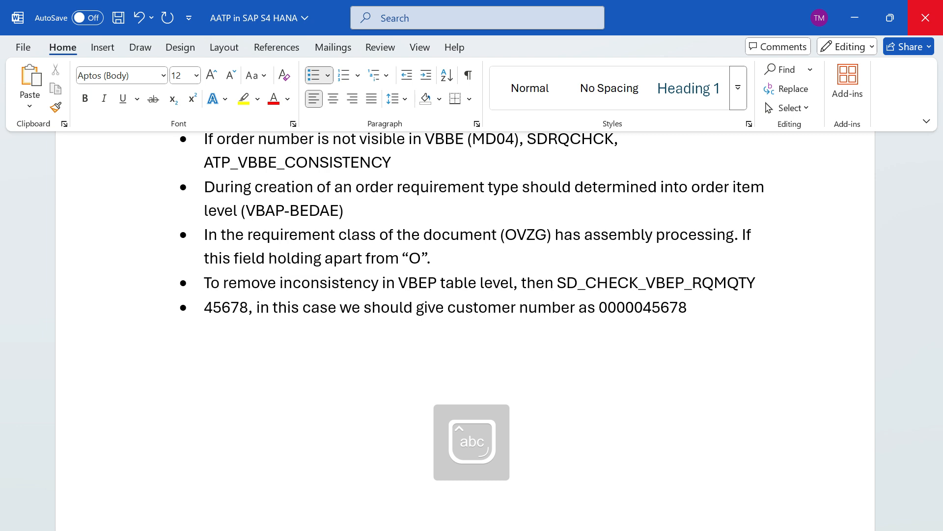
click(688, 307)
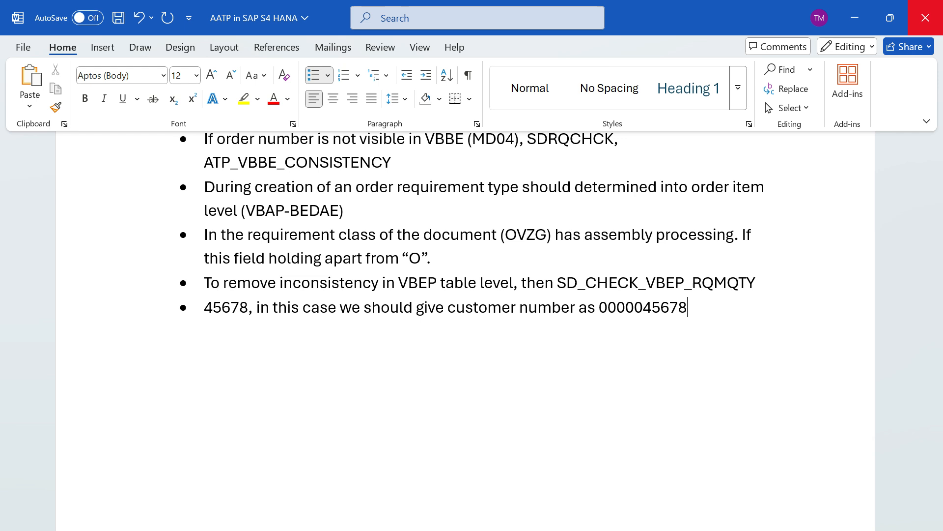
text(,)
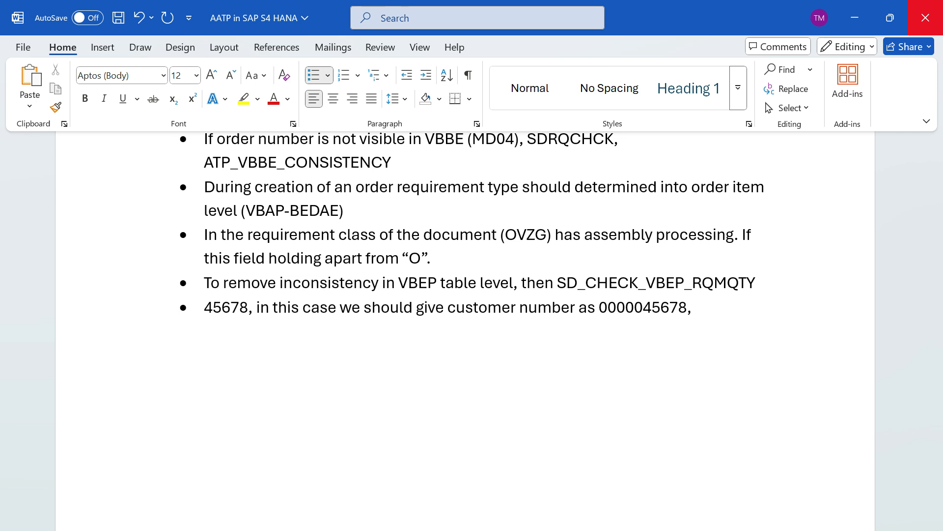
click(694, 306)
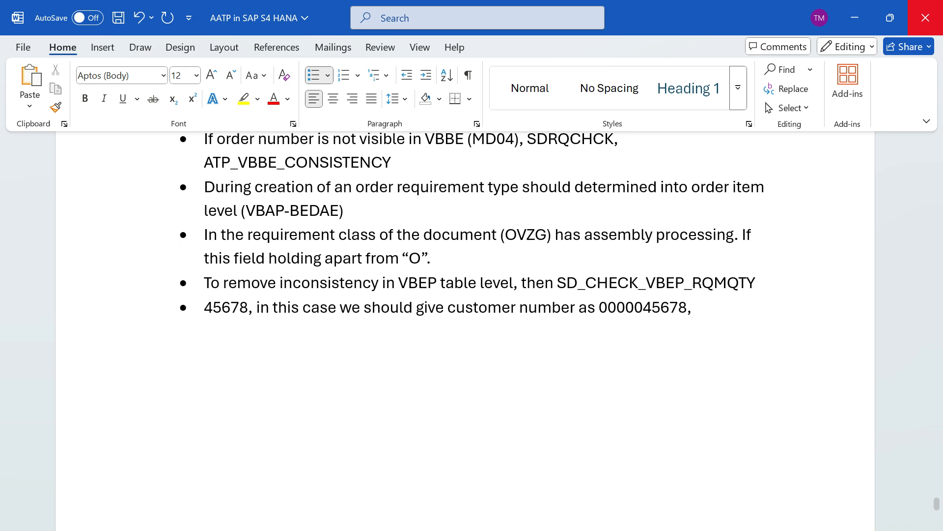
mouse_move(181, 444)
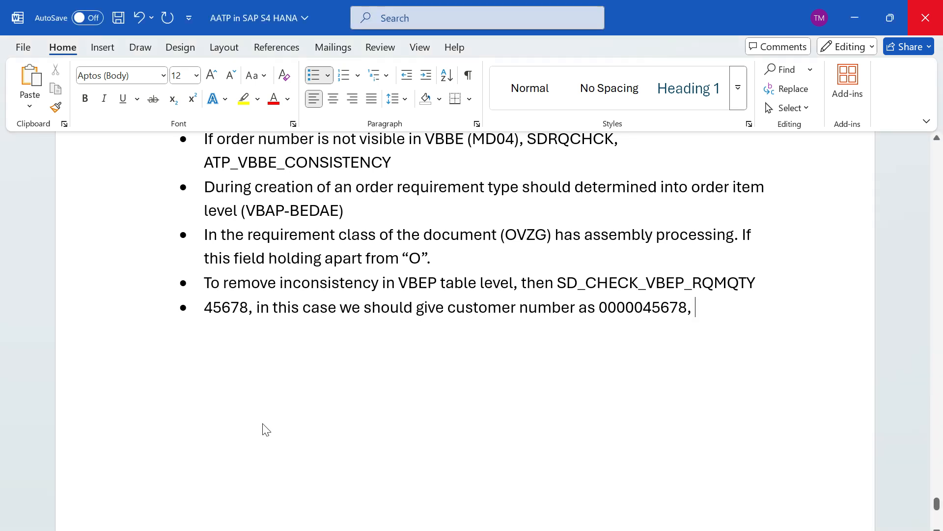
scroll(up, 3)
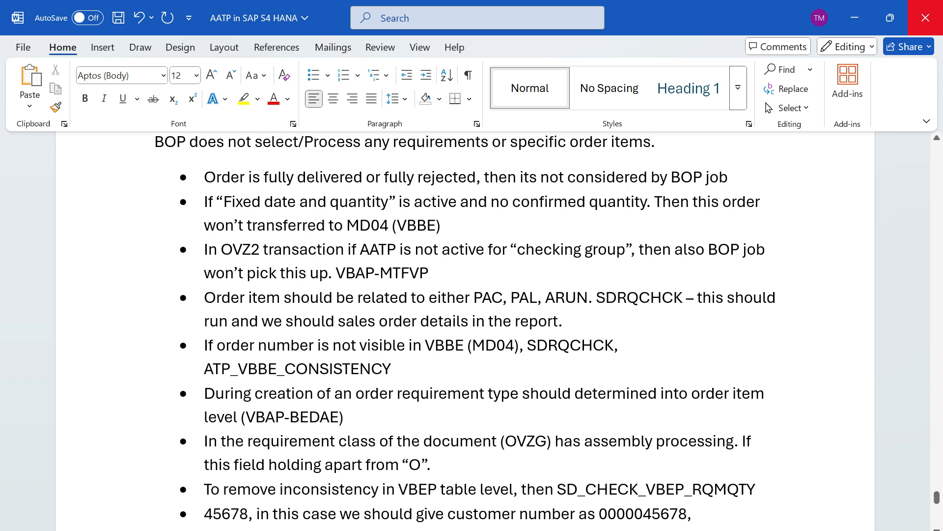
click(654, 142)
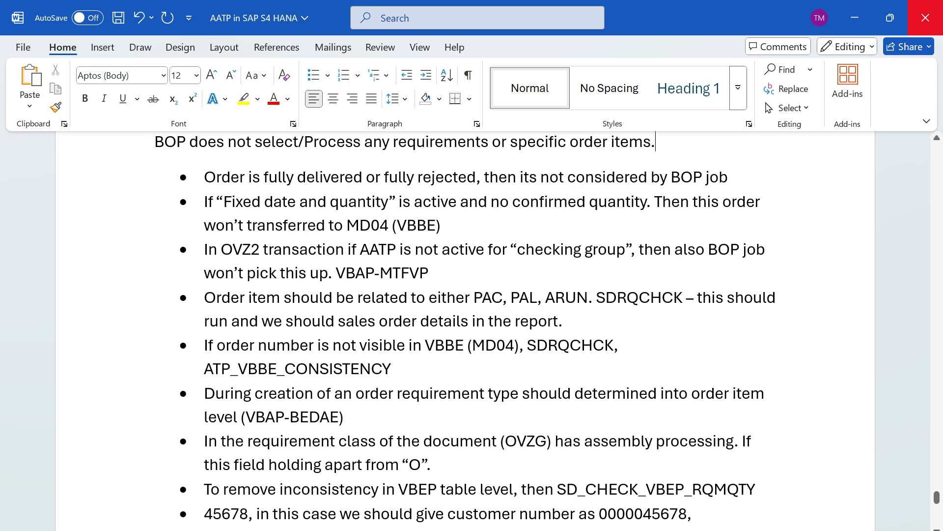